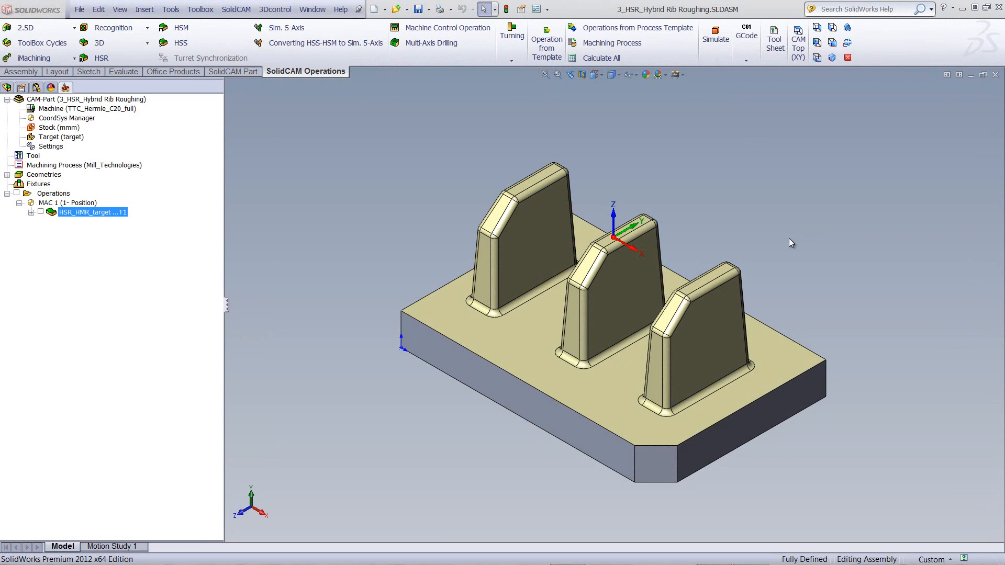
mouse_move(729, 191)
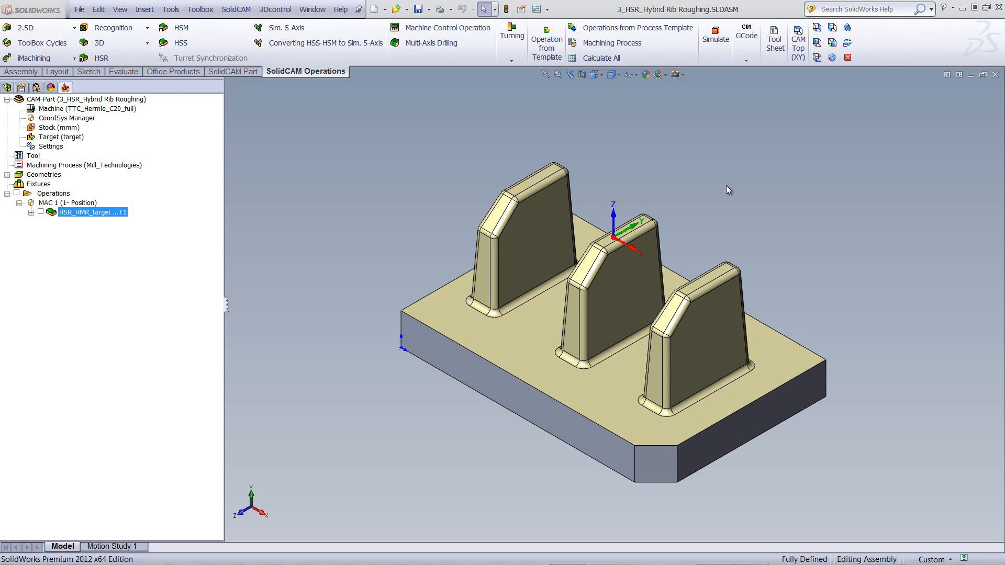
mouse_move(786, 187)
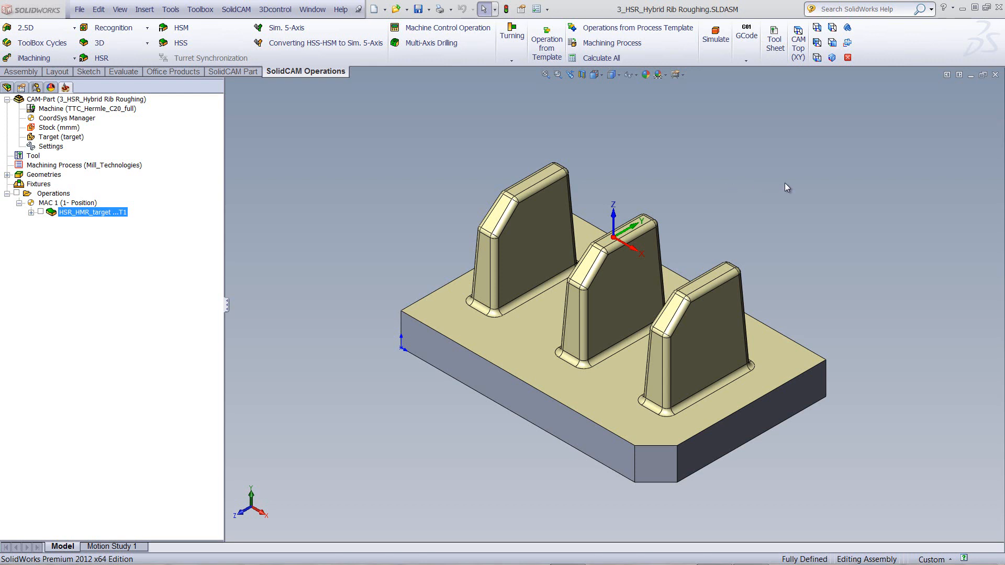
mouse_move(385, 228)
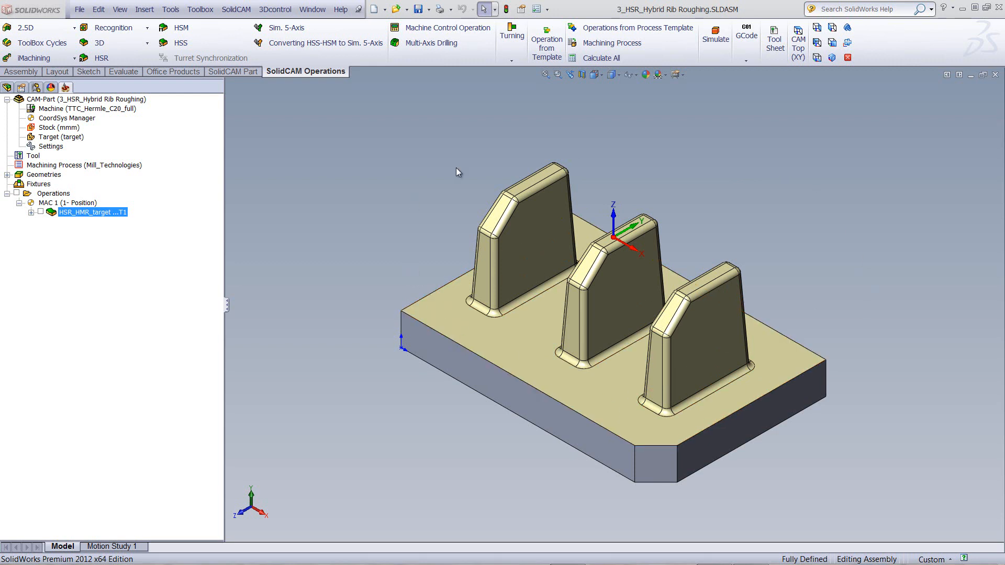
mouse_move(740, 164)
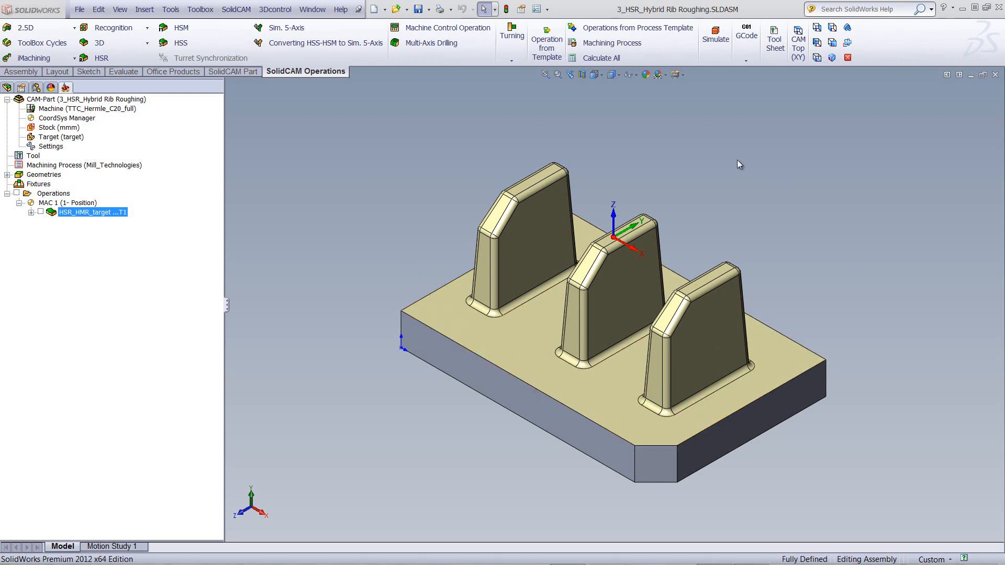
mouse_move(536, 159)
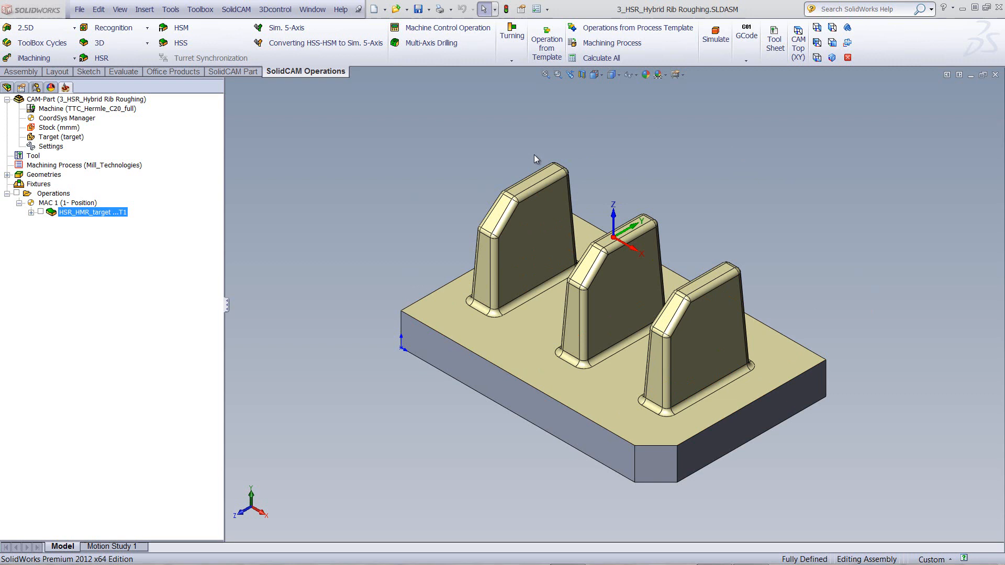
mouse_move(643, 145)
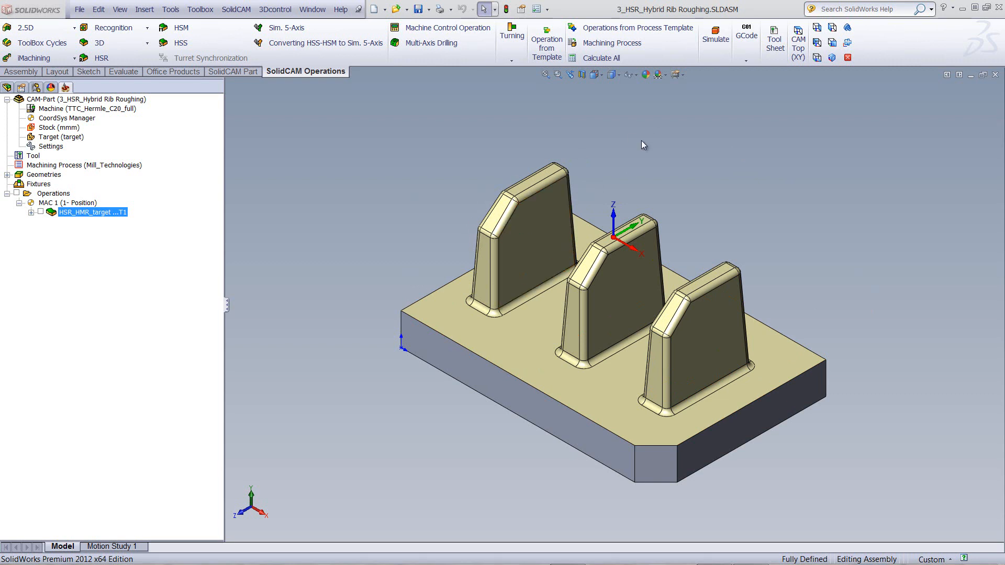
mouse_move(598, 182)
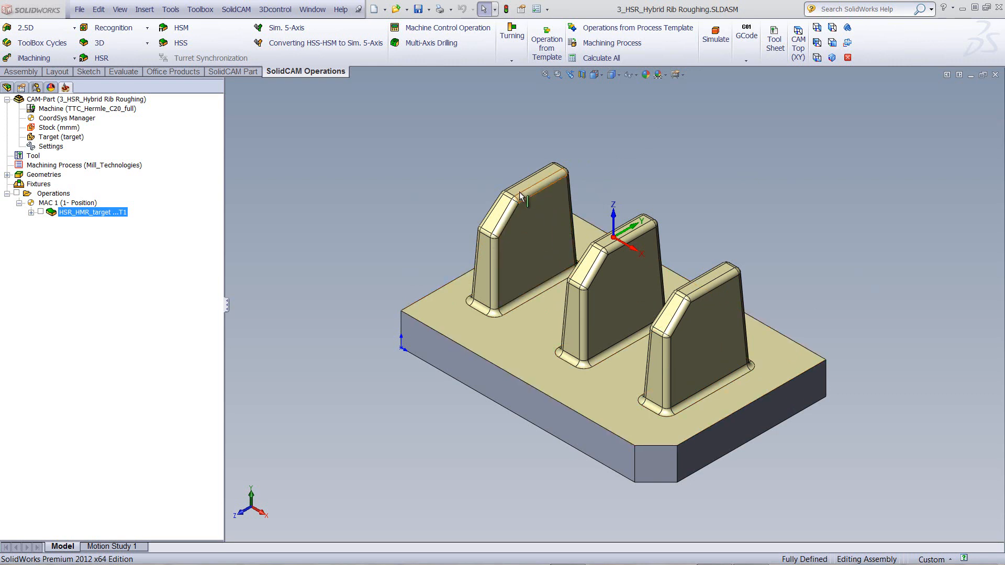
mouse_move(485, 190)
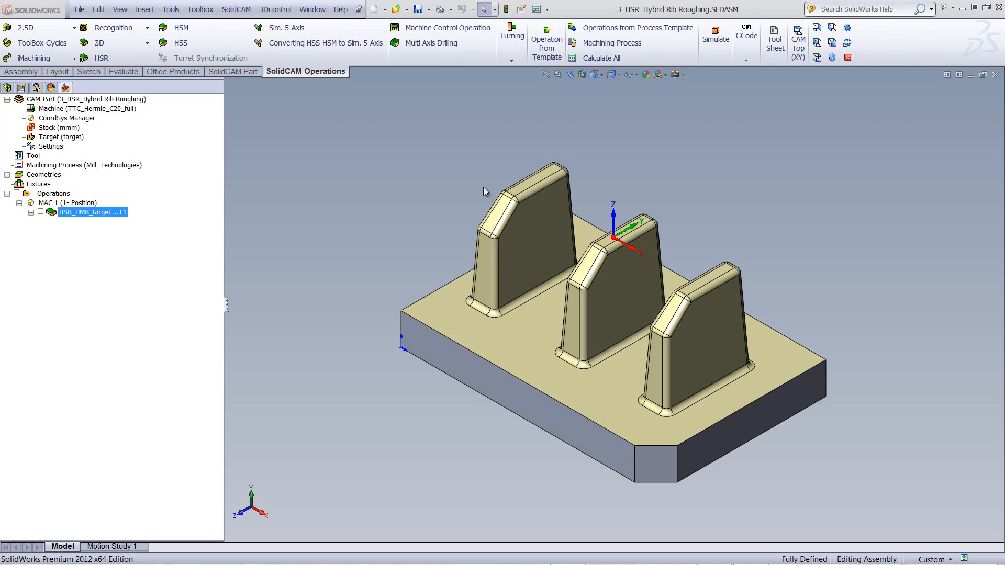
mouse_move(484, 181)
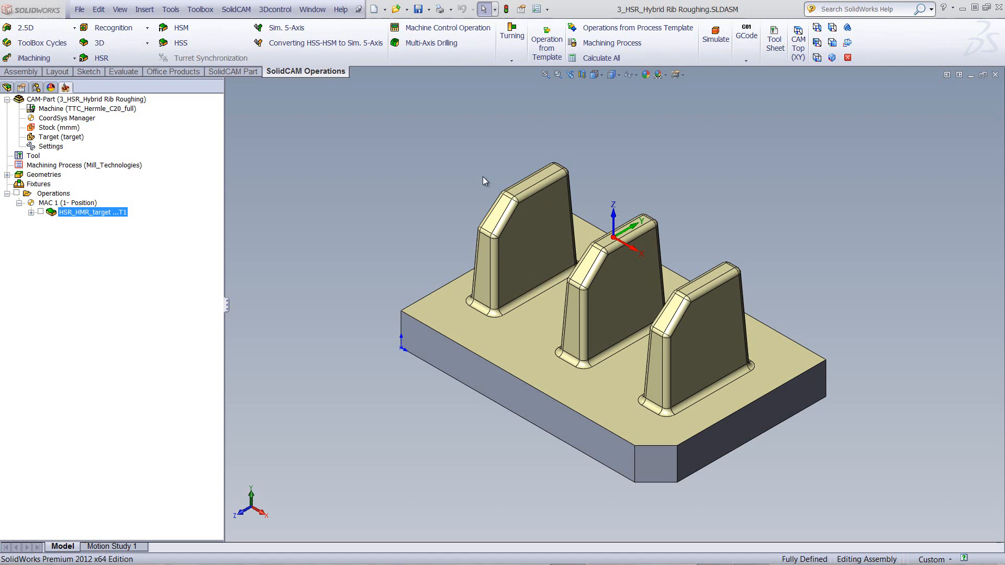
mouse_move(576, 171)
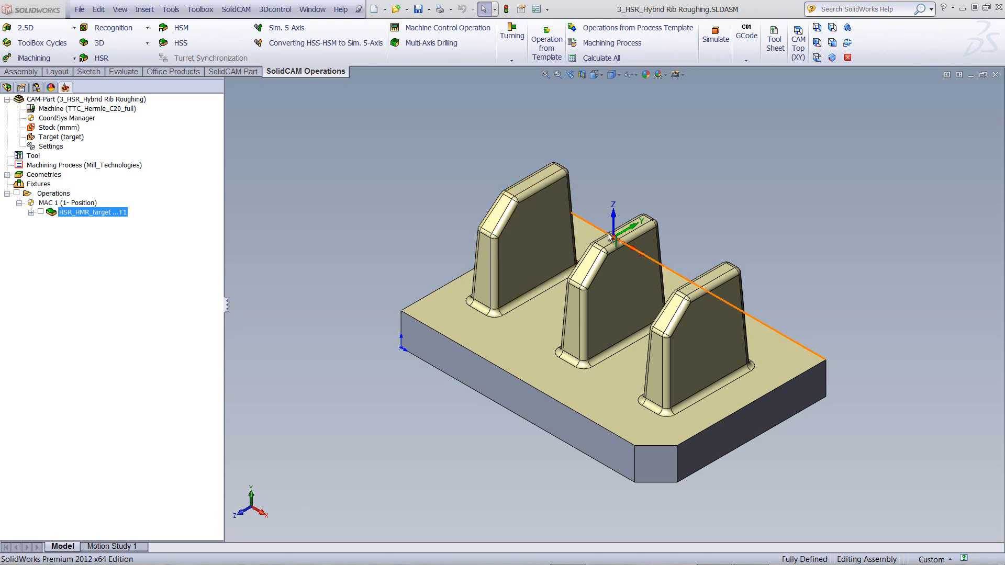
Open the HSR_HMR_target hybrid rib roughing operation from the SolidCAM Manager for editing.
click(719, 321)
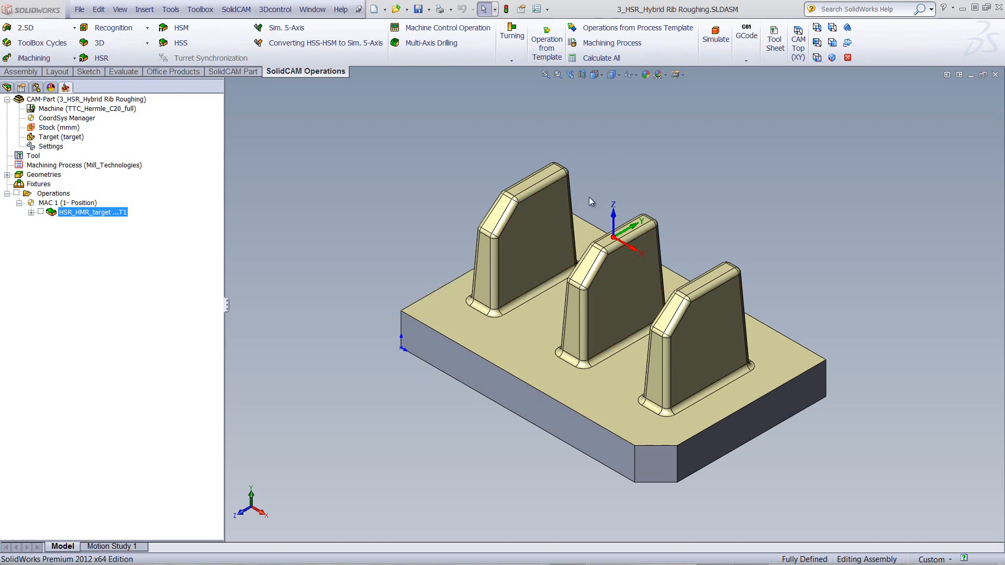
mouse_move(762, 216)
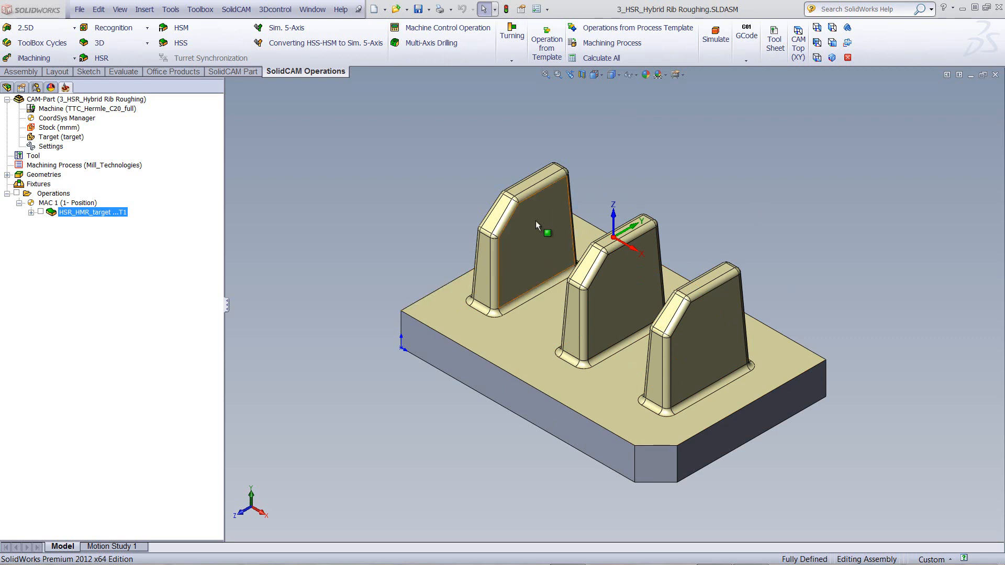
mouse_move(540, 231)
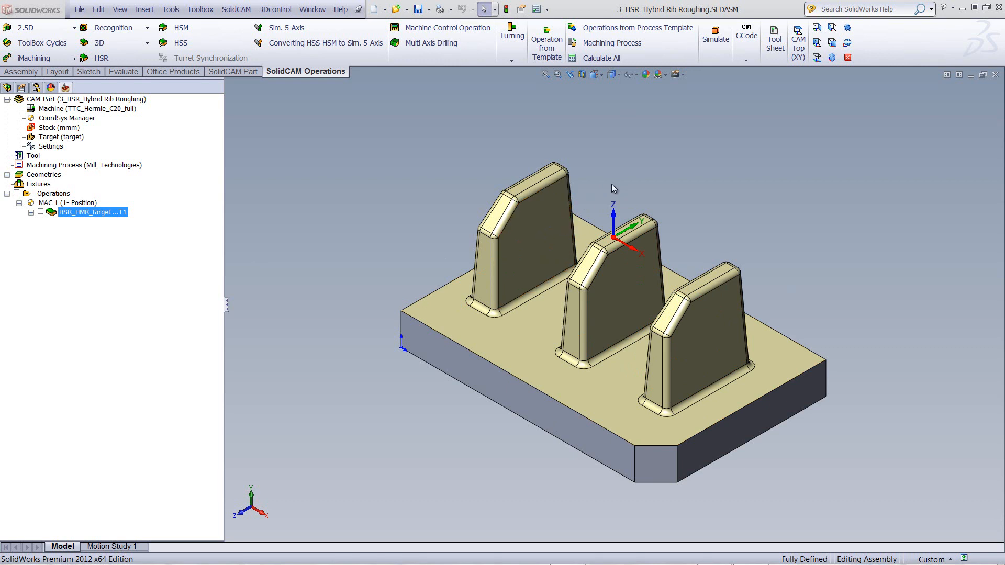
mouse_move(675, 176)
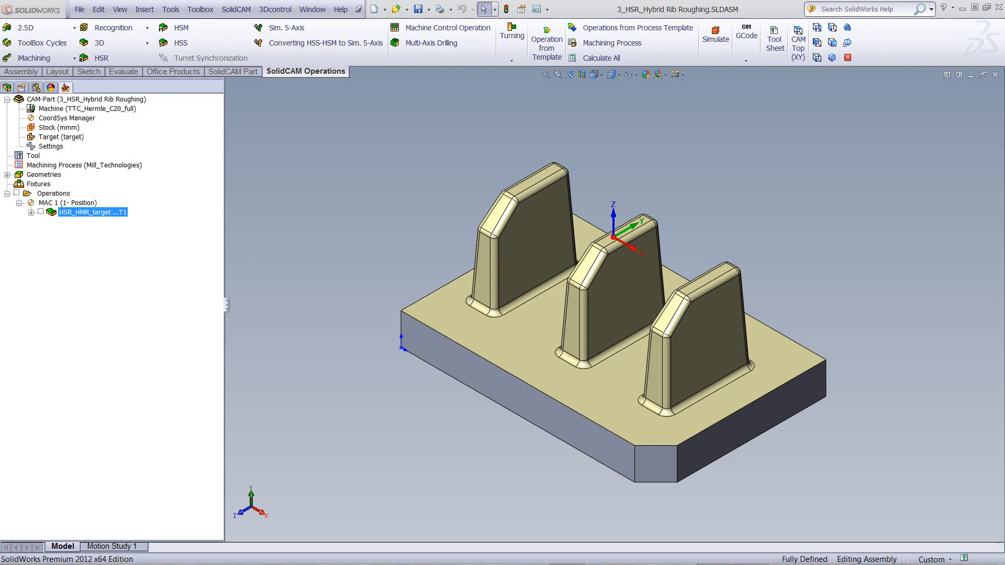
mouse_move(233, 248)
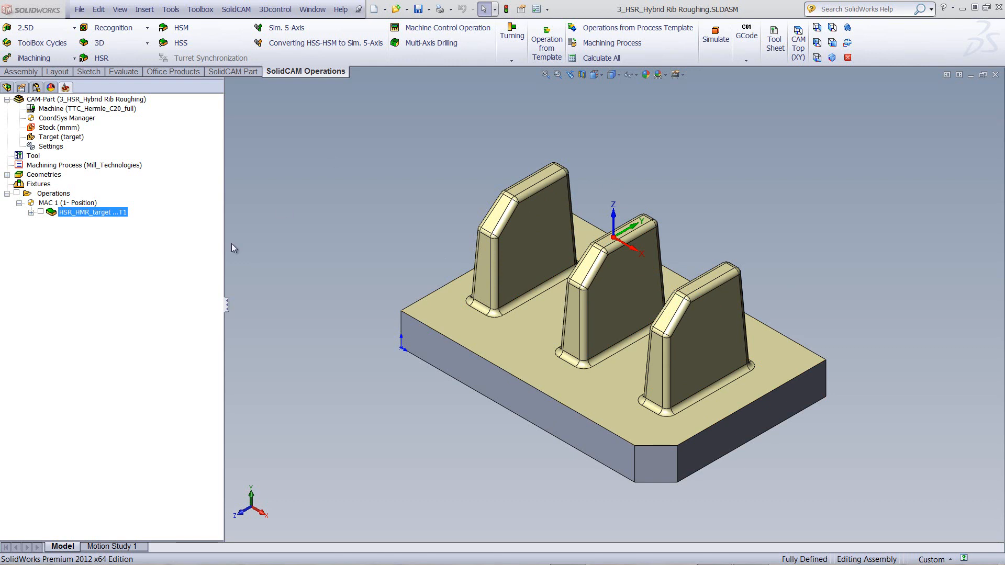
double_click(92, 213)
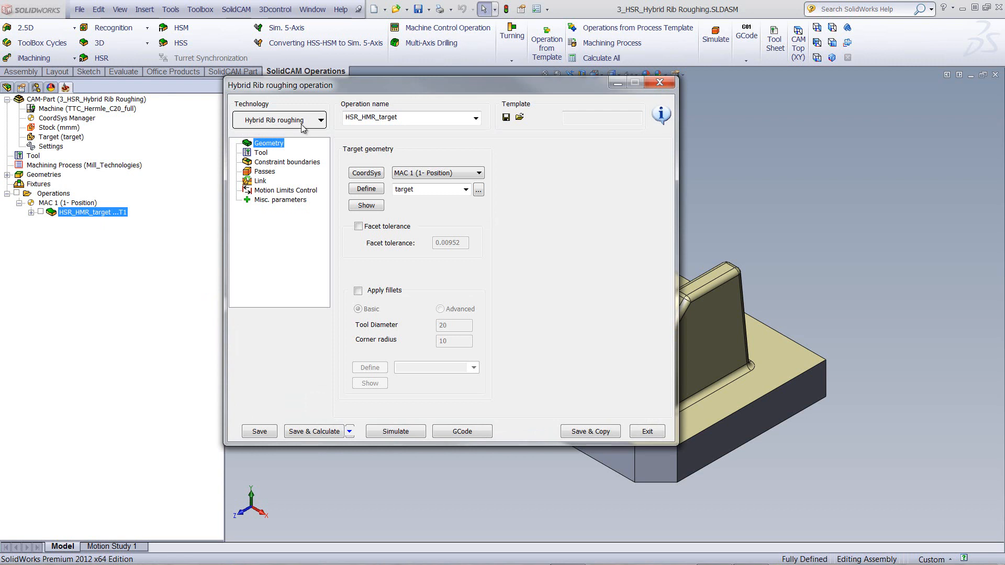
mouse_move(325, 198)
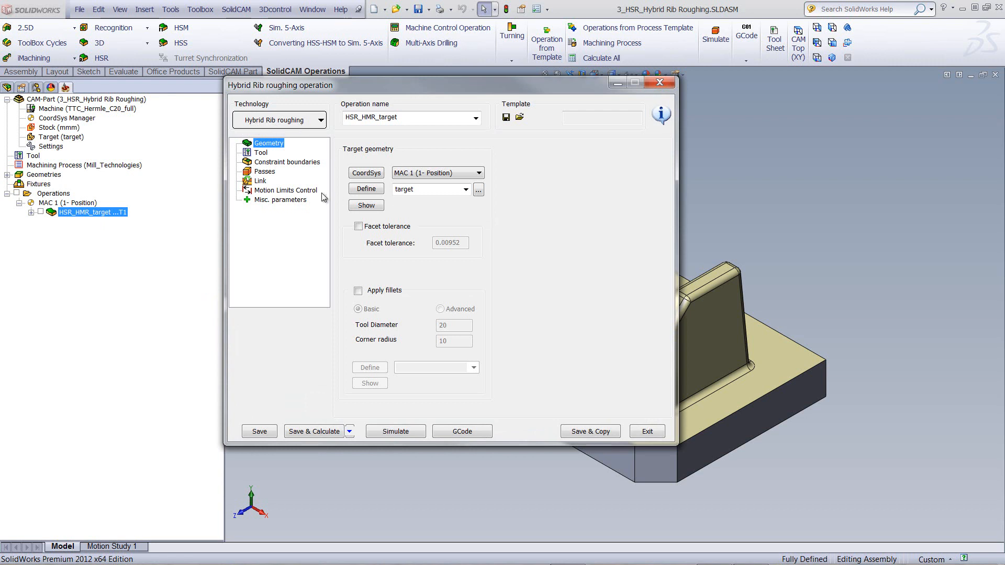
Review the operation's Tool, Constraint boundaries and Passes pages.
click(261, 151)
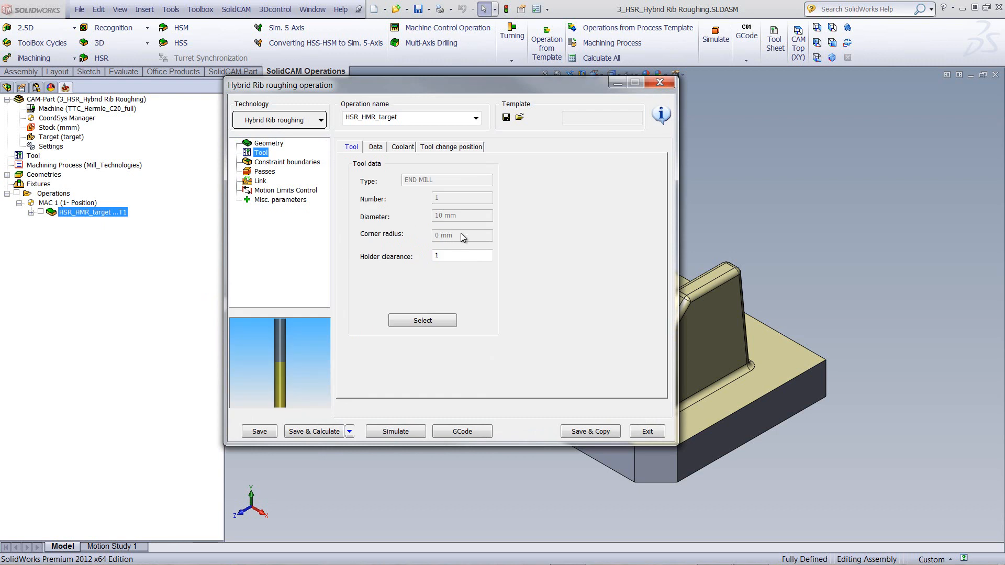
mouse_move(388, 230)
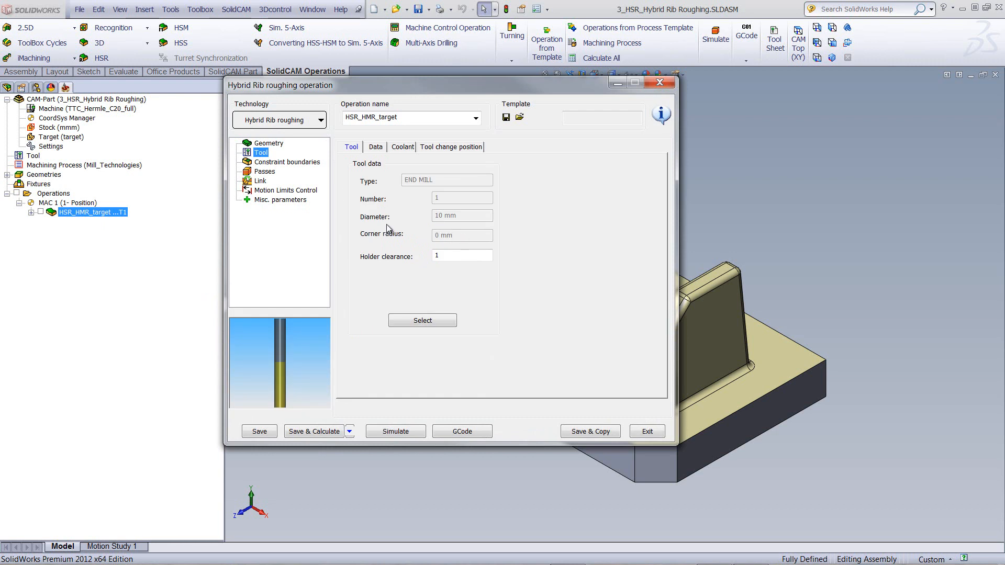
click(287, 161)
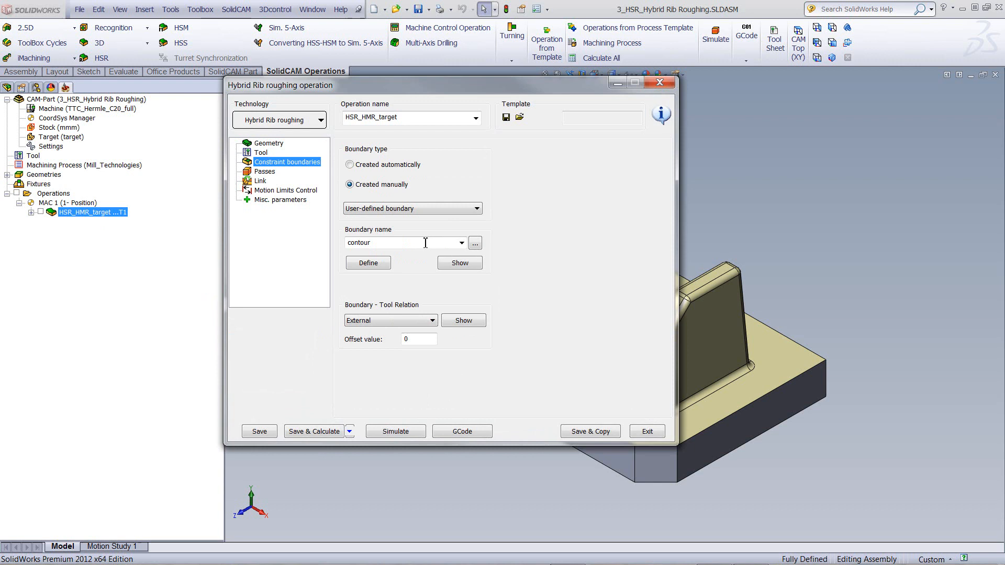
click(459, 262)
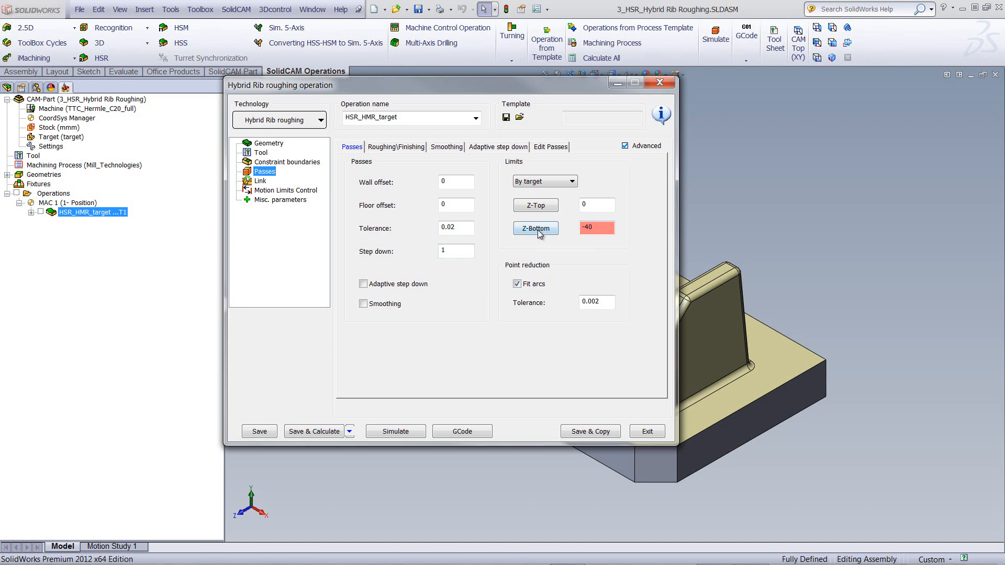
click(535, 229)
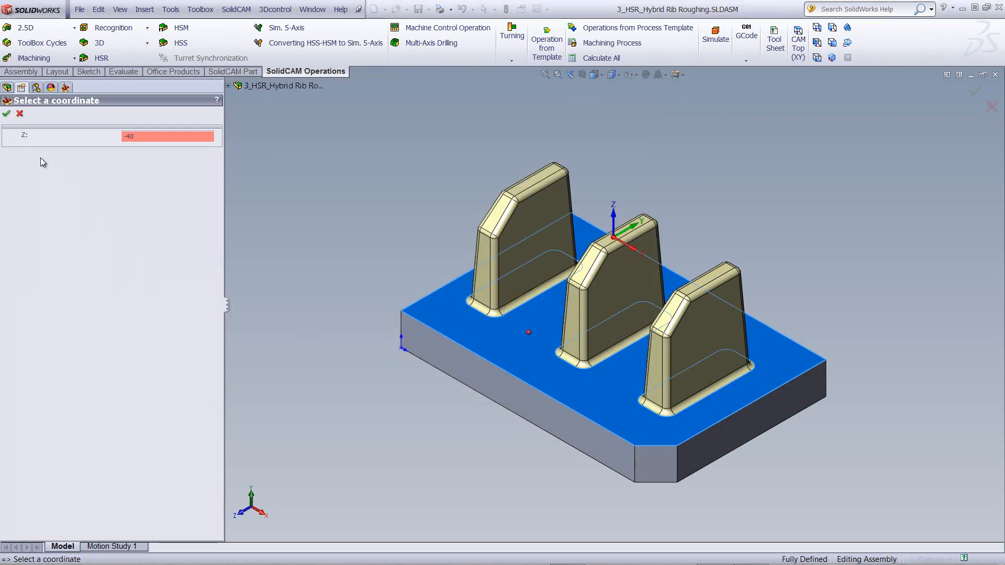
click(6, 113)
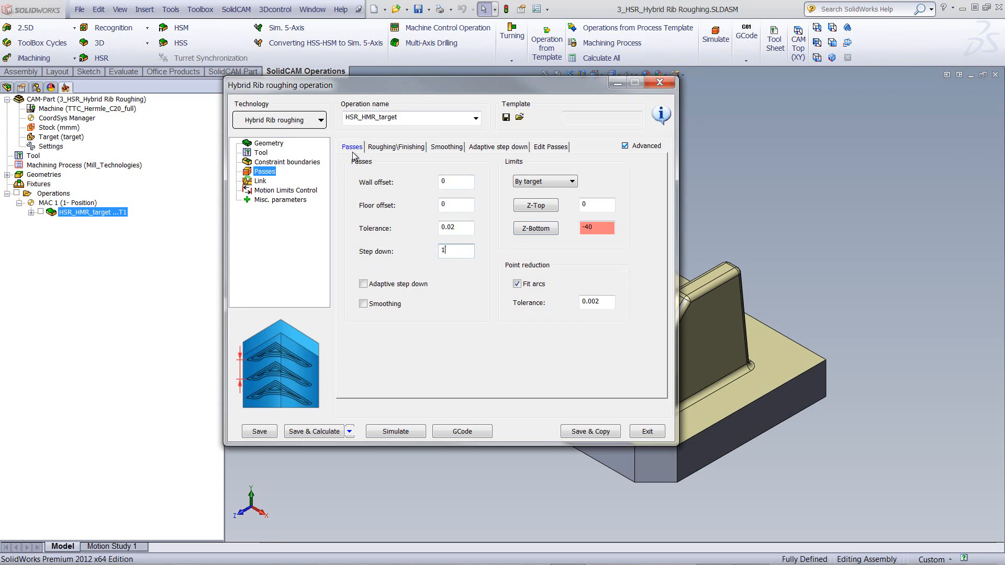
mouse_move(405, 154)
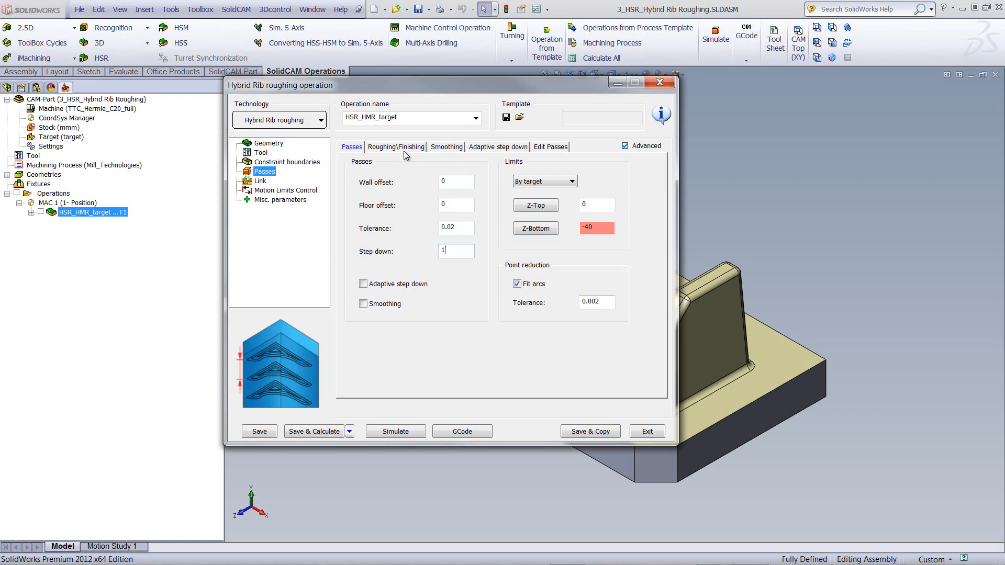
click(396, 146)
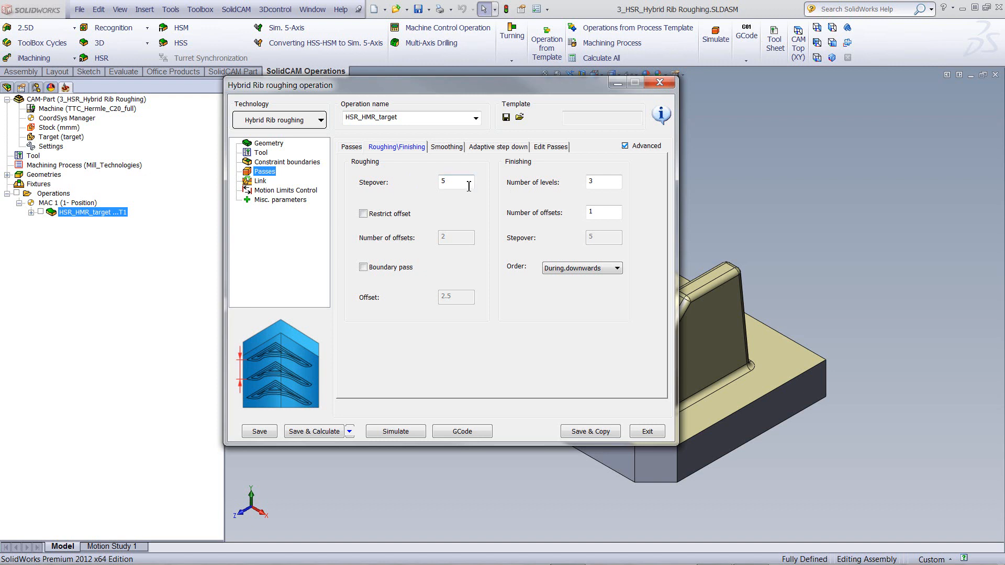
mouse_move(727, 300)
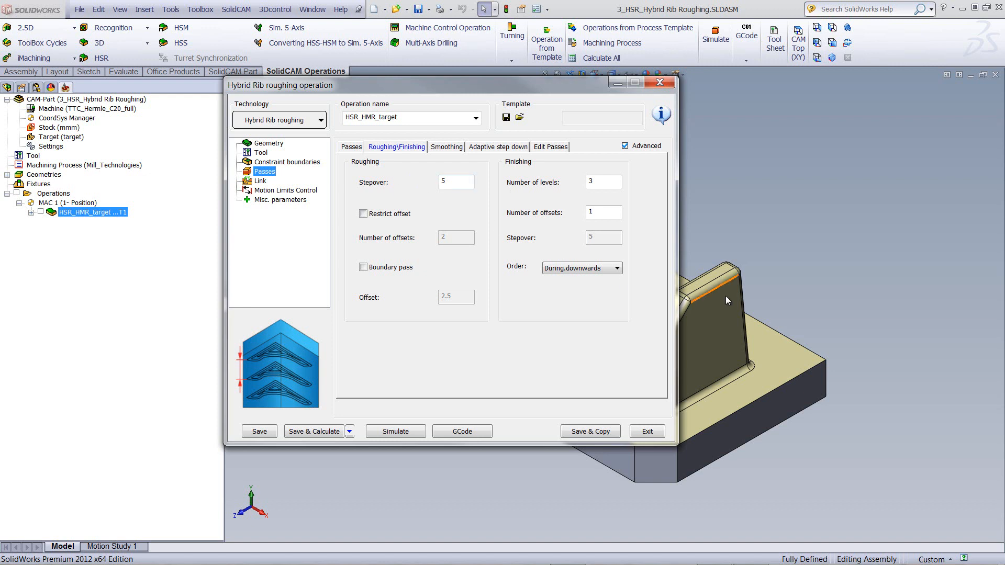
mouse_move(748, 312)
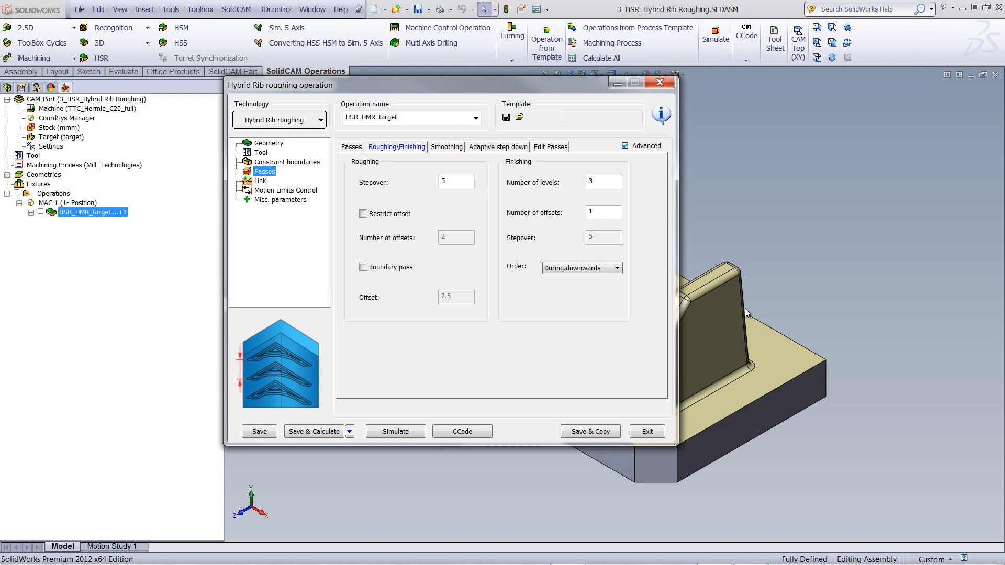
mouse_move(816, 260)
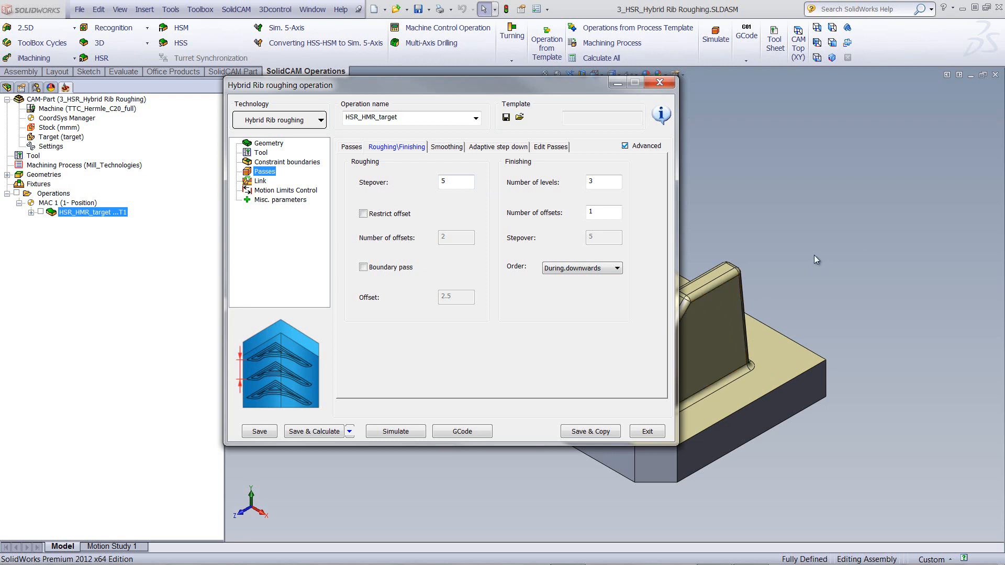
mouse_move(578, 196)
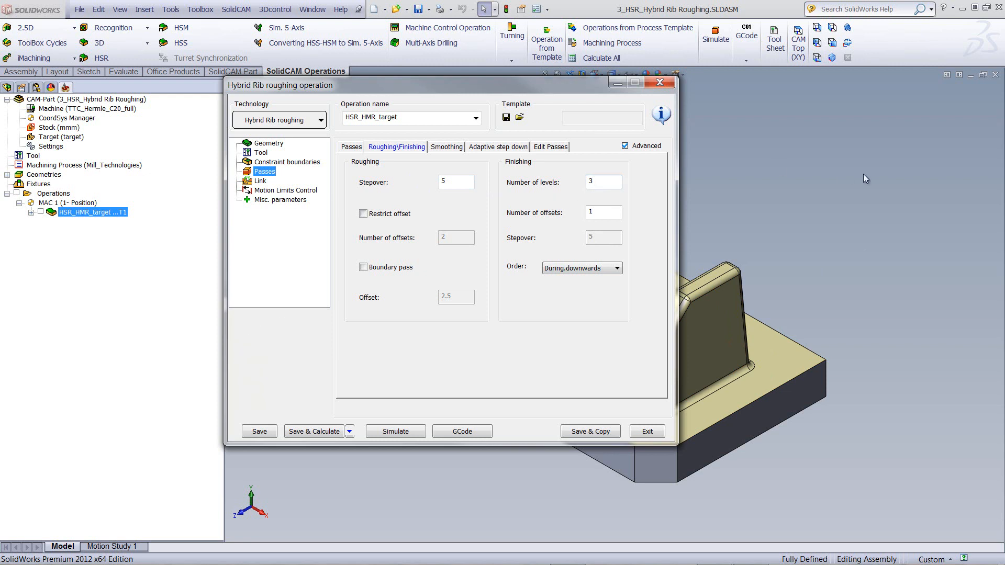
mouse_move(449, 214)
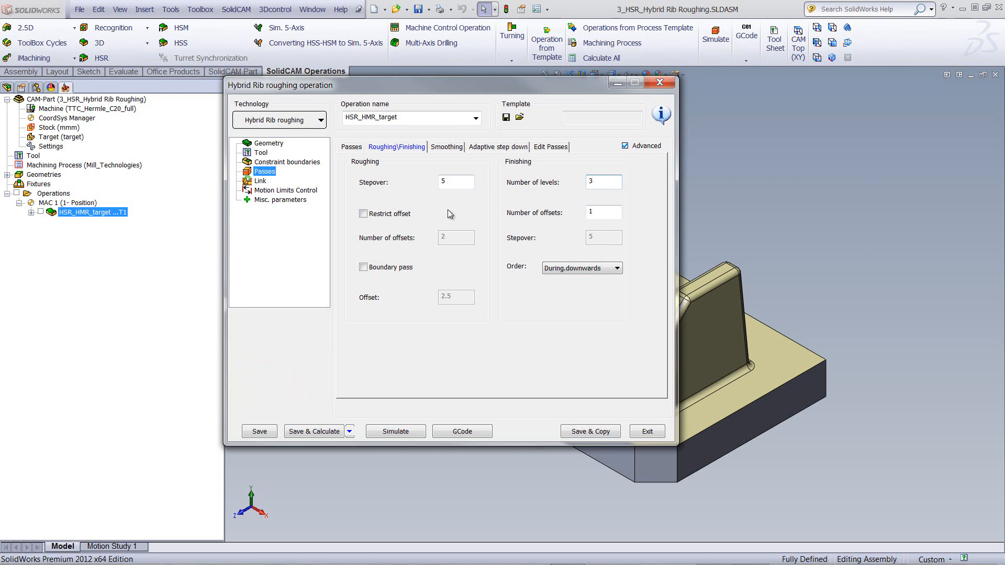
click(352, 146)
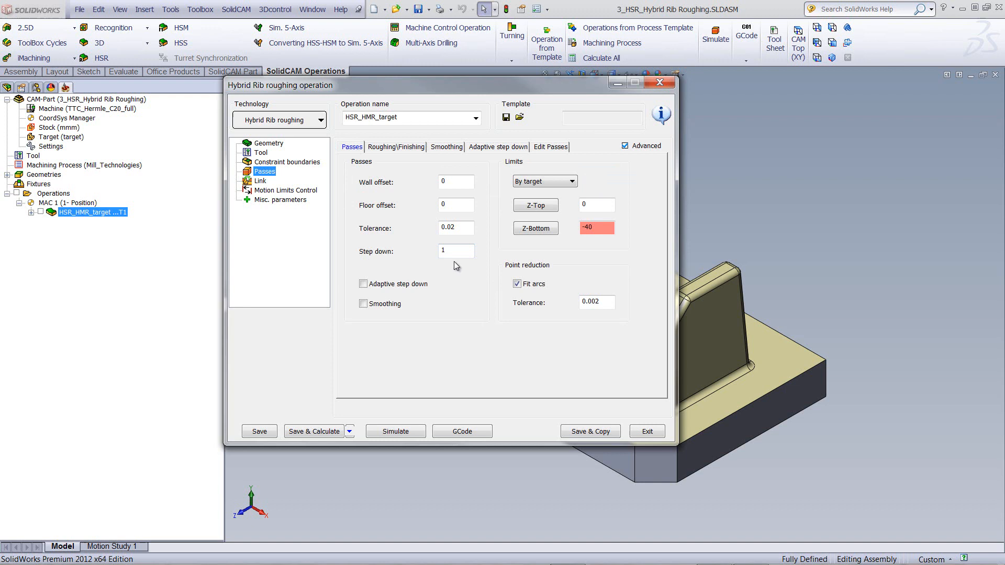
Show the Roughing\Finishing settings with stepover 5 and 3 finishing levels.
click(396, 147)
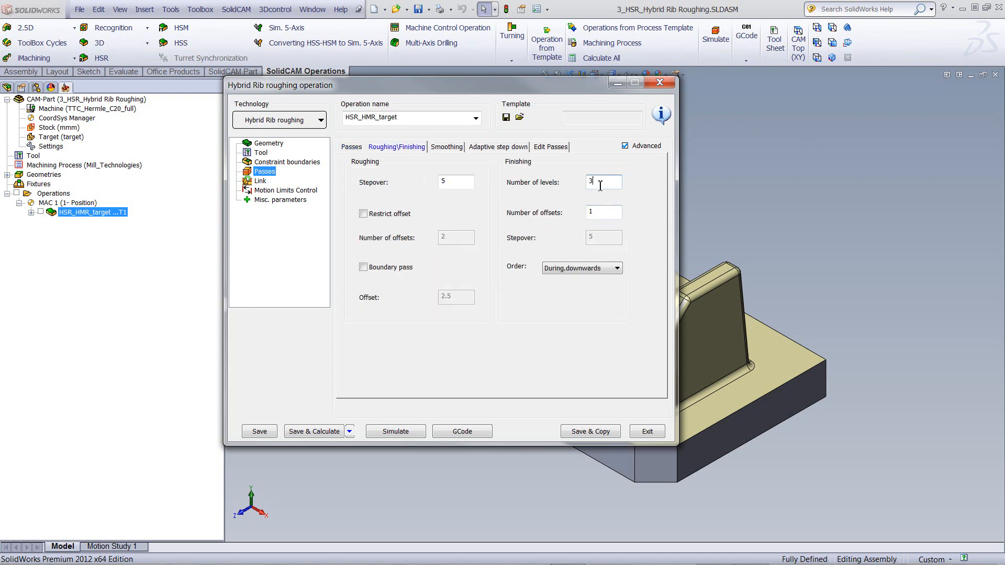
mouse_move(718, 201)
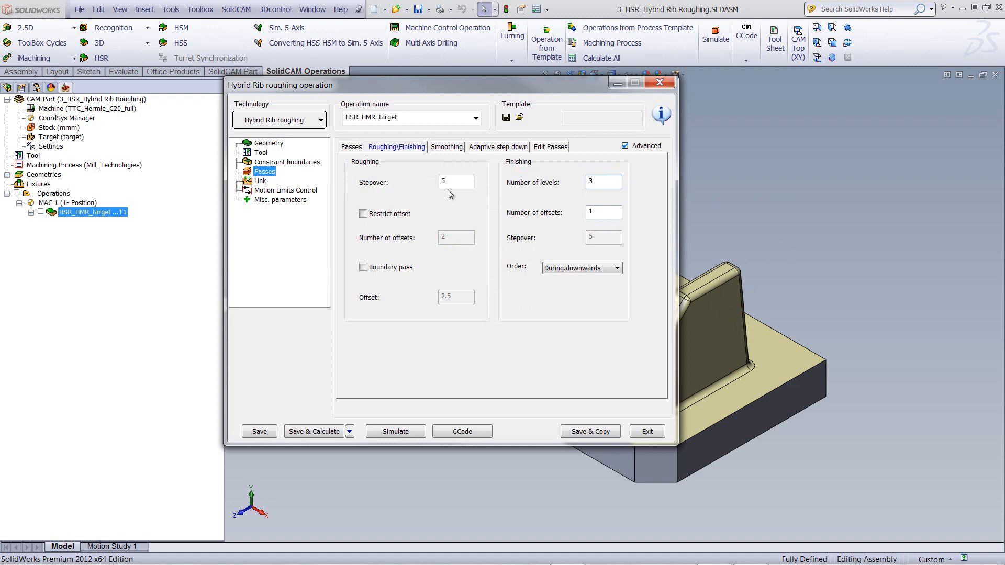
Launch the SolidVerify simulation of the rib roughing toolpath and play it on the stock.
click(603, 183)
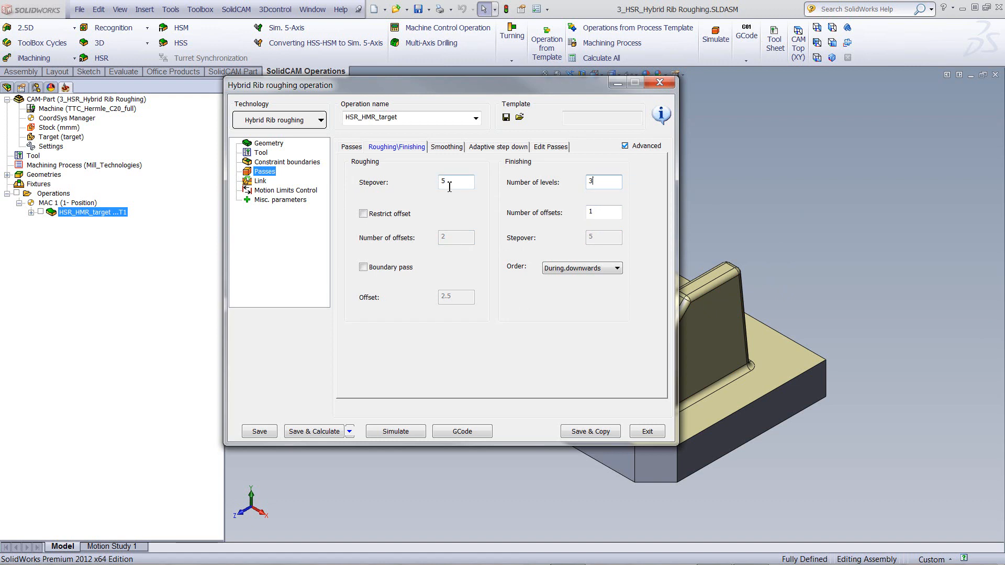
mouse_move(432, 198)
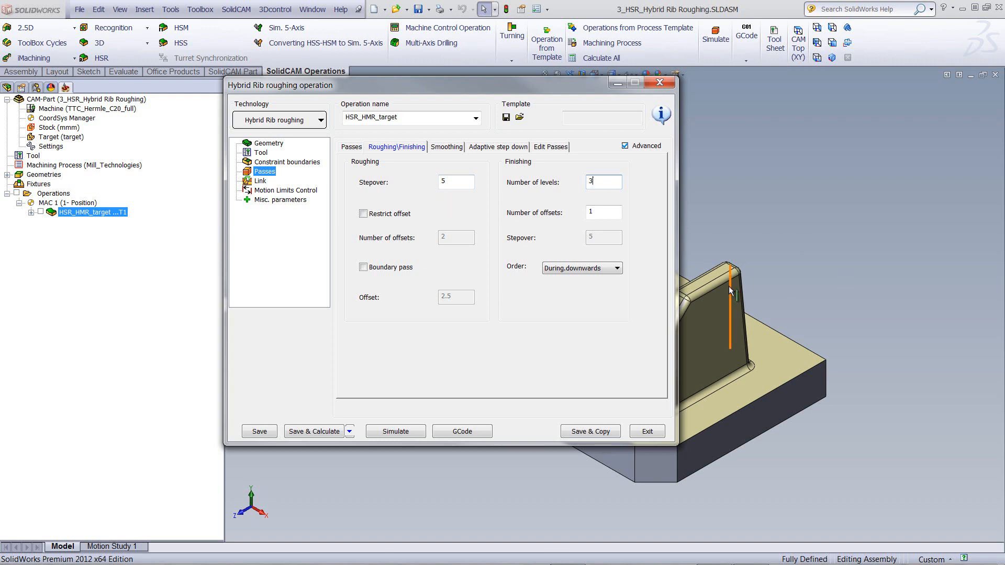
click(603, 213)
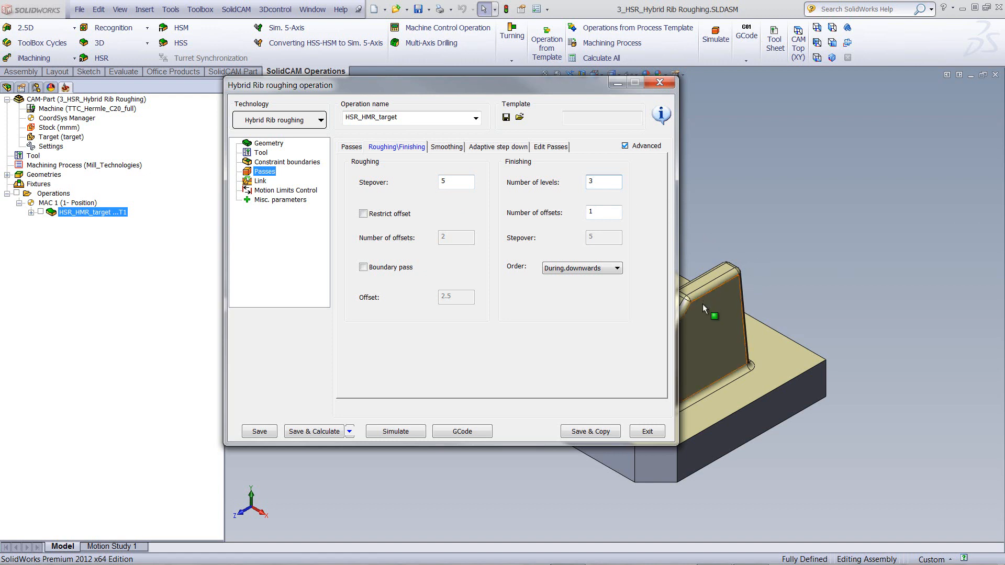
mouse_move(709, 317)
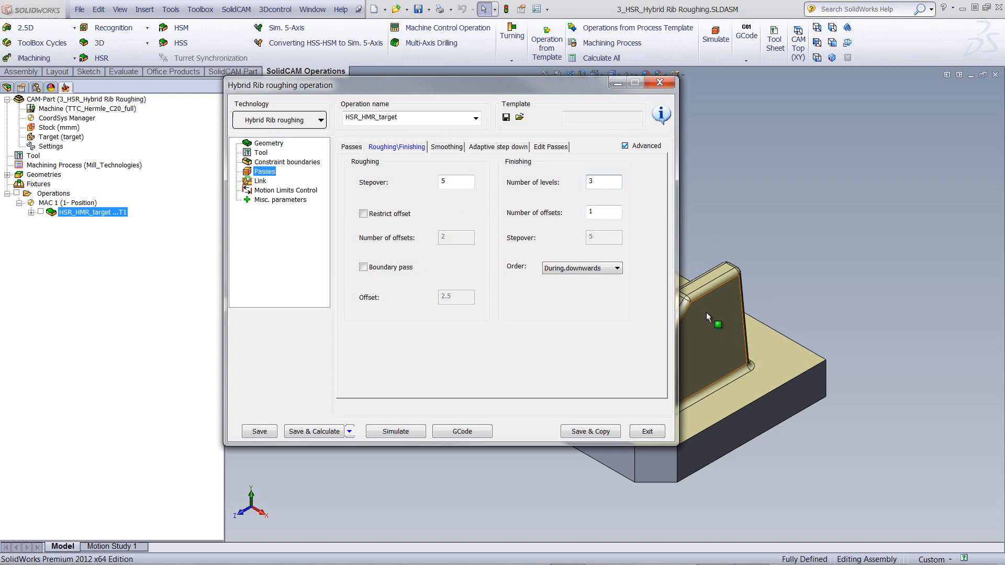
mouse_move(713, 312)
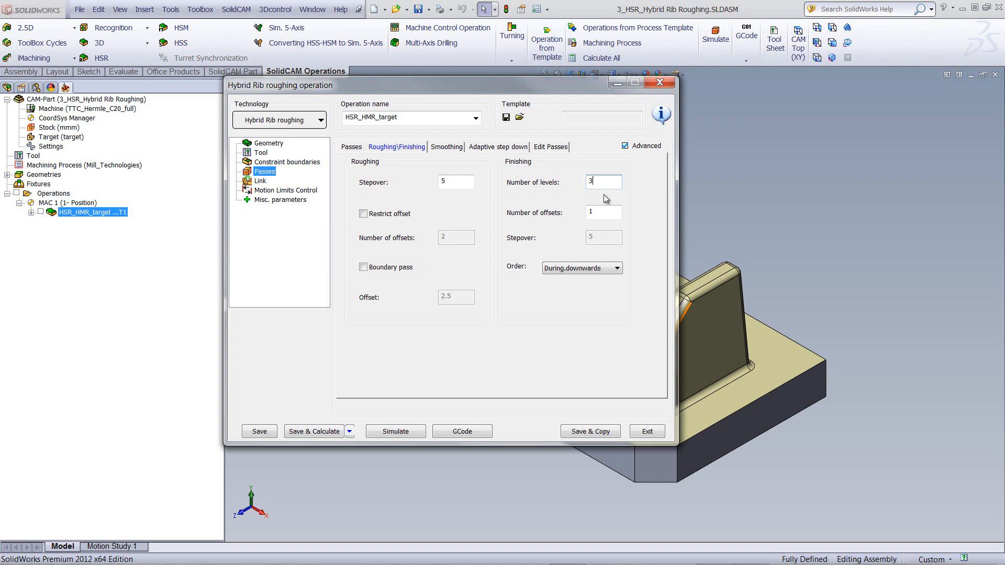
mouse_move(782, 243)
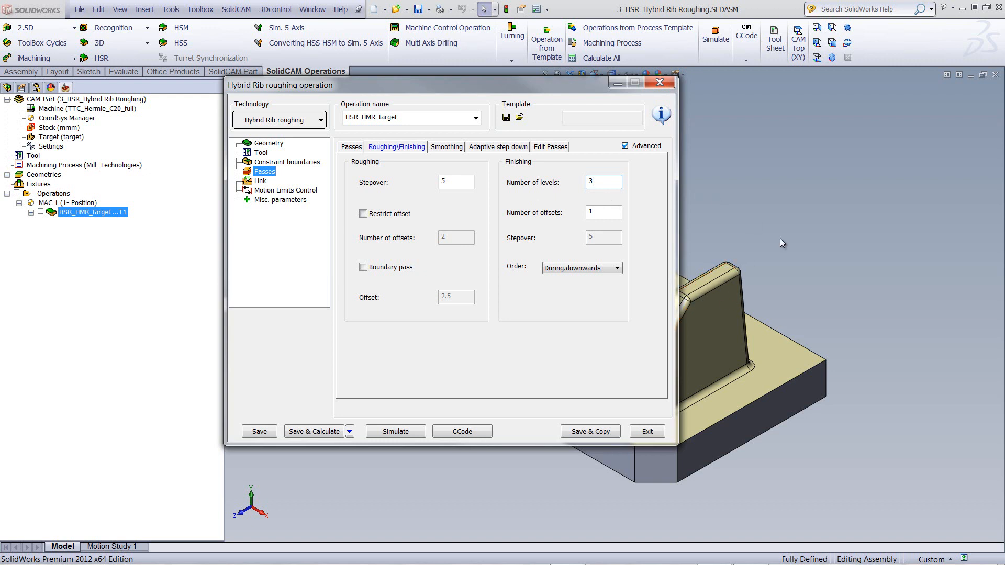
mouse_move(755, 237)
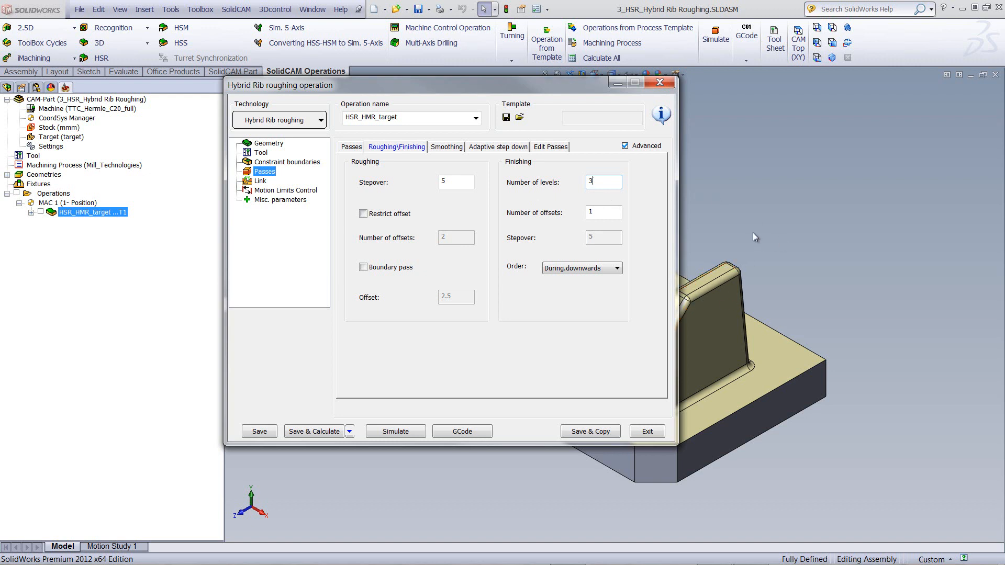
mouse_move(561, 312)
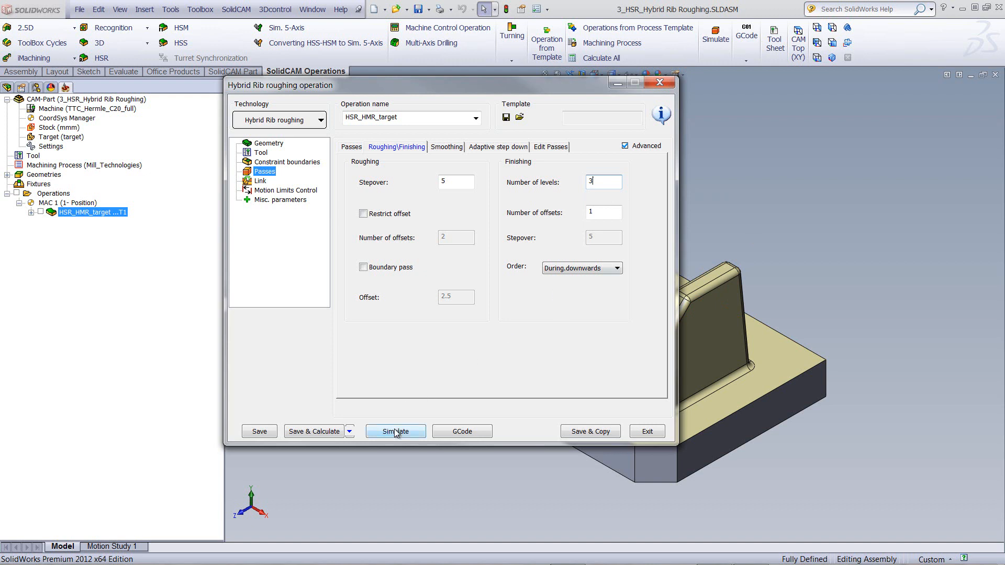
click(396, 431)
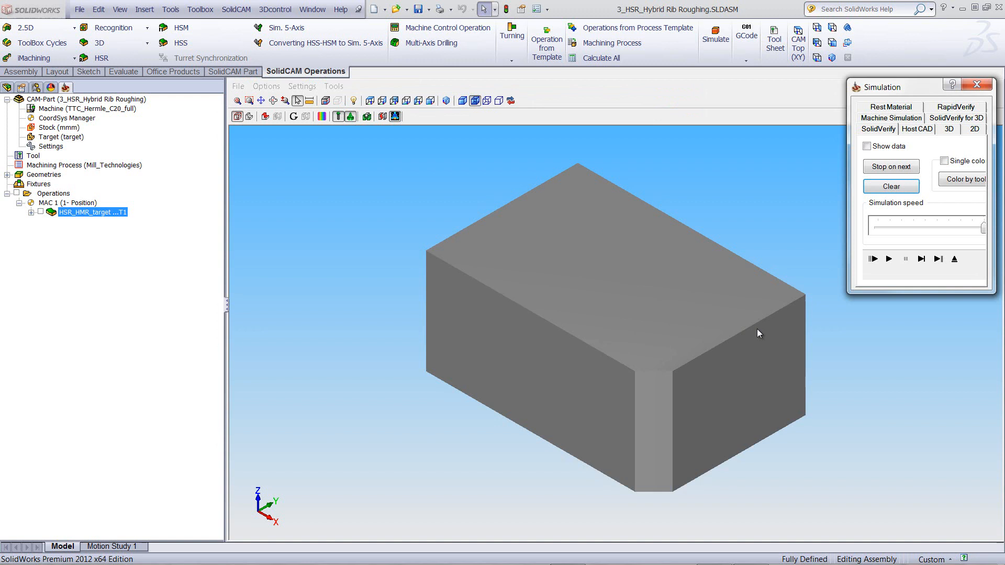
click(889, 259)
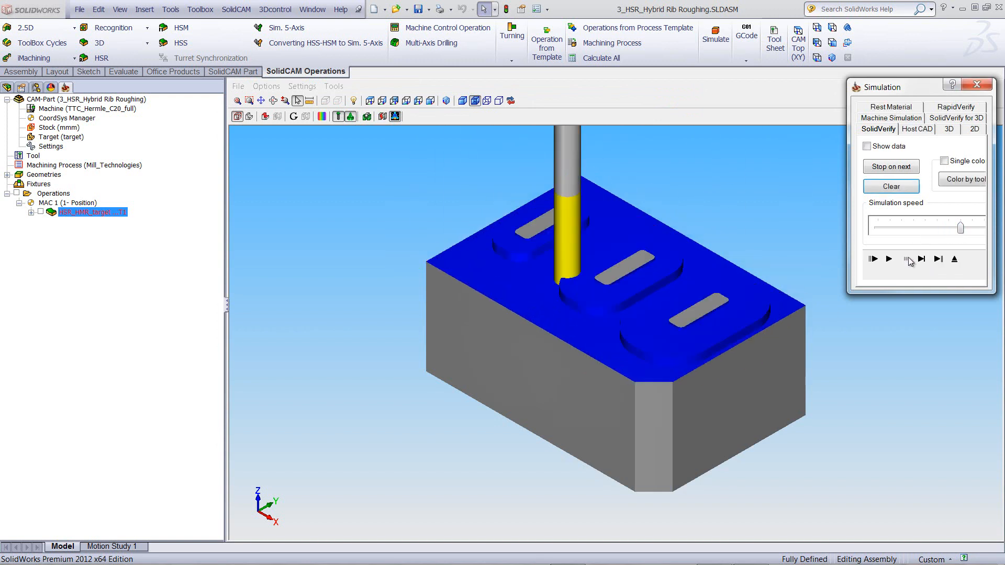
click(888, 258)
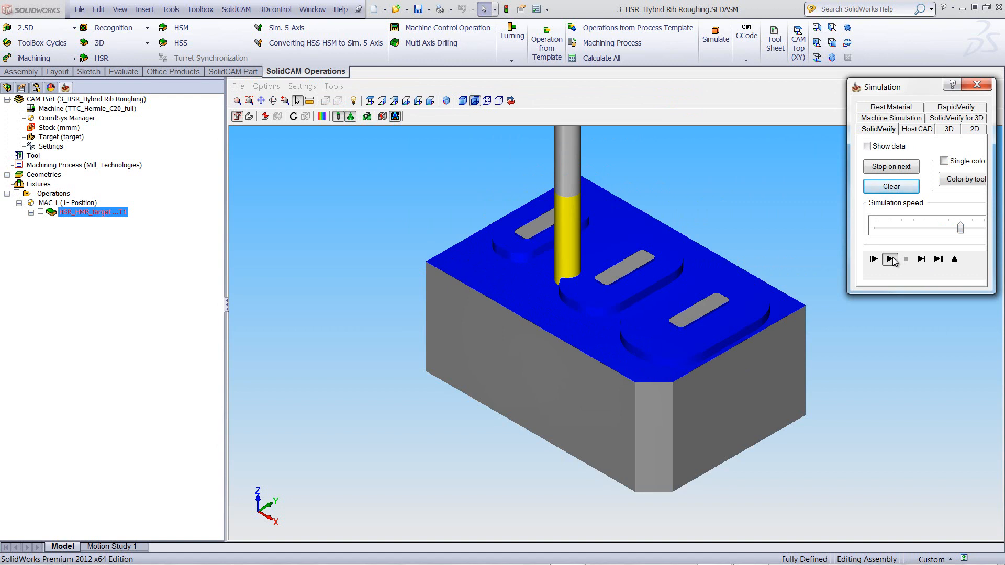
click(890, 258)
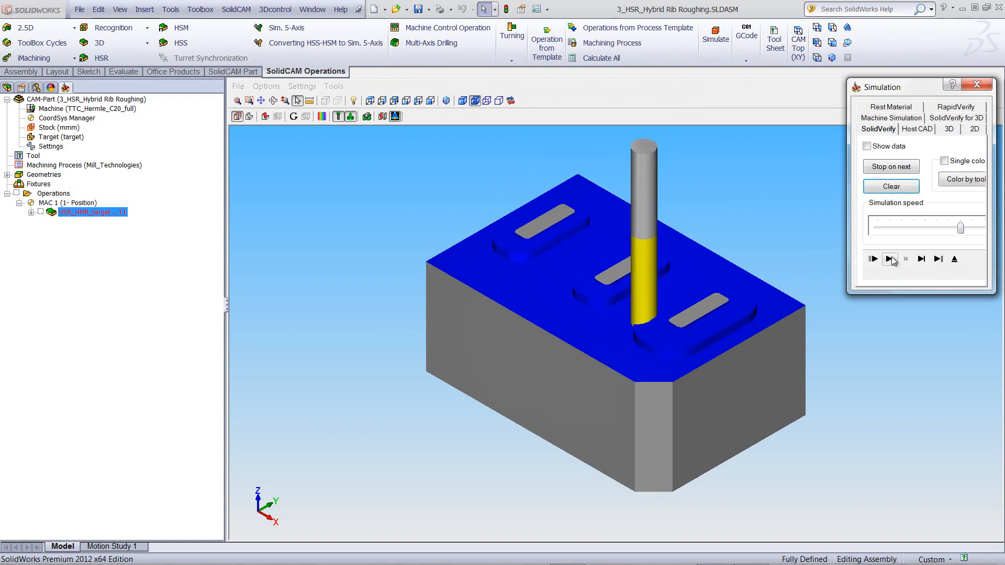
click(873, 258)
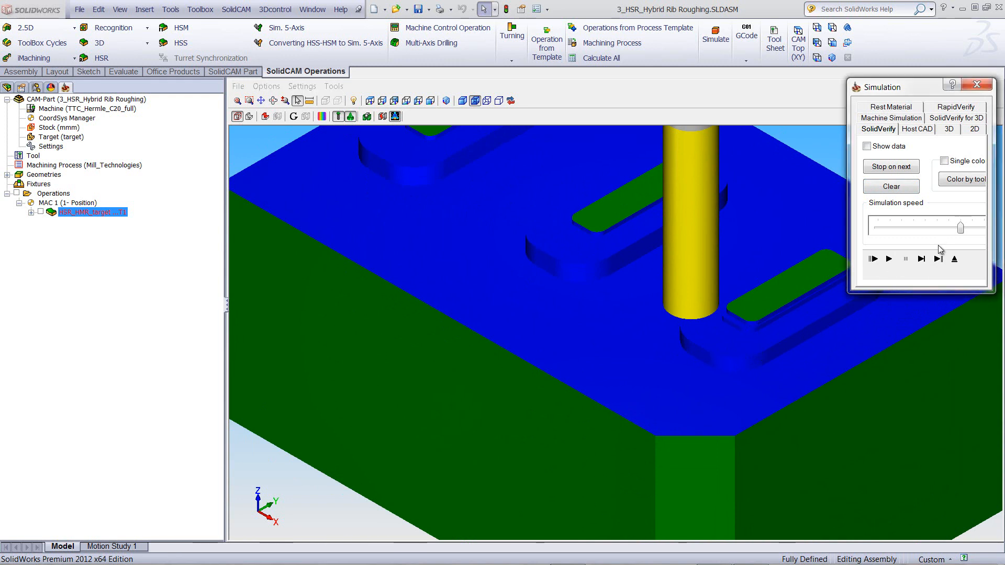
Step the simulation move by move through the roughing cuts around the ribs.
click(921, 259)
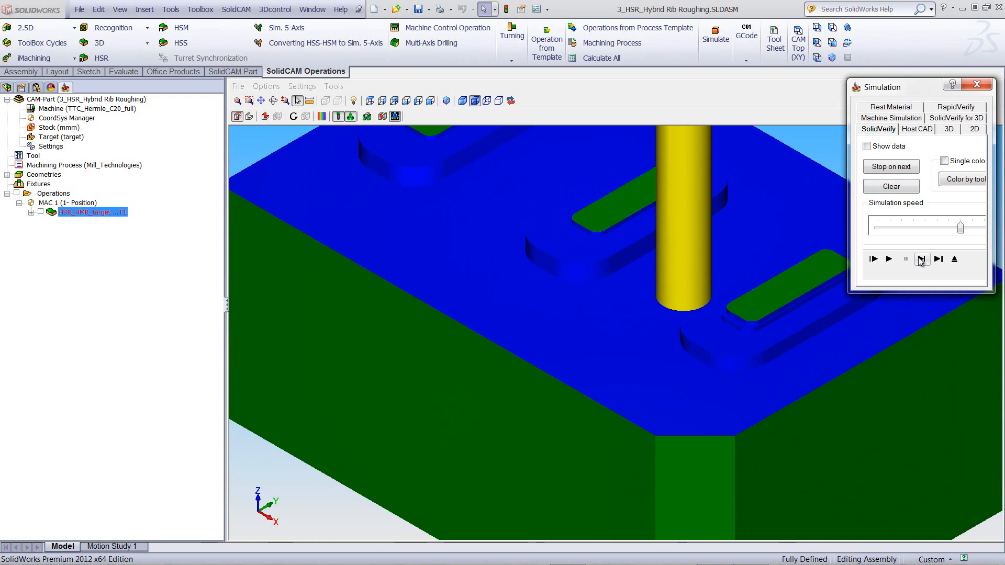
click(922, 259)
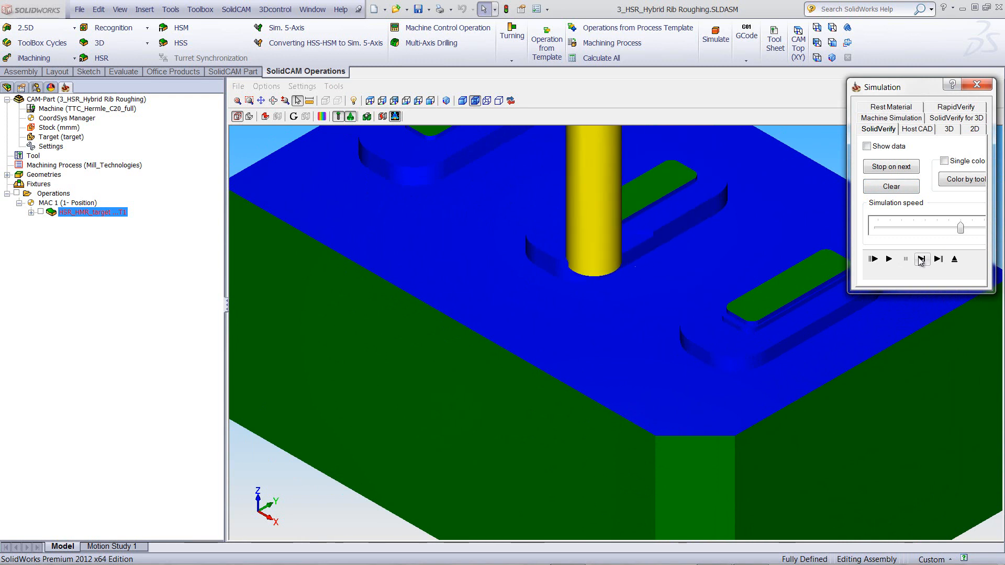
click(938, 259)
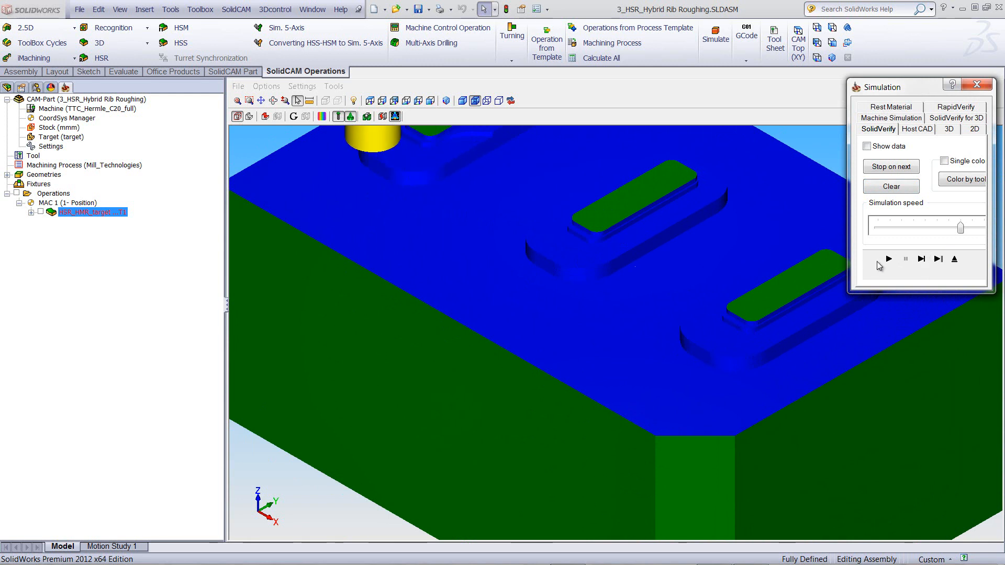
click(889, 259)
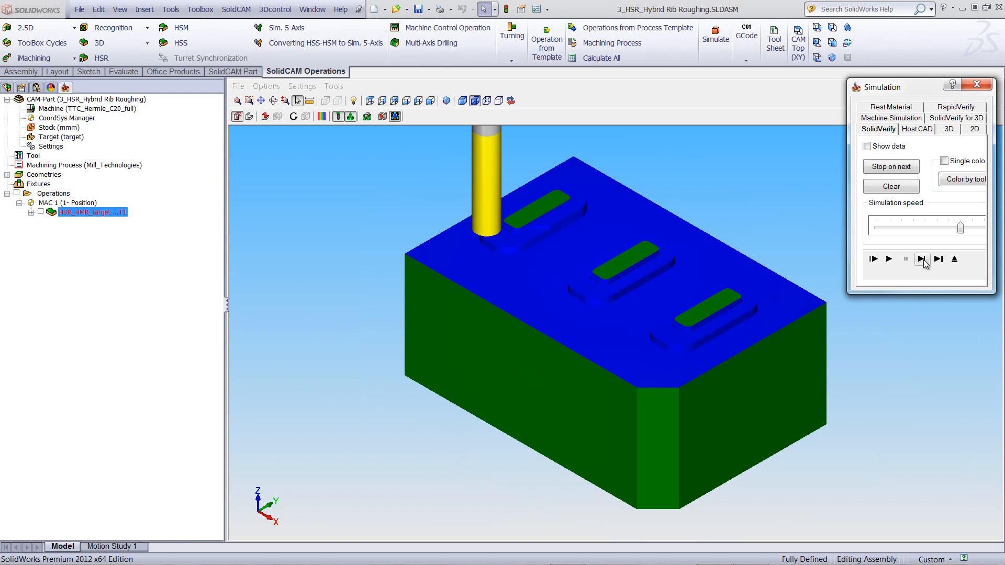
click(939, 259)
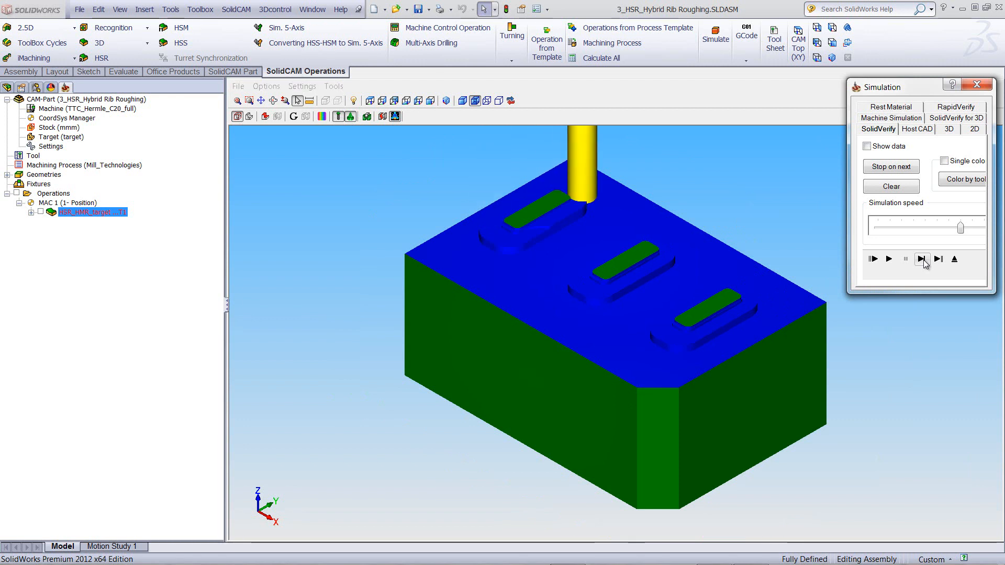
click(938, 259)
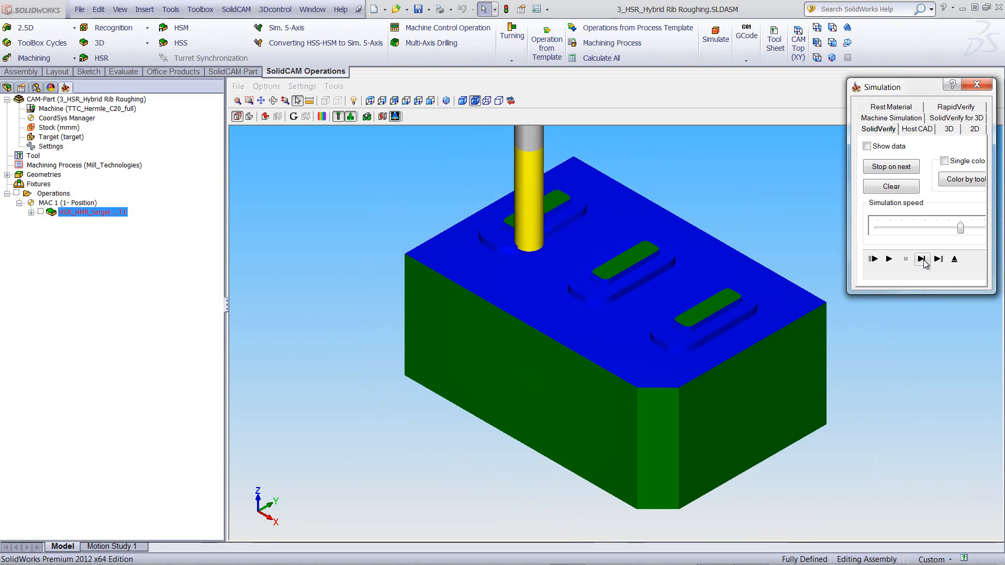
click(938, 259)
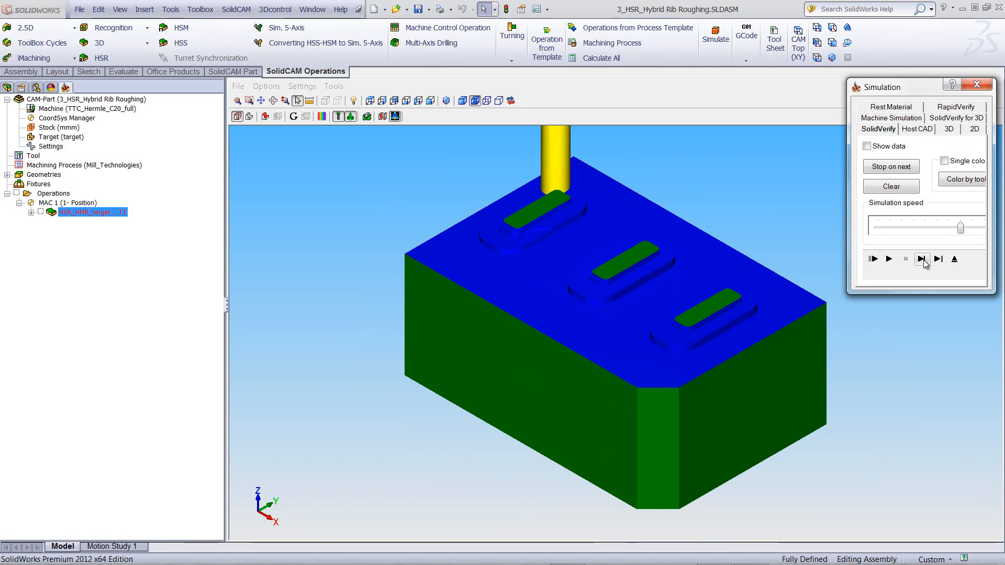
click(938, 258)
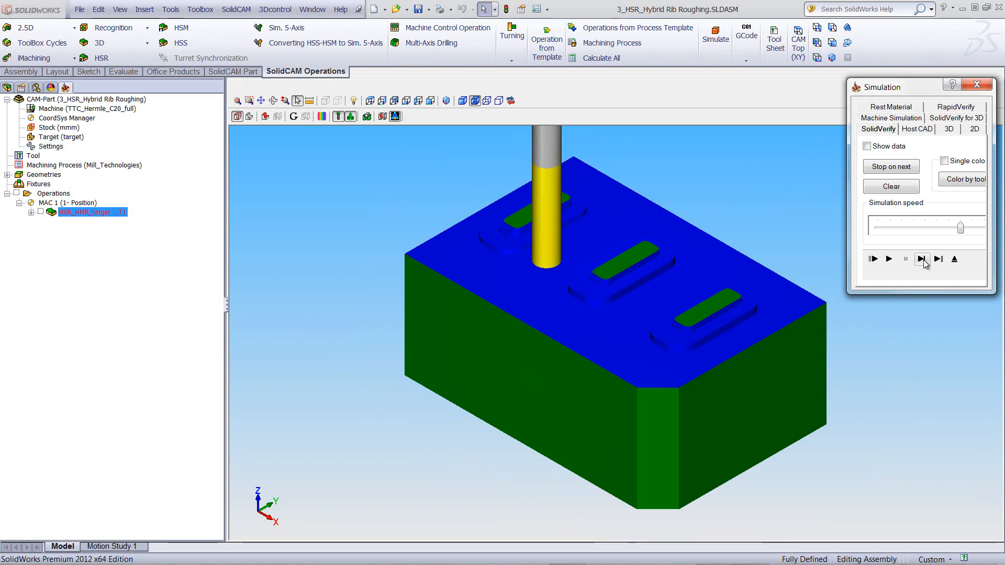
click(938, 259)
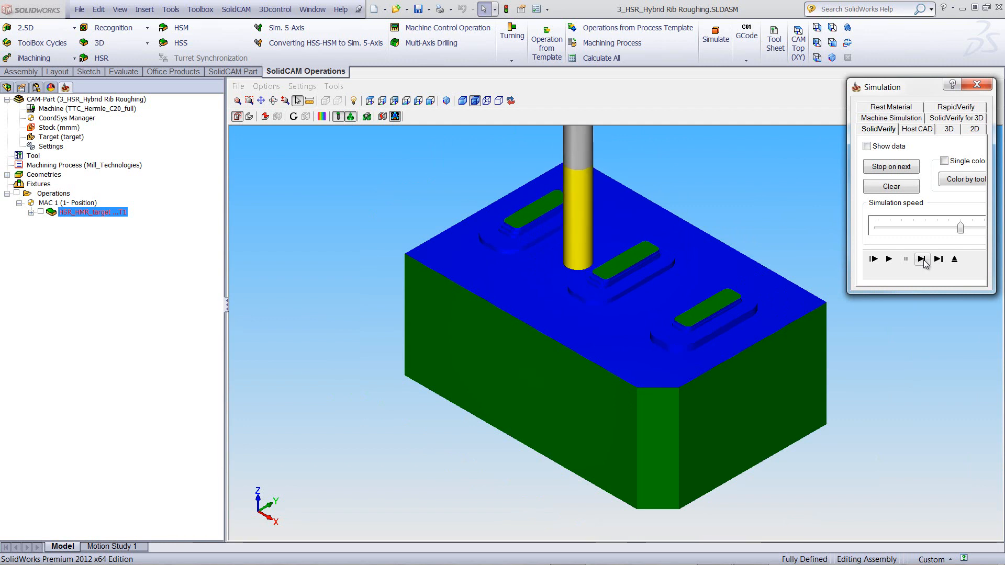
Continue stepping through tool moves, then resume continuous playback of the material removal.
click(925, 259)
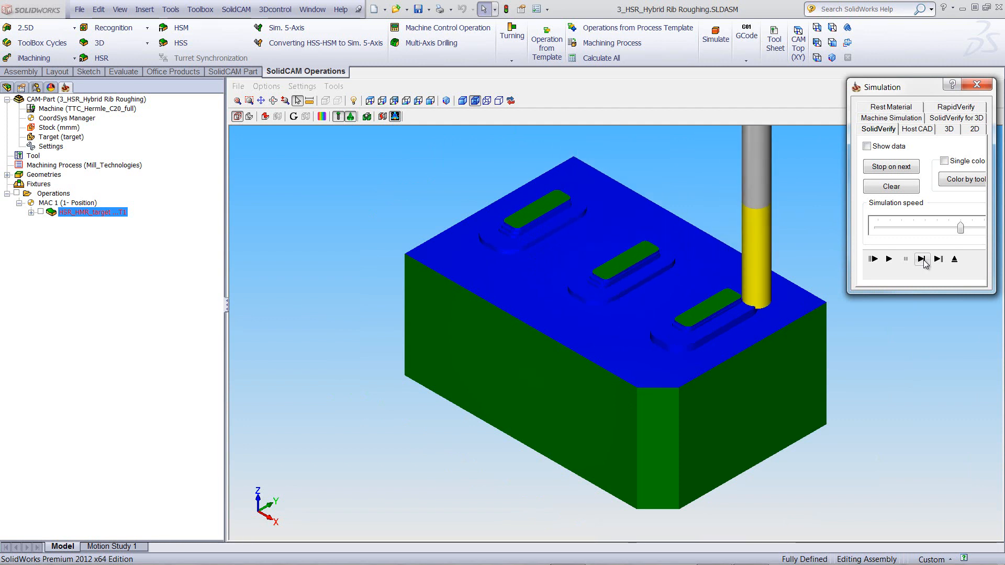
click(938, 259)
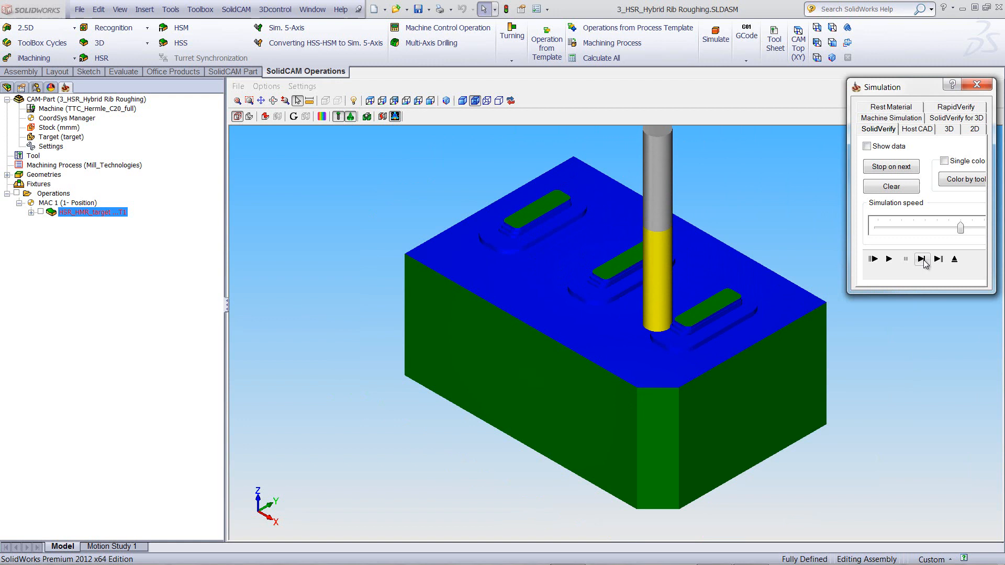
click(937, 259)
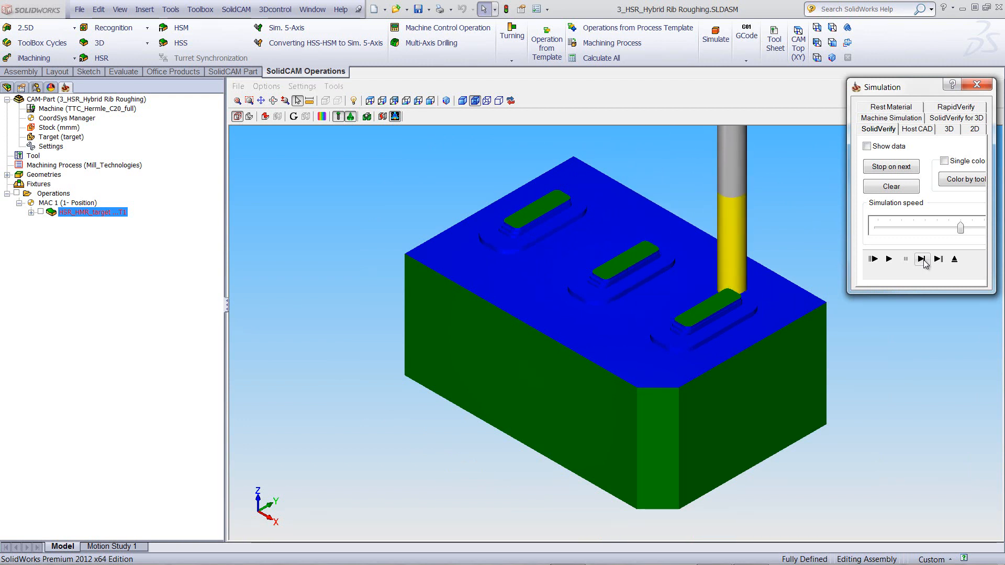
click(939, 259)
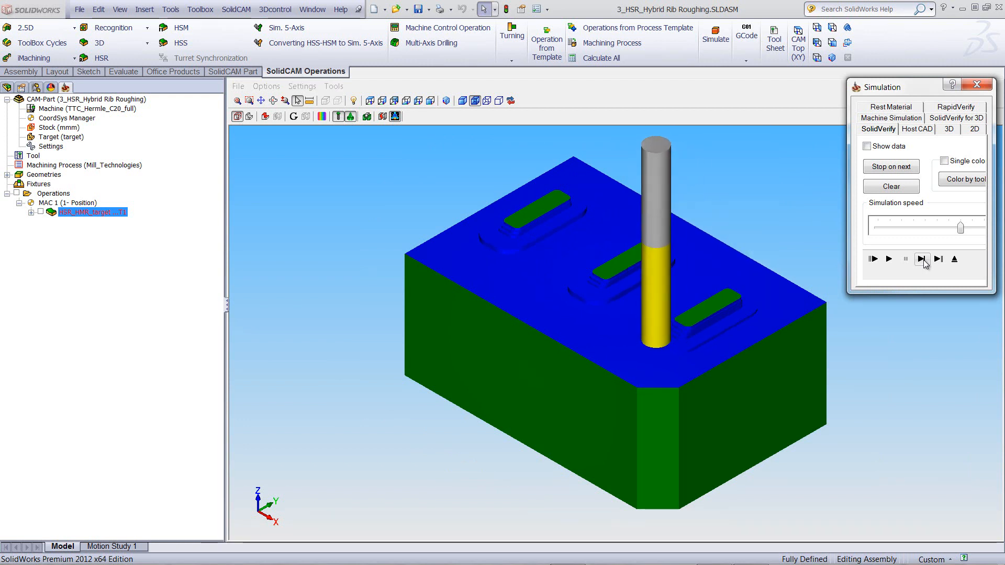
click(940, 258)
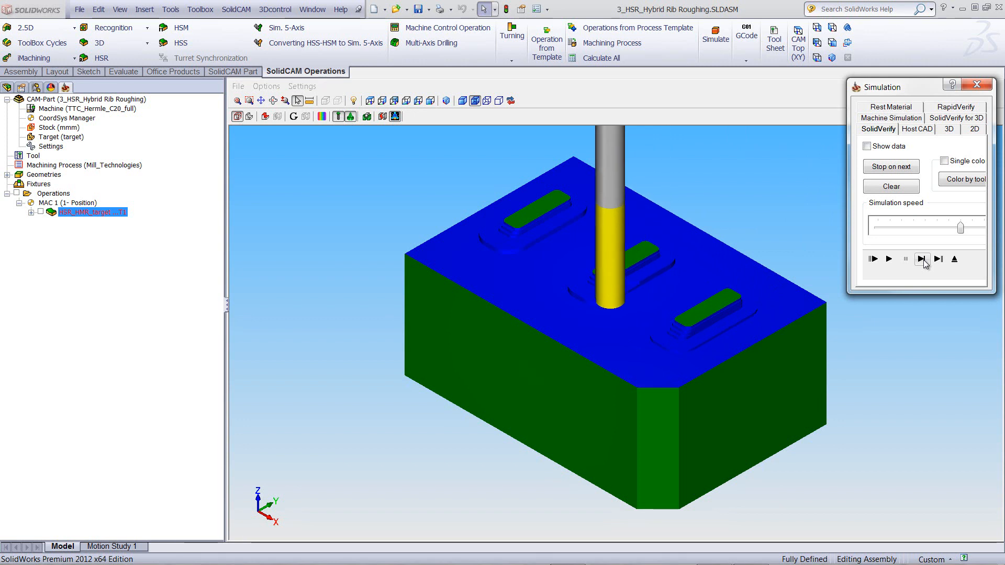
click(938, 259)
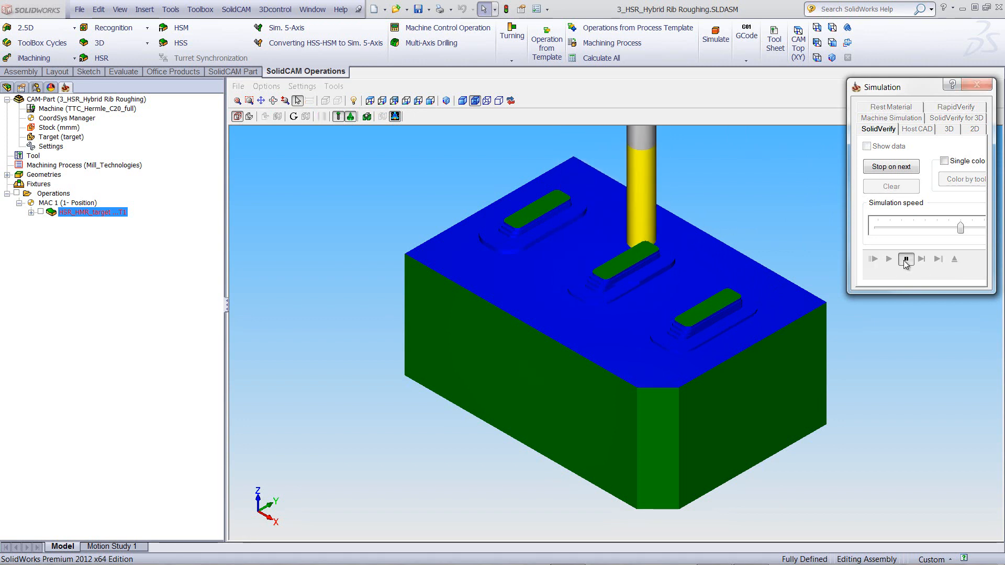
click(889, 259)
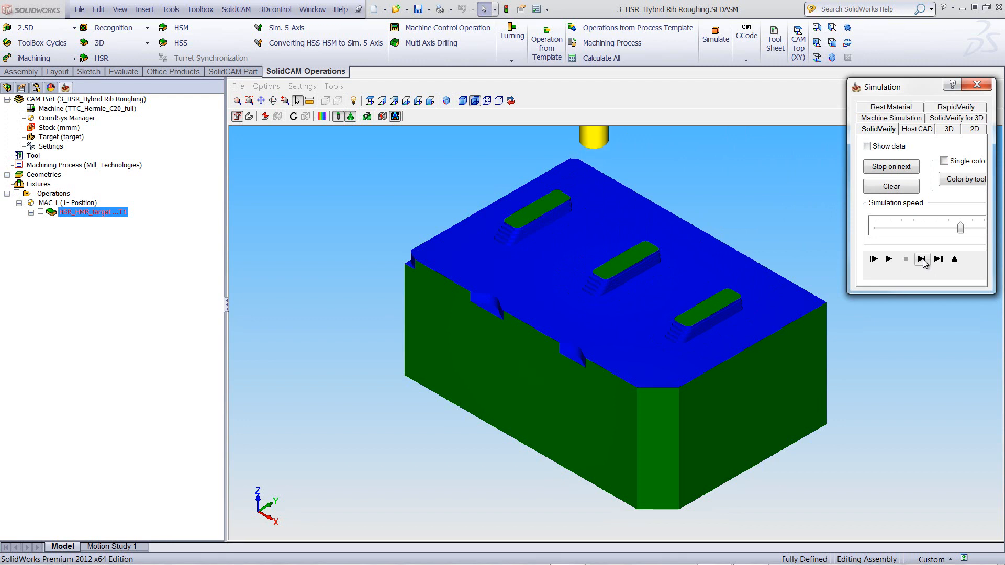
click(938, 259)
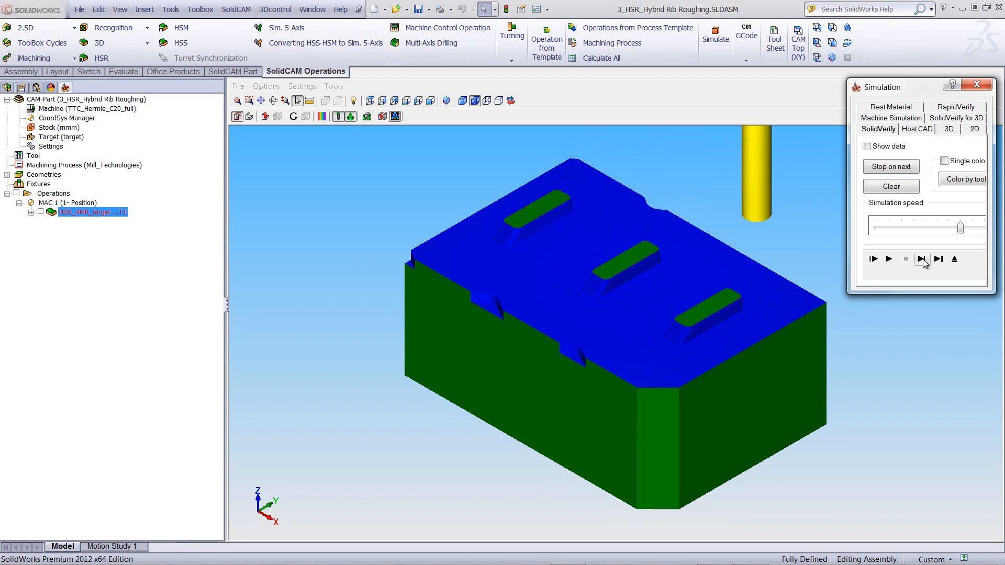
click(873, 258)
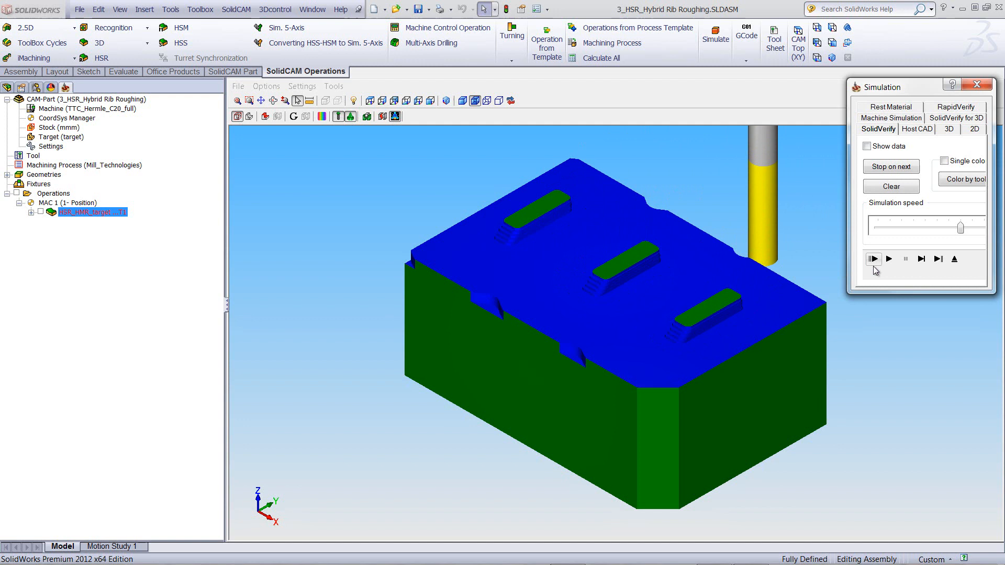
click(889, 258)
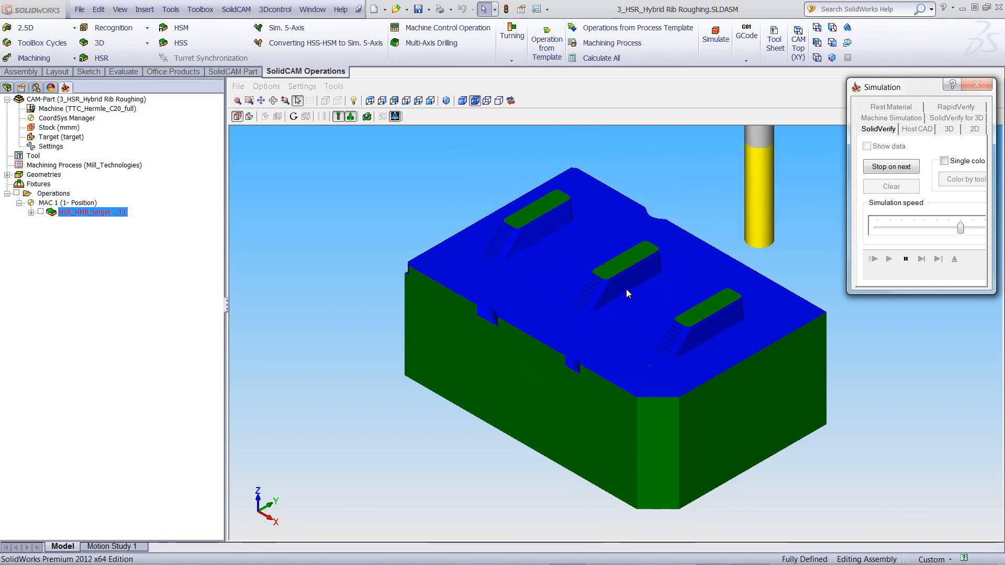
End the SolidVerify simulation and return to the rib roughing operation dialog.
click(889, 259)
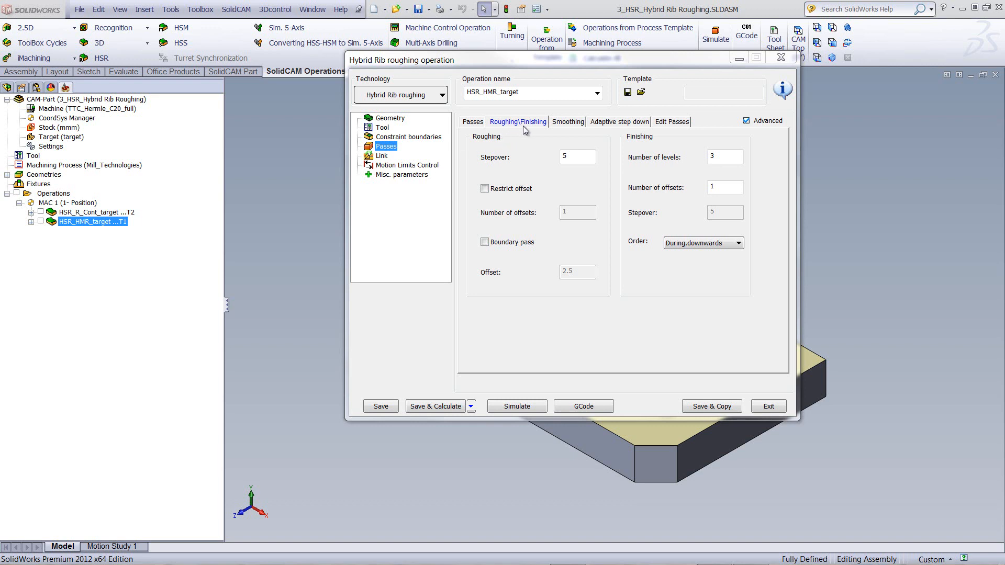
mouse_move(532, 167)
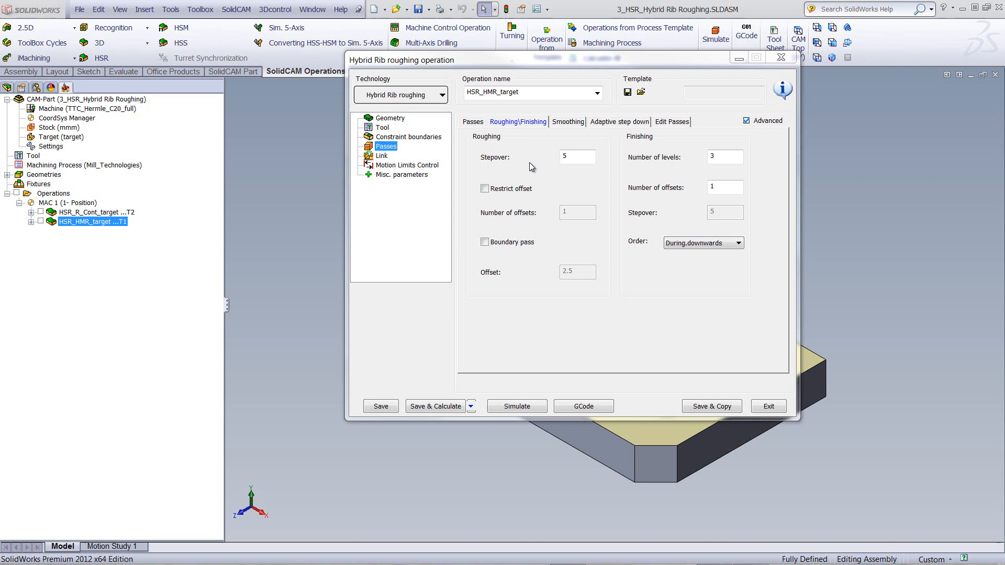
mouse_move(470, 193)
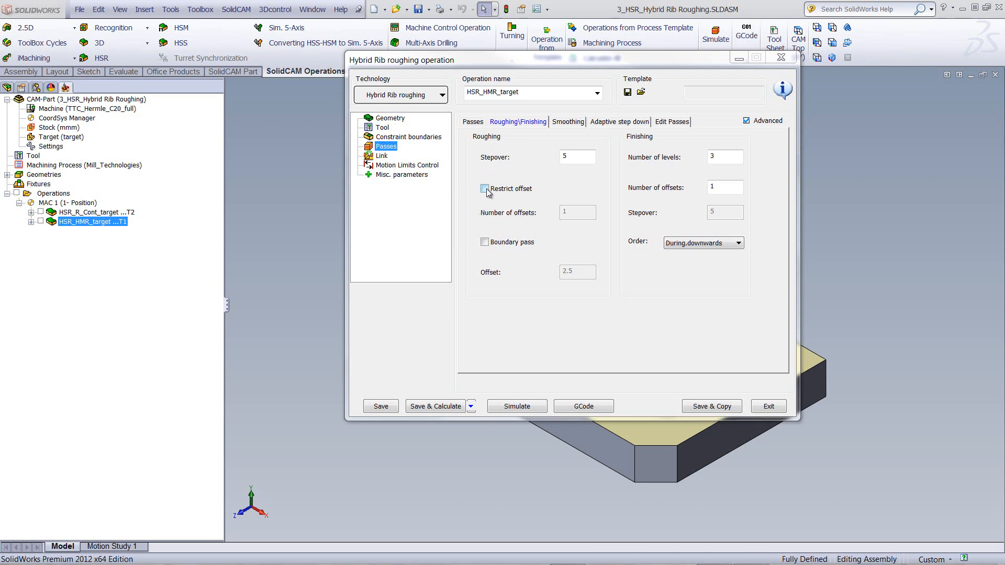
Enable Restrict offset on Roughing\Finishing, keeping Number of offsets at 1.
click(485, 189)
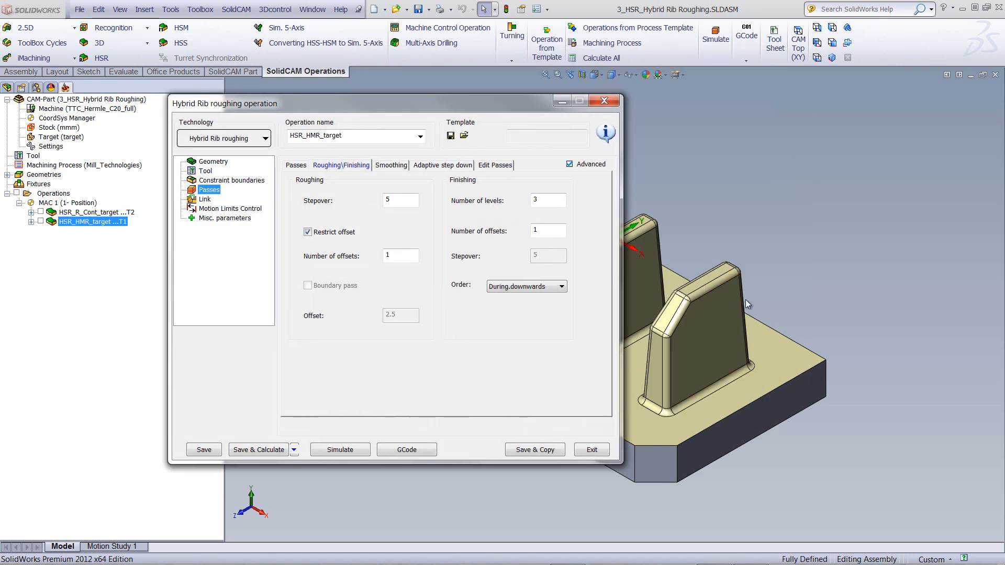
mouse_move(829, 239)
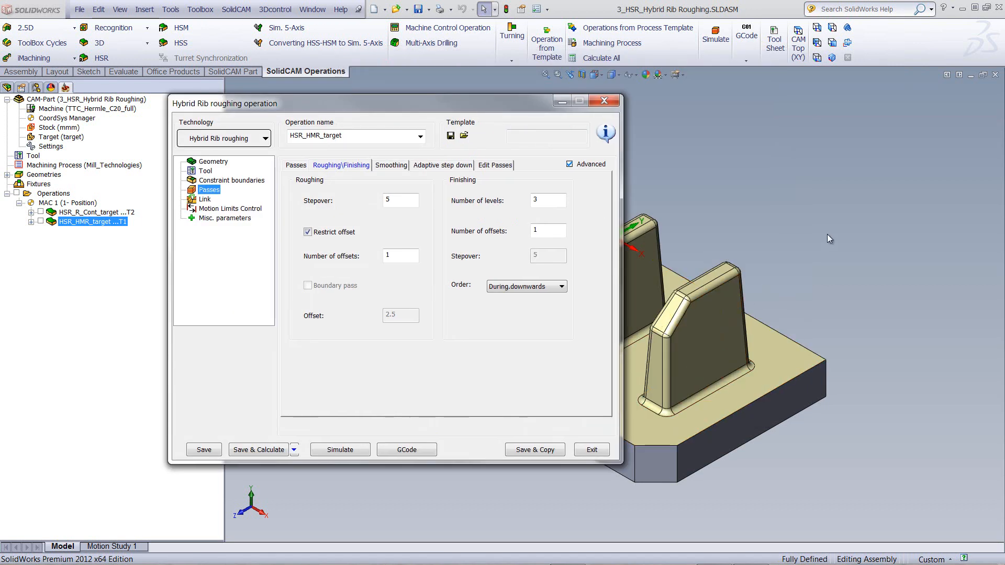
mouse_move(411, 101)
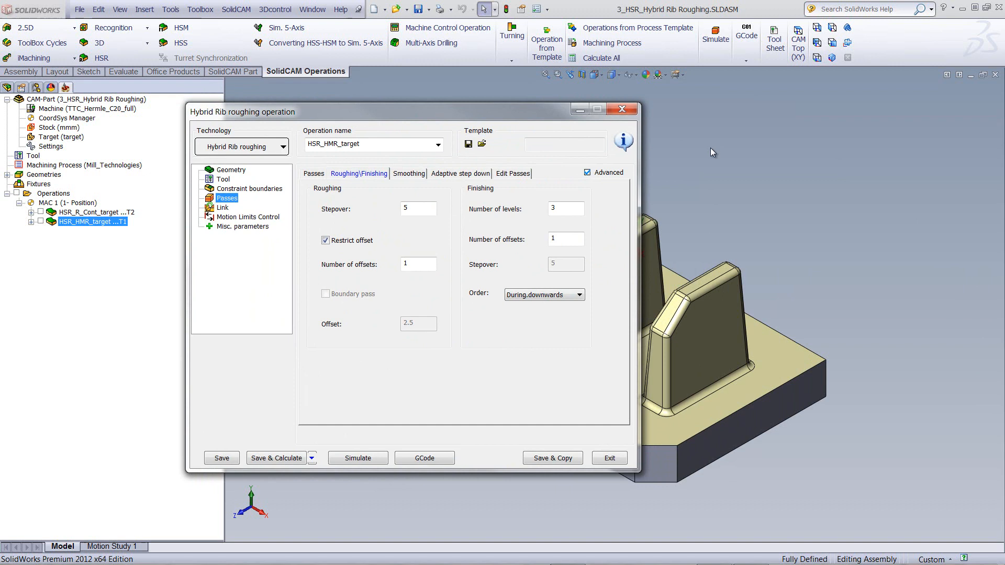
mouse_move(862, 275)
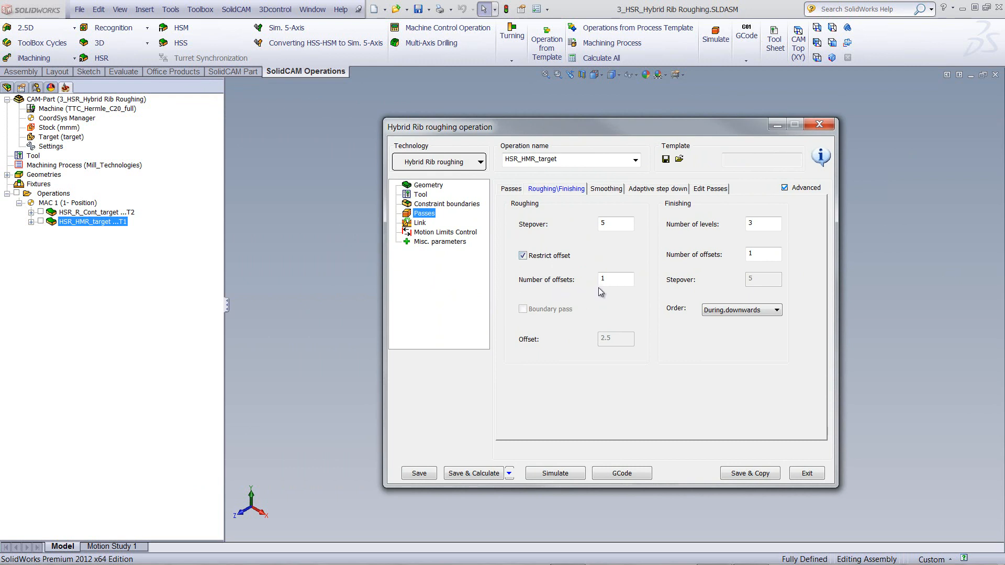
Simulate the restricted-offset roughing in SolidVerify and watch the three rib tops being machined.
click(555, 473)
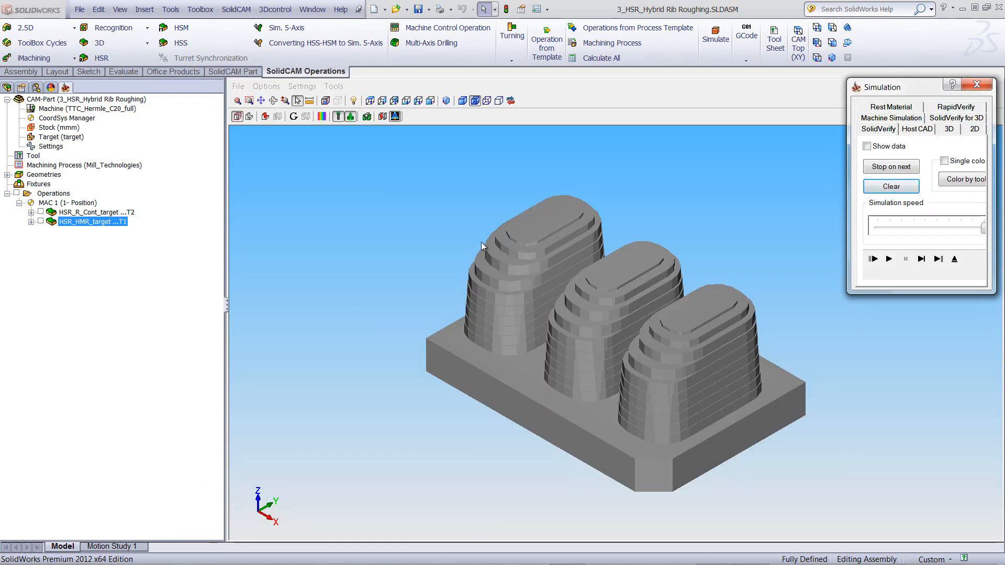
mouse_move(773, 304)
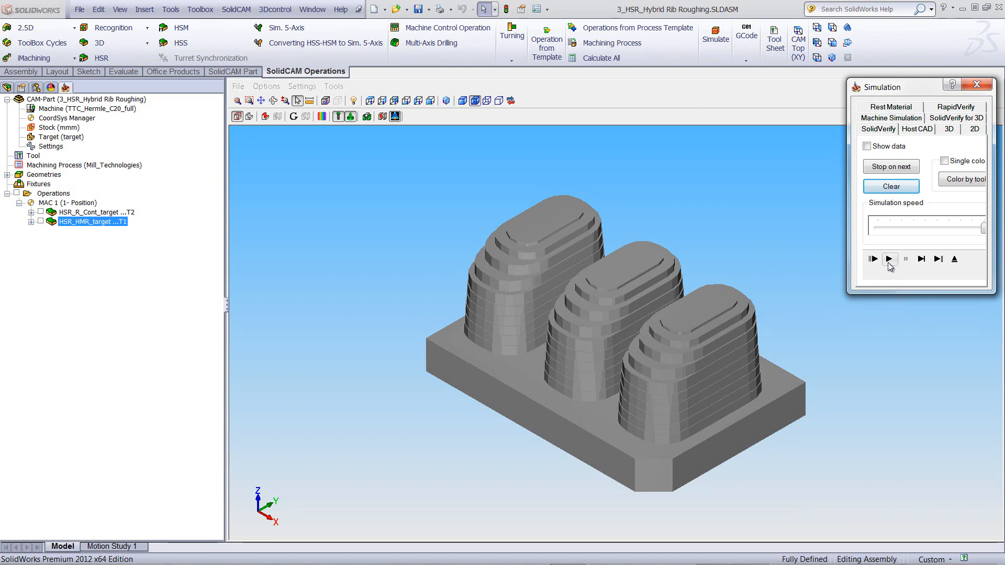
click(889, 259)
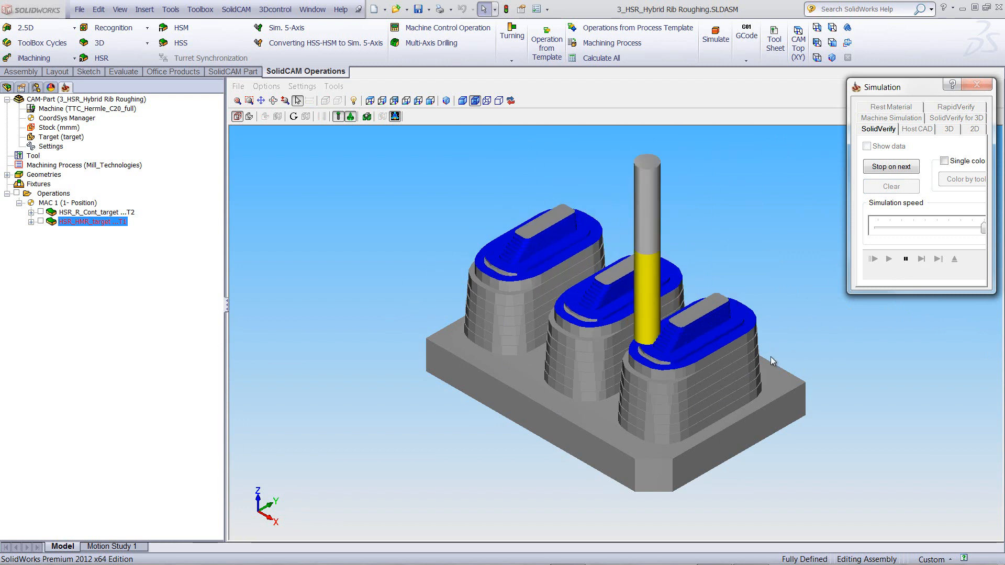
click(889, 258)
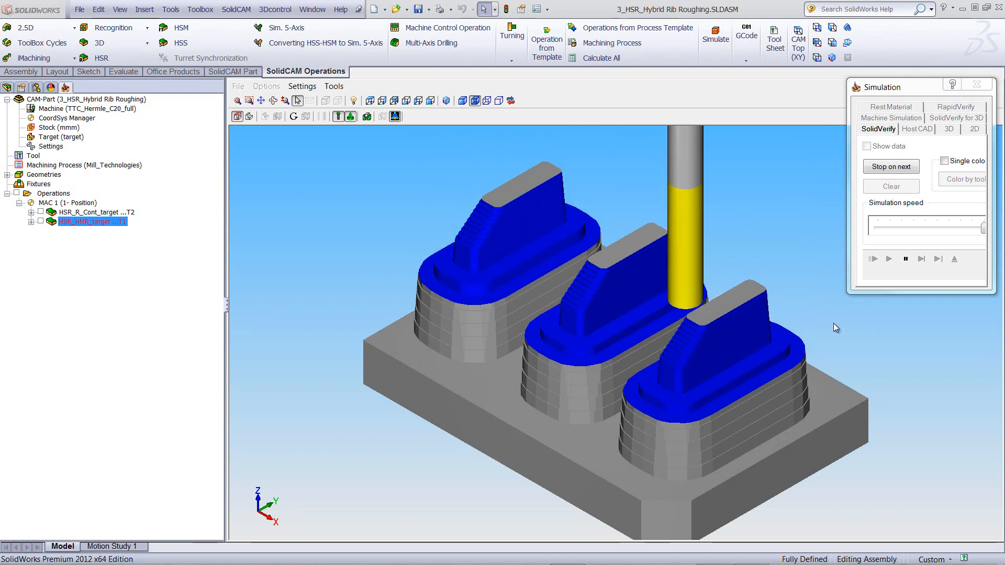
Return to the operation with Restrict offset off and start a fresh simulation on the uncut block.
double_click(94, 221)
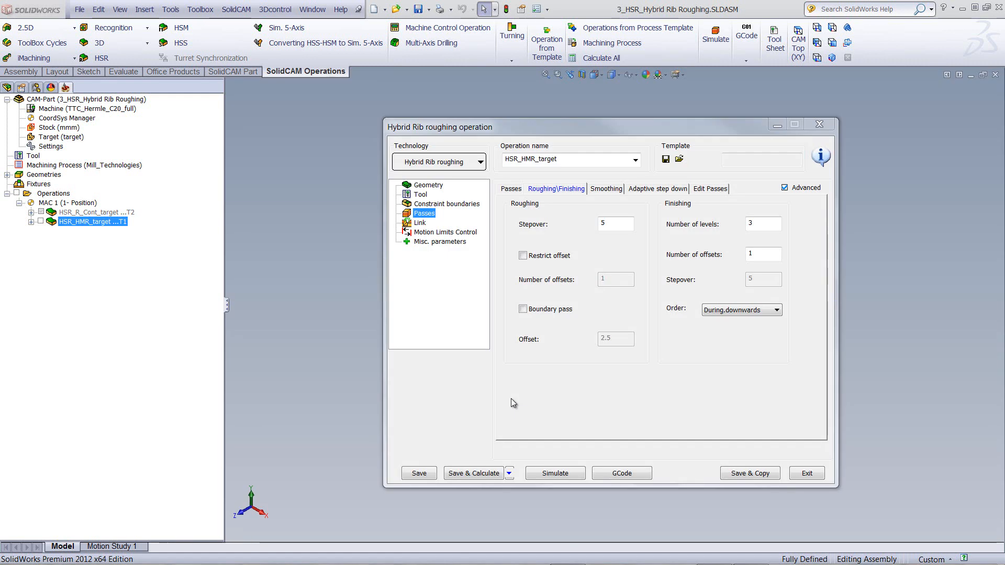
mouse_move(549, 356)
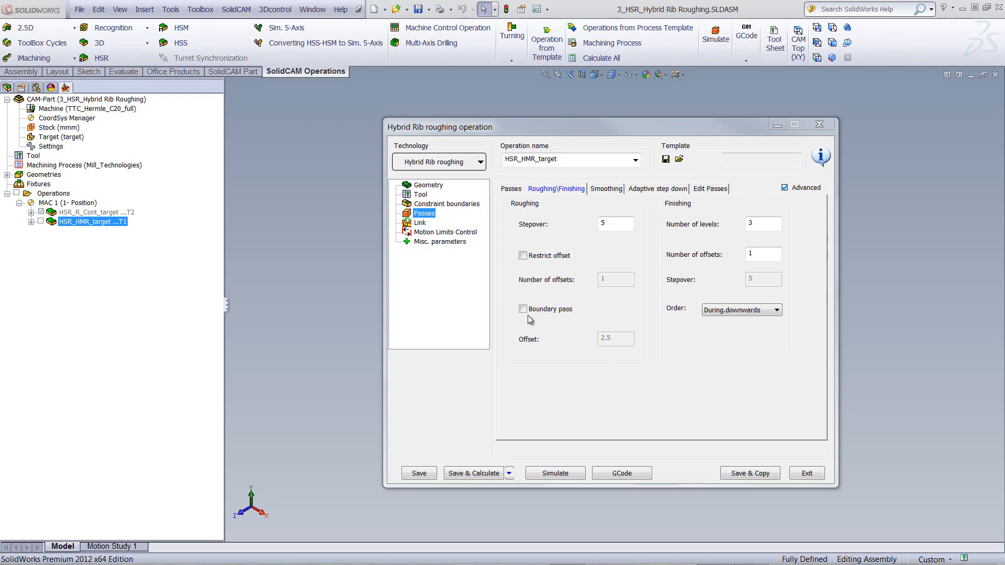
mouse_move(560, 351)
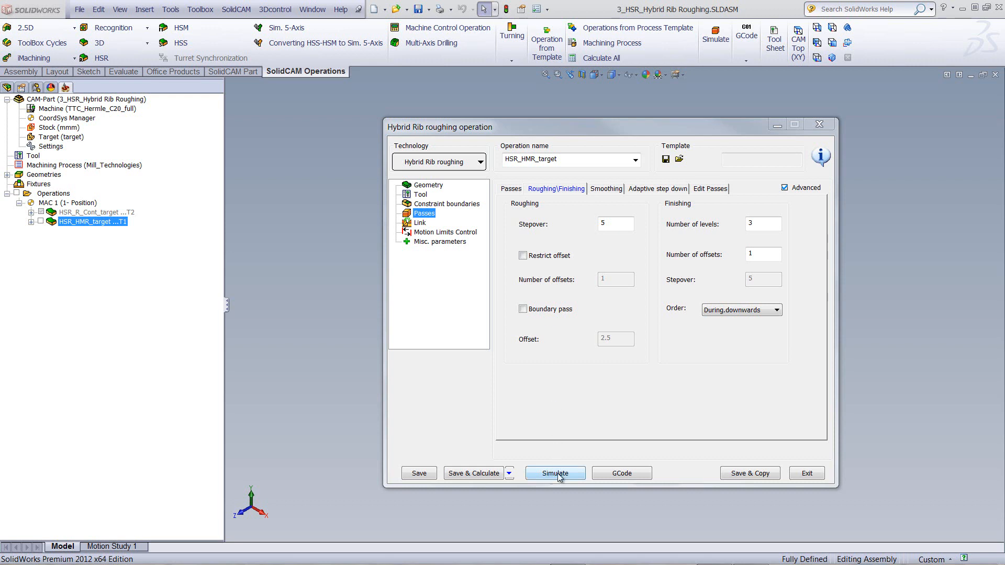
click(555, 473)
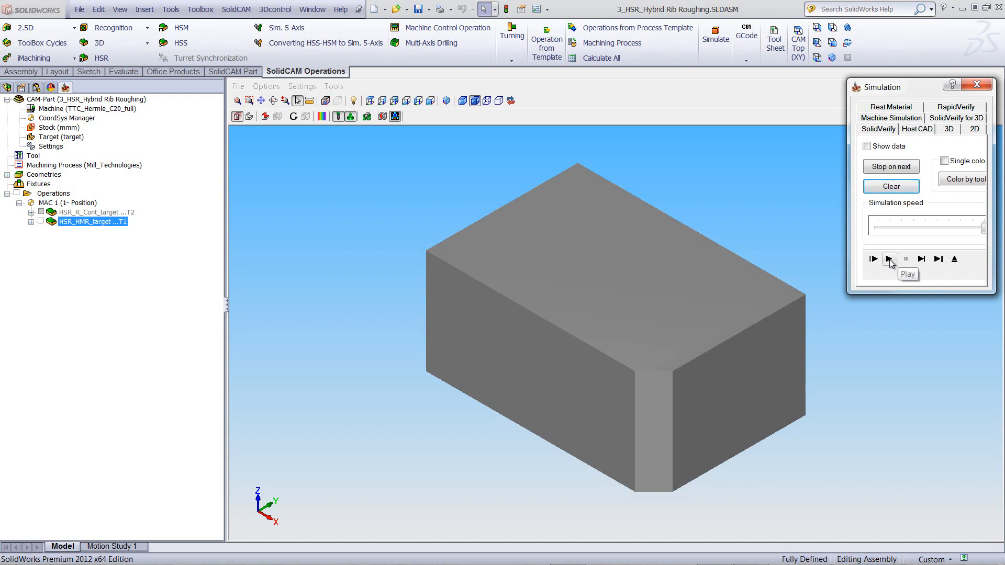
Play the unrestricted roughing of the block's top, then go back to the operation settings.
click(889, 259)
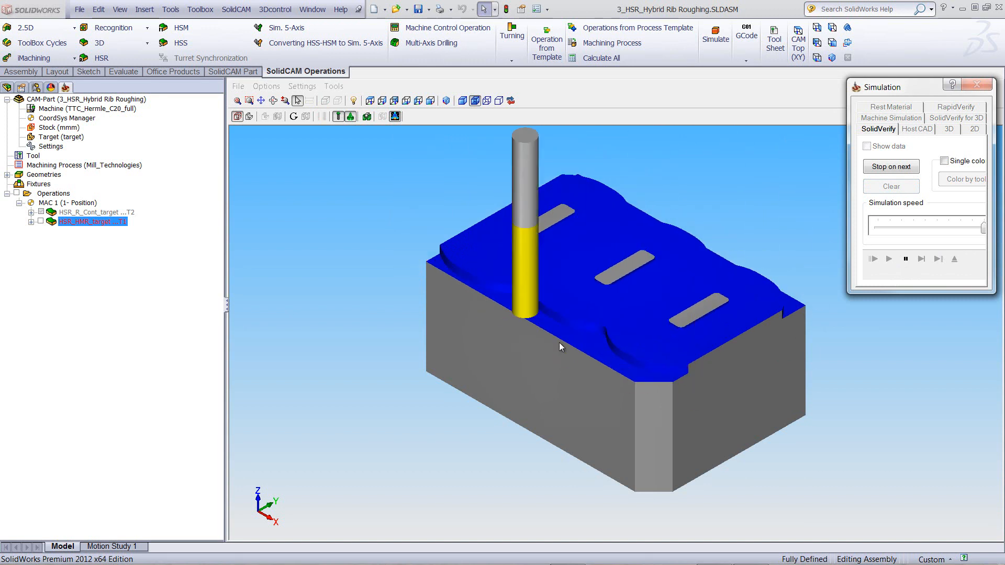
click(889, 258)
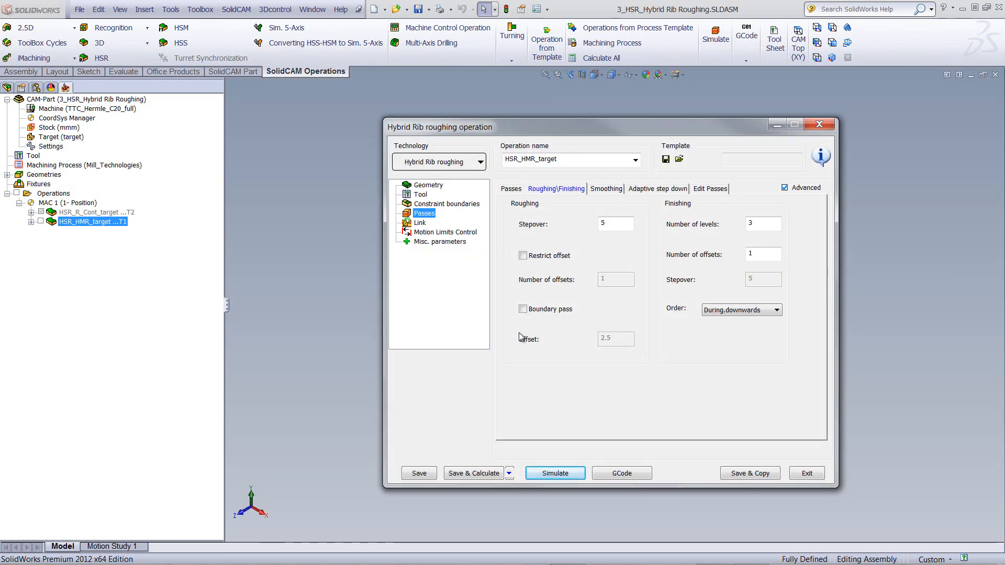
Enable Boundary pass on Roughing\Finishing, leaving its offset at 2.5.
click(524, 309)
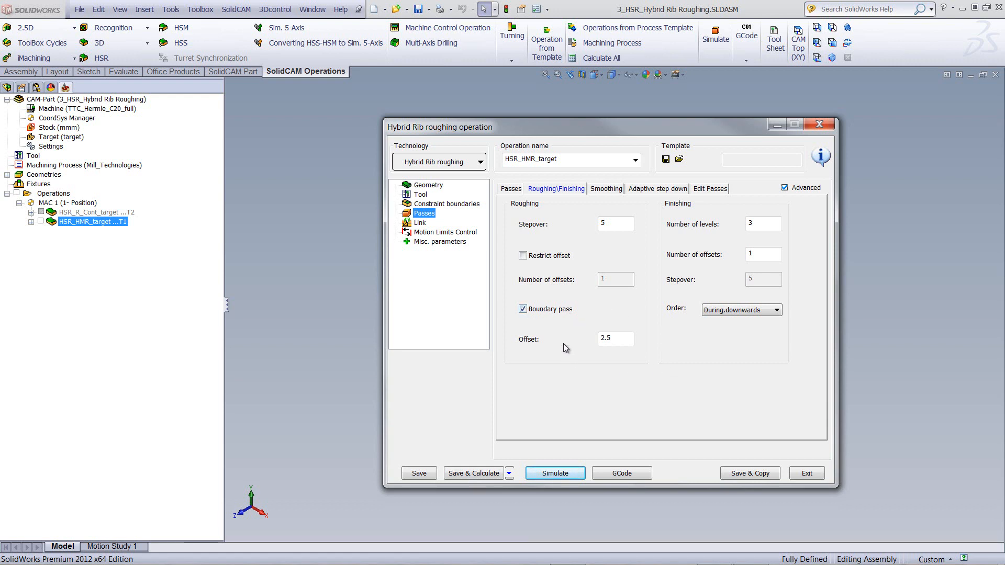
mouse_move(653, 328)
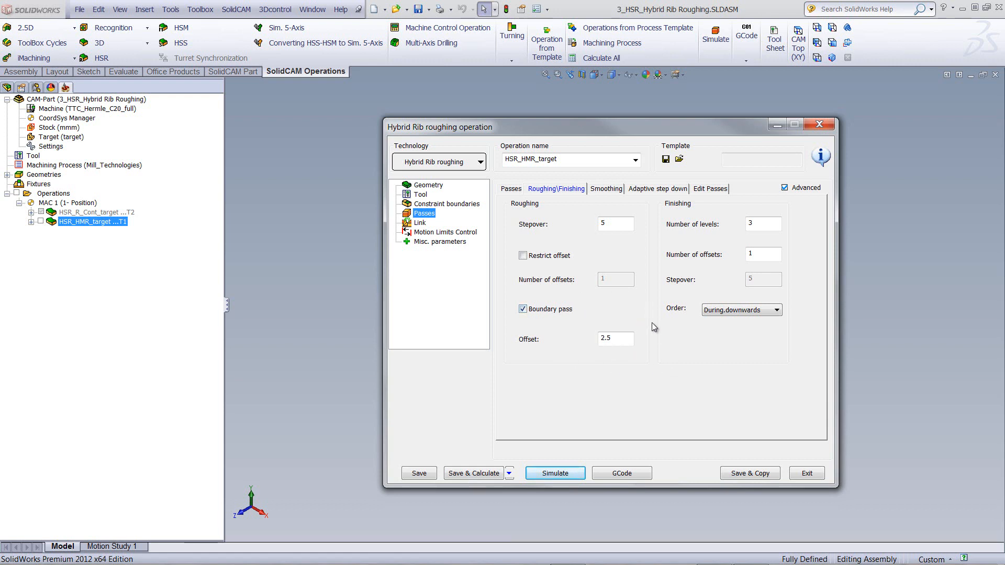
mouse_move(523, 347)
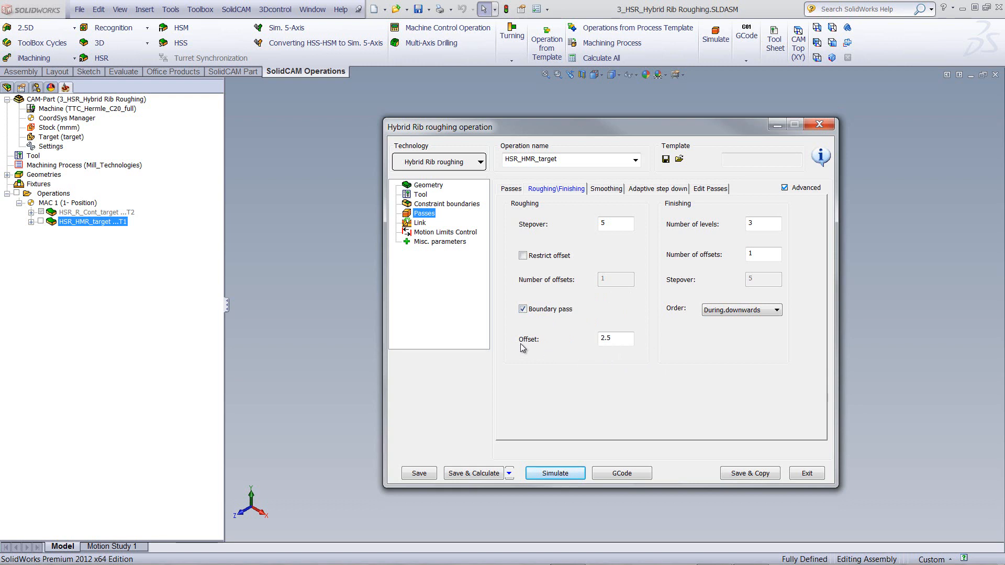
mouse_move(620, 355)
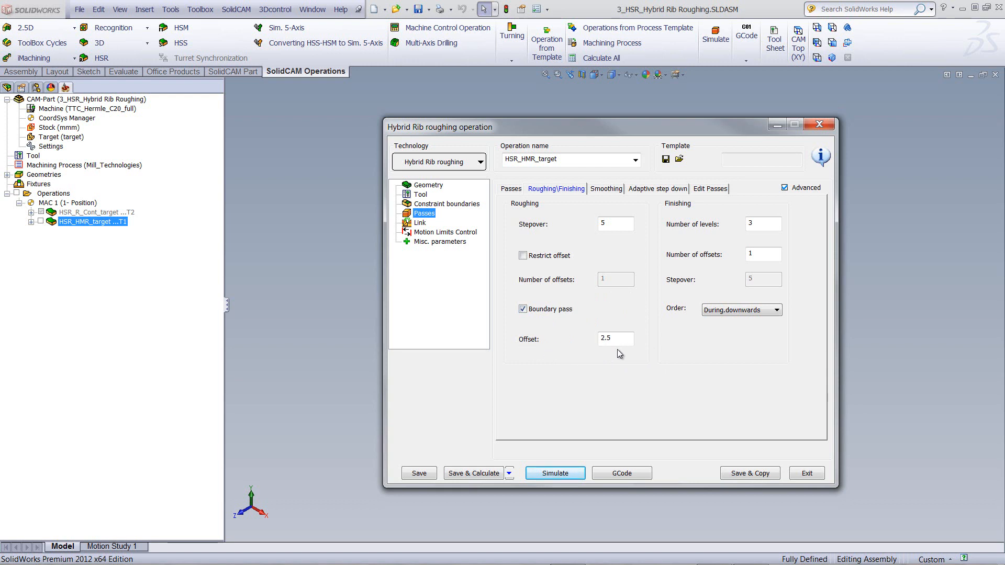
mouse_move(597, 341)
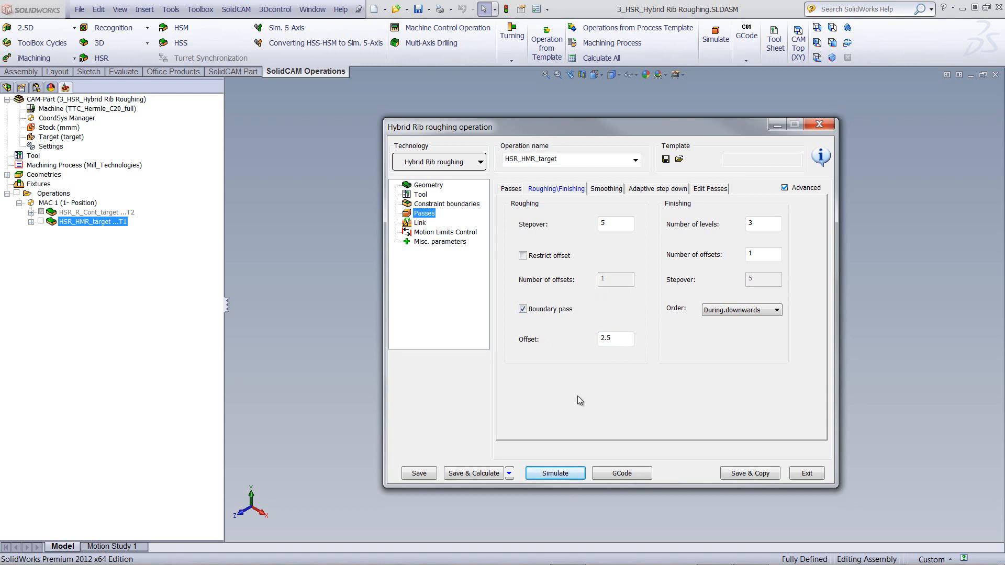
mouse_move(555, 473)
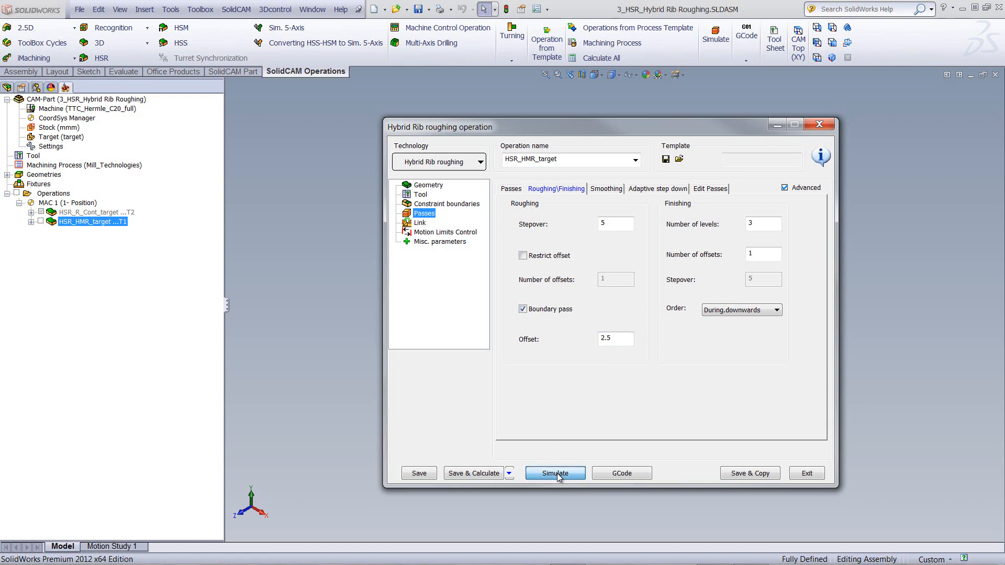
Simulate the boundary pass around the block's perimeter followed by rib roughing, then return to the operation.
click(554, 473)
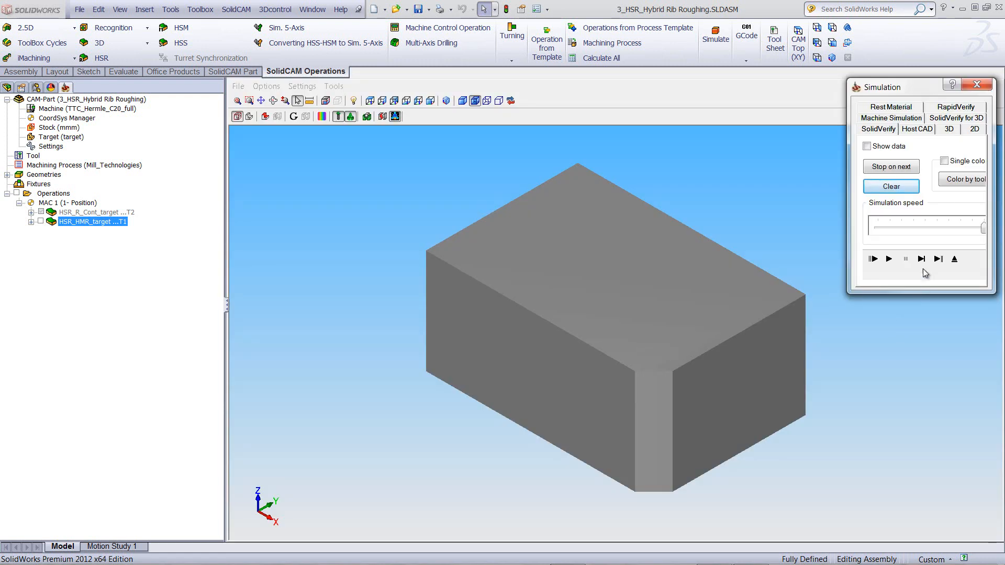
click(922, 258)
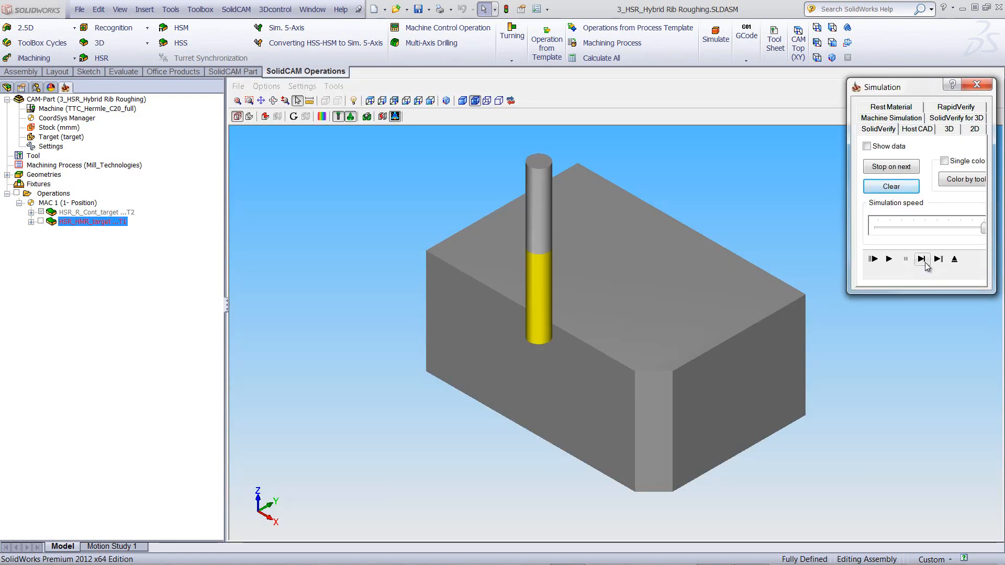
click(922, 258)
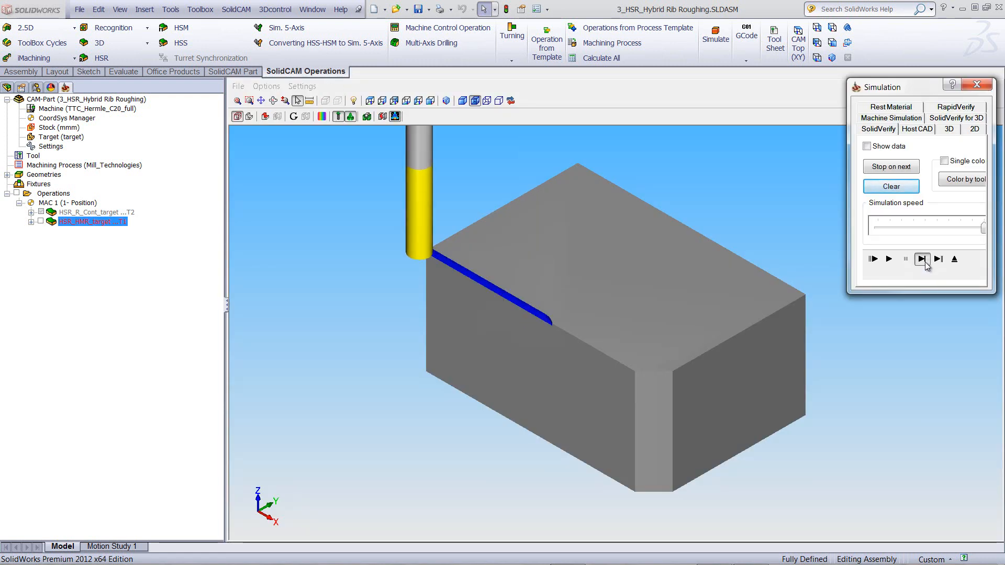
click(922, 259)
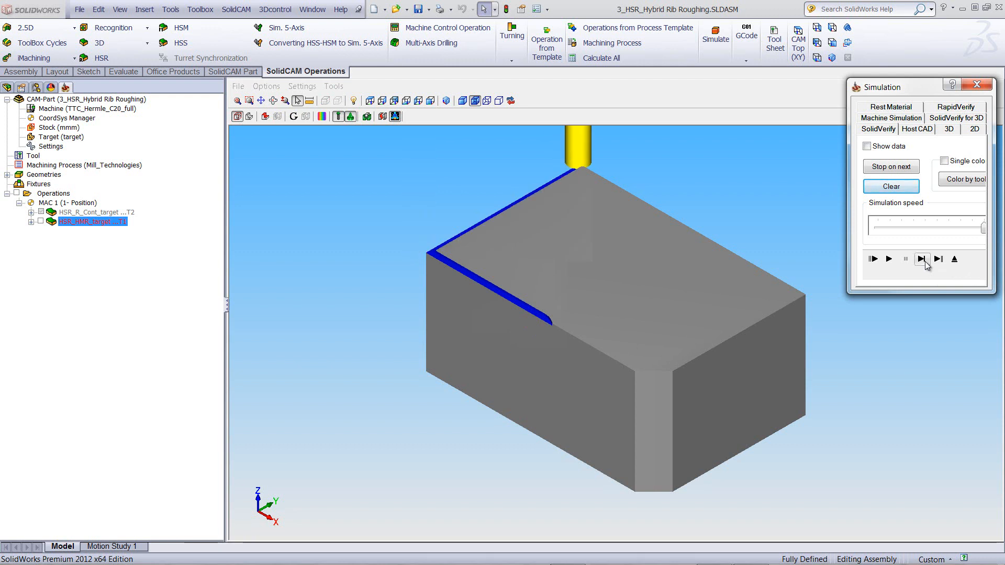
click(889, 258)
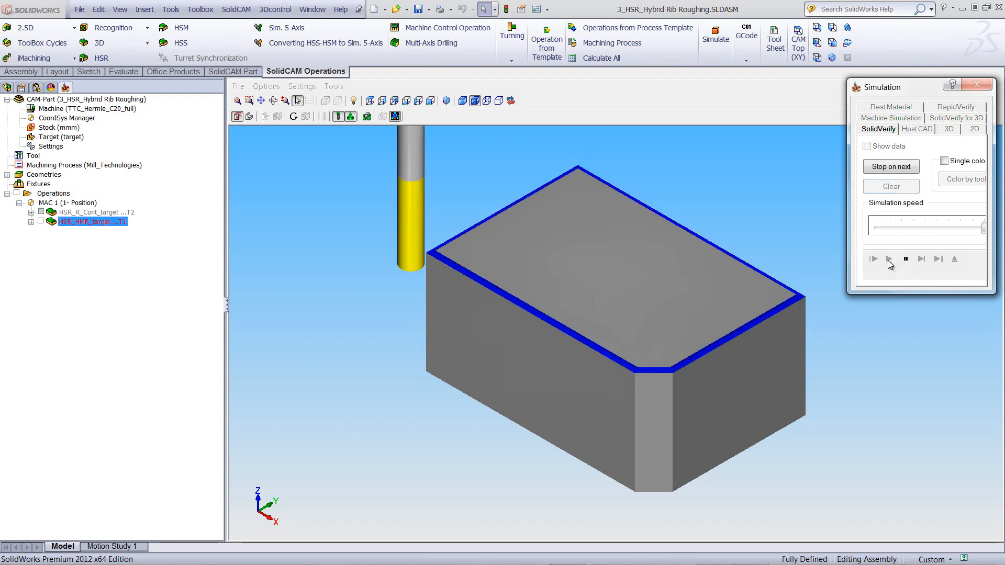
click(872, 258)
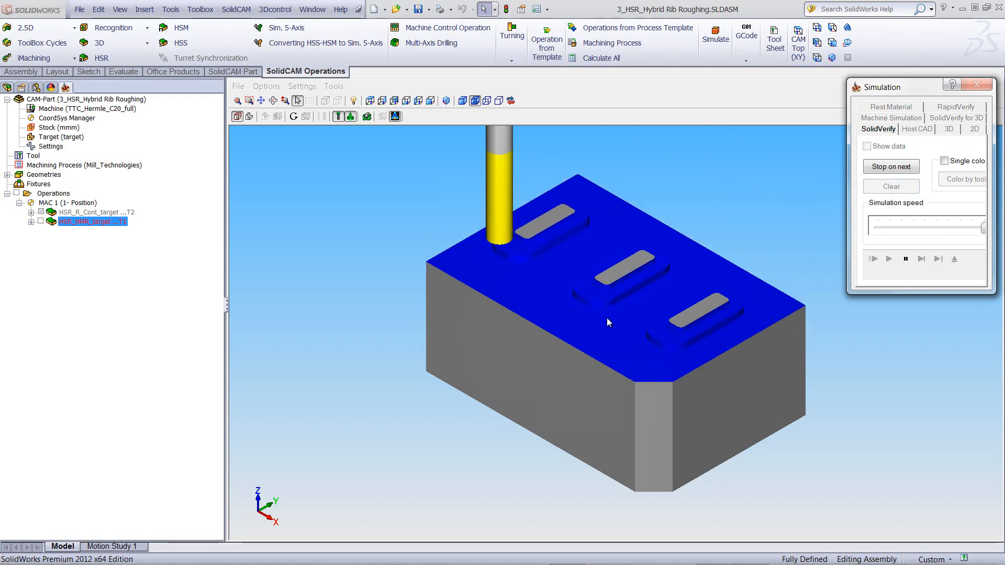
double_click(92, 221)
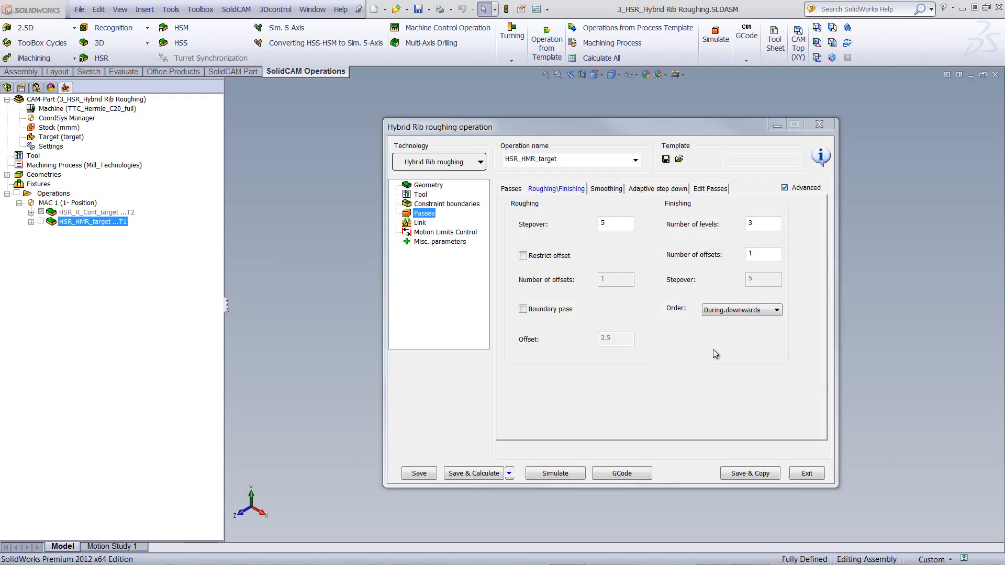
mouse_move(667, 362)
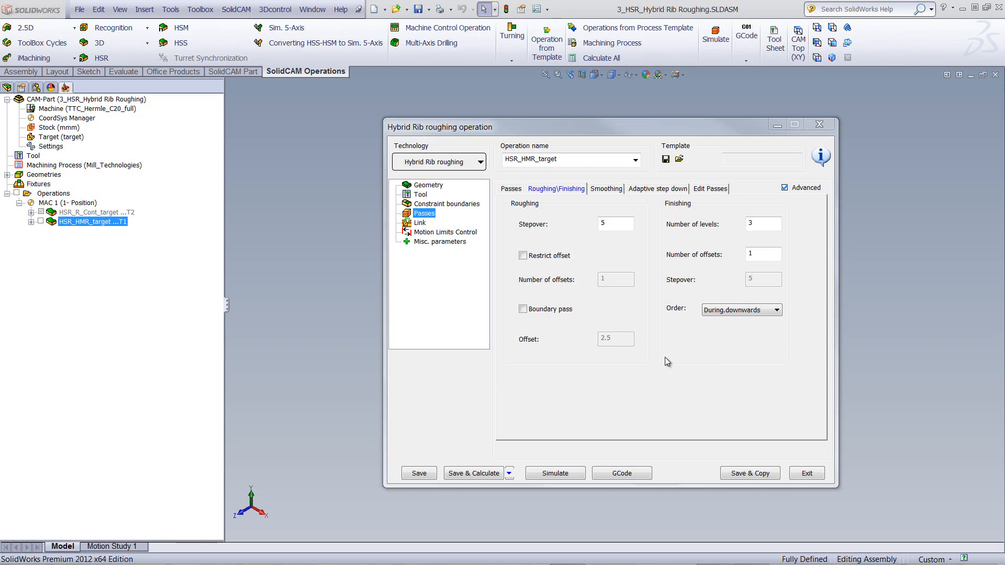
mouse_move(678, 321)
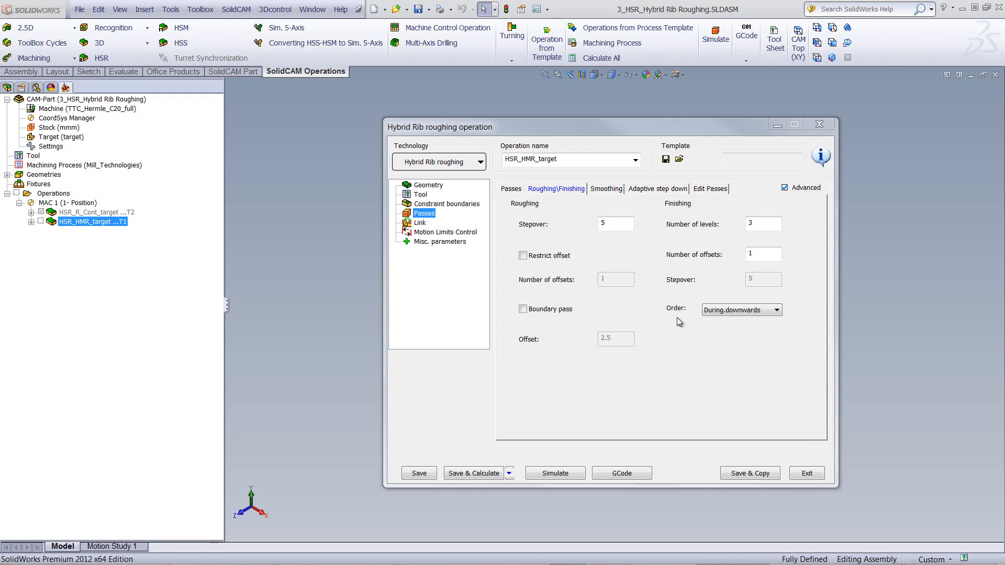
mouse_move(716, 327)
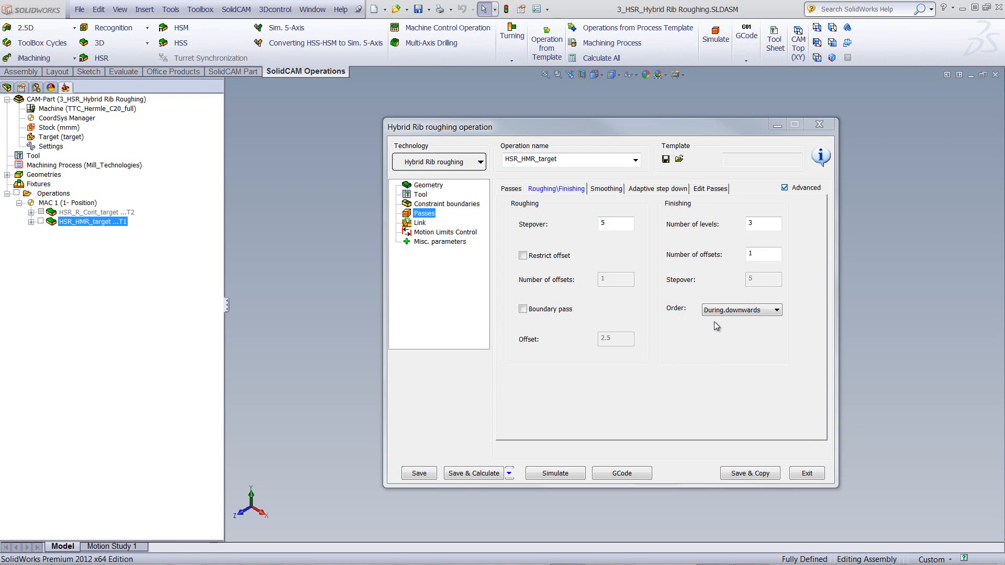
mouse_move(700, 303)
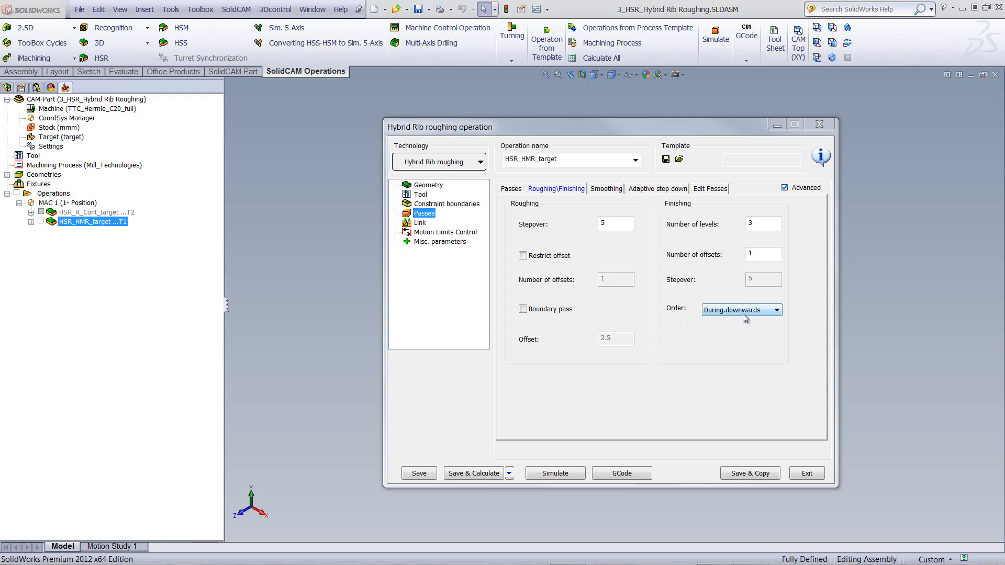
mouse_move(704, 321)
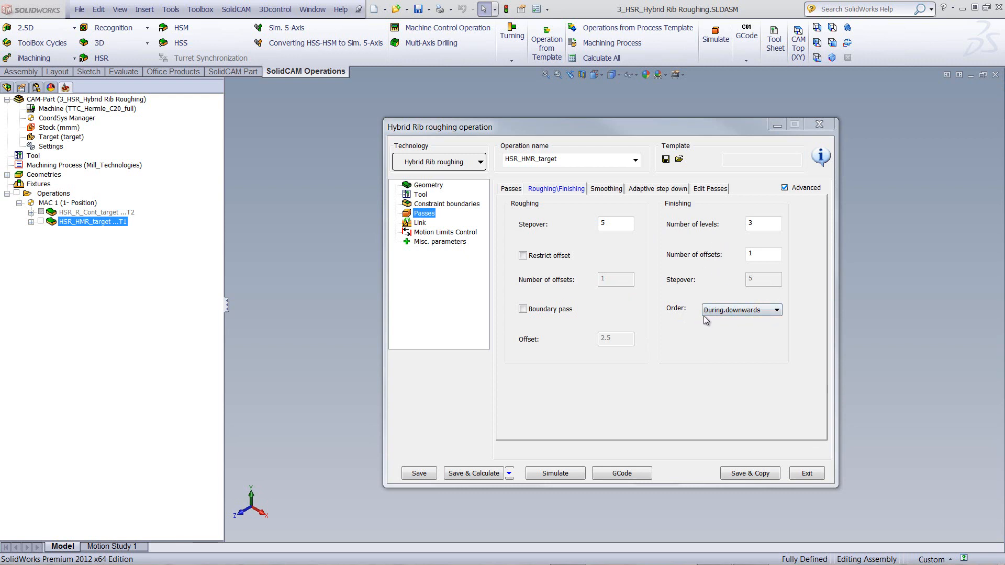
mouse_move(725, 340)
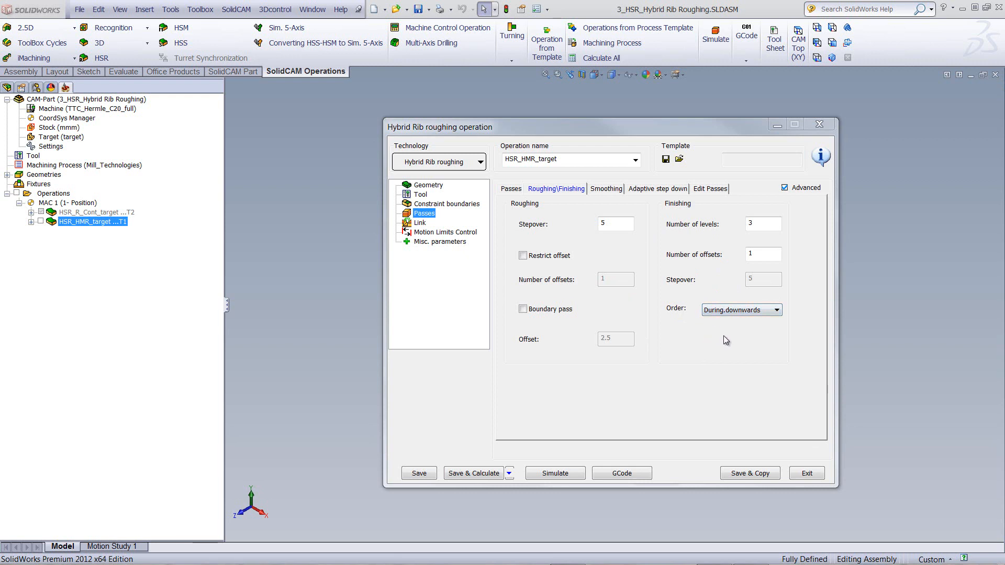
mouse_move(715, 337)
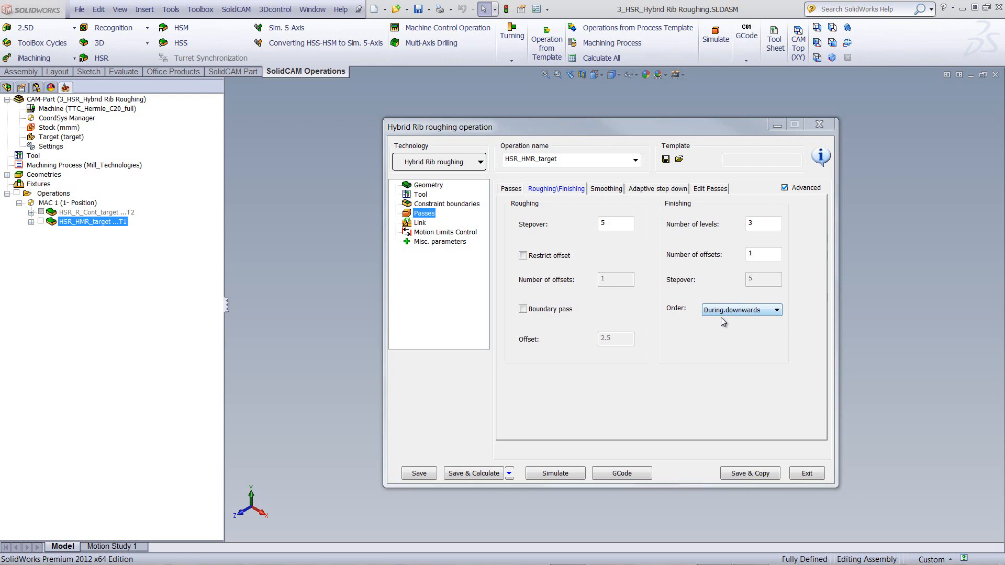
mouse_move(719, 315)
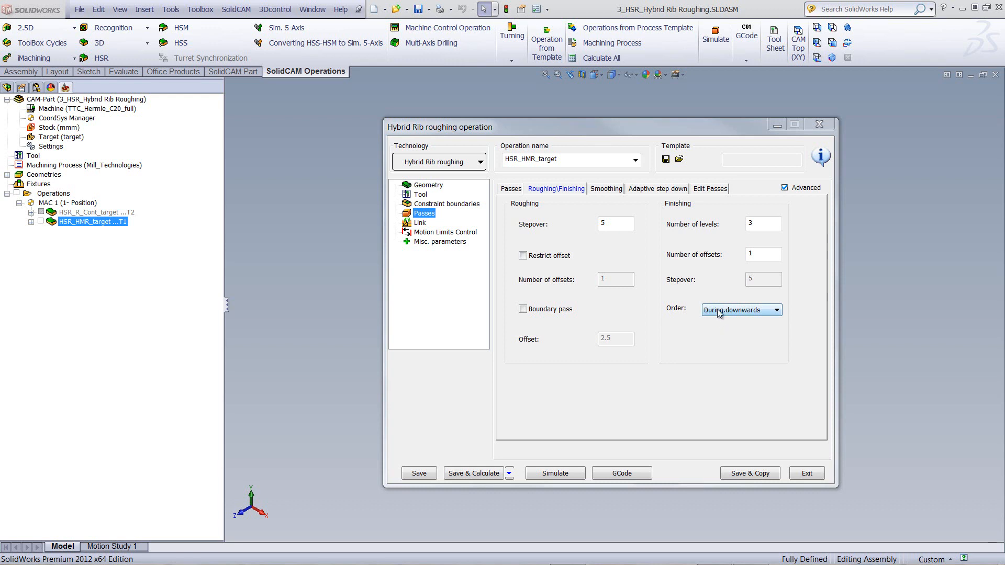
mouse_move(740, 313)
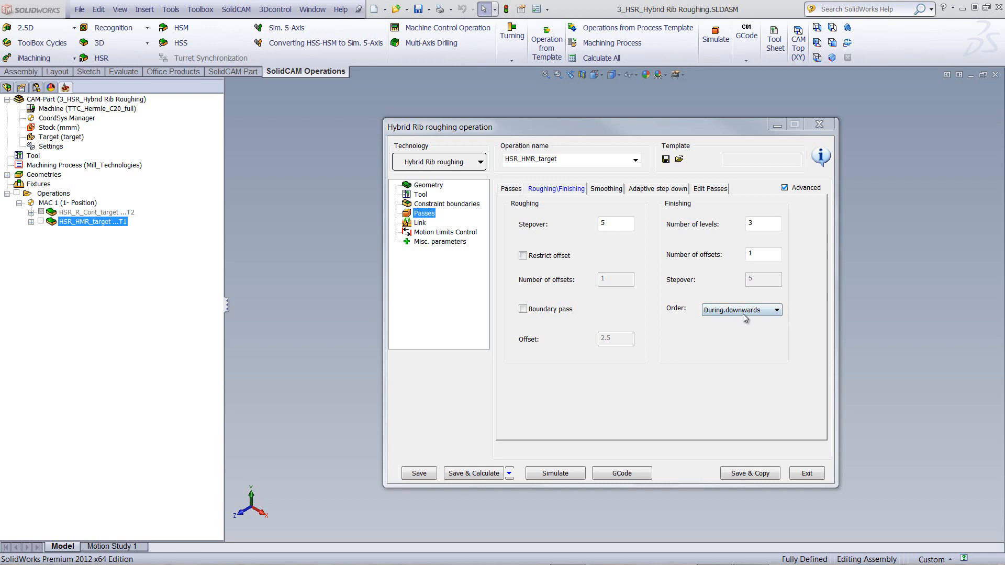
mouse_move(747, 336)
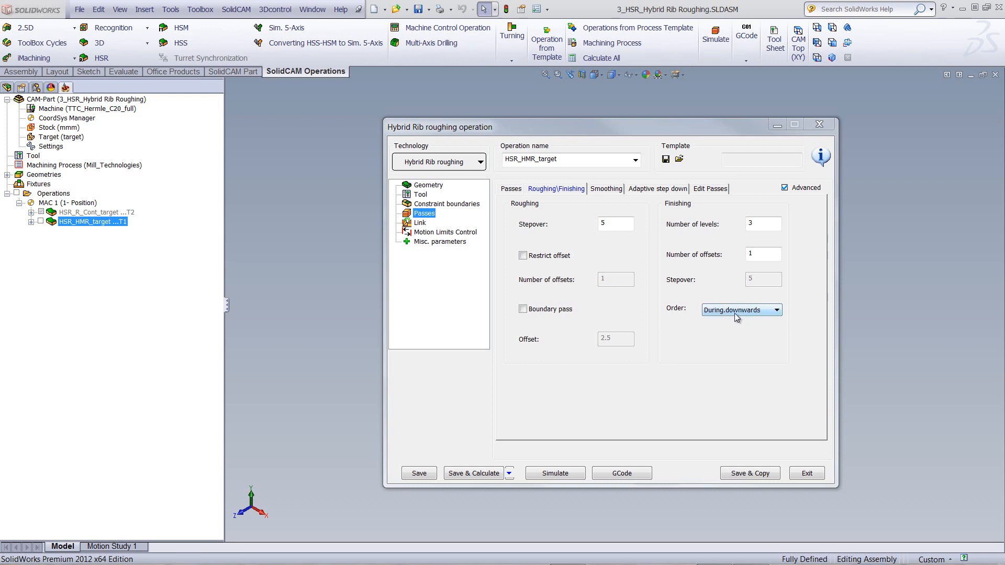
Set the finishing Order to During.upwards in the Roughing\Finishing settings.
click(778, 310)
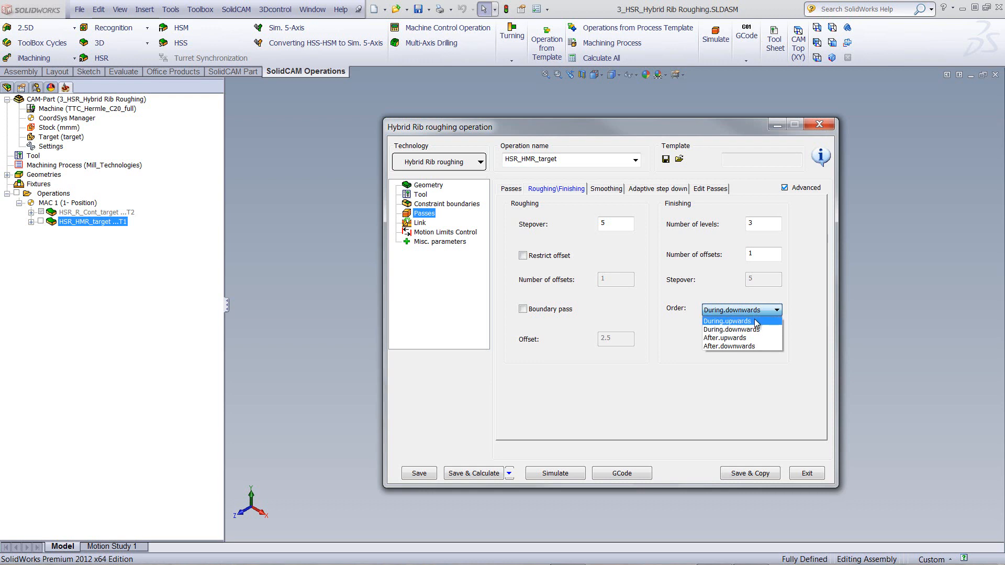
click(726, 321)
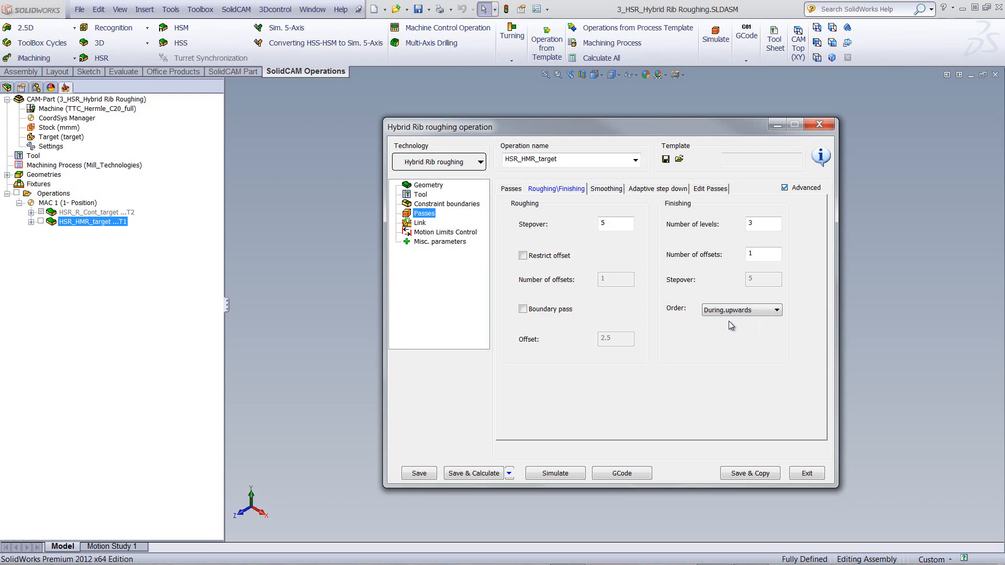
mouse_move(730, 292)
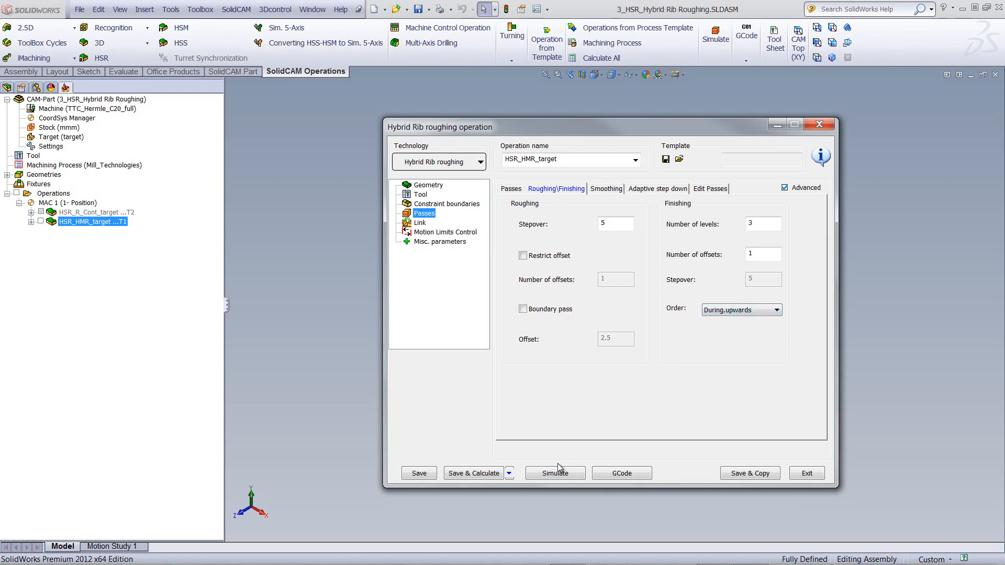
Run the SolidVerify simulation of the During.upwards cut at reduced speed, then exit back to the operation.
click(555, 473)
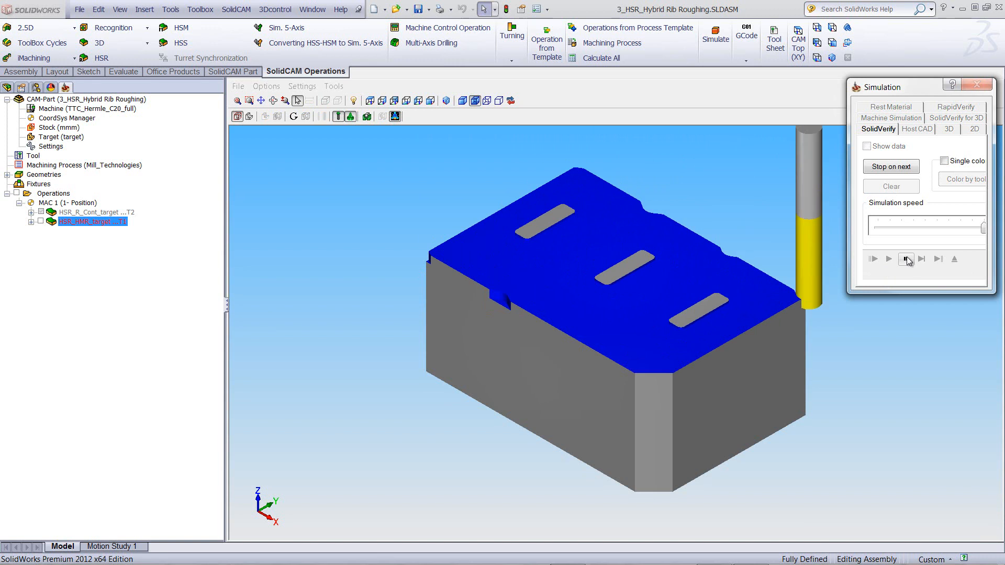
click(889, 259)
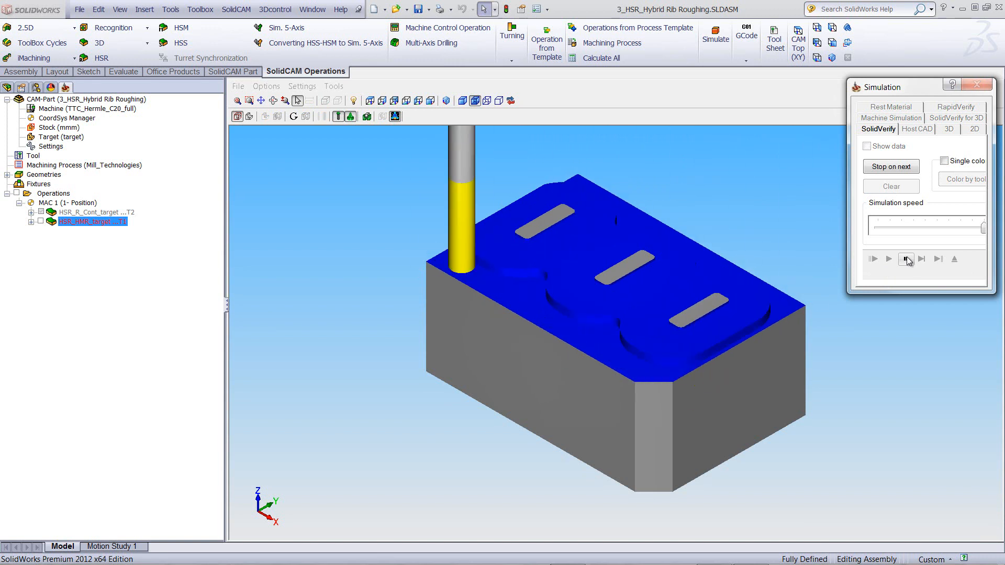
click(906, 259)
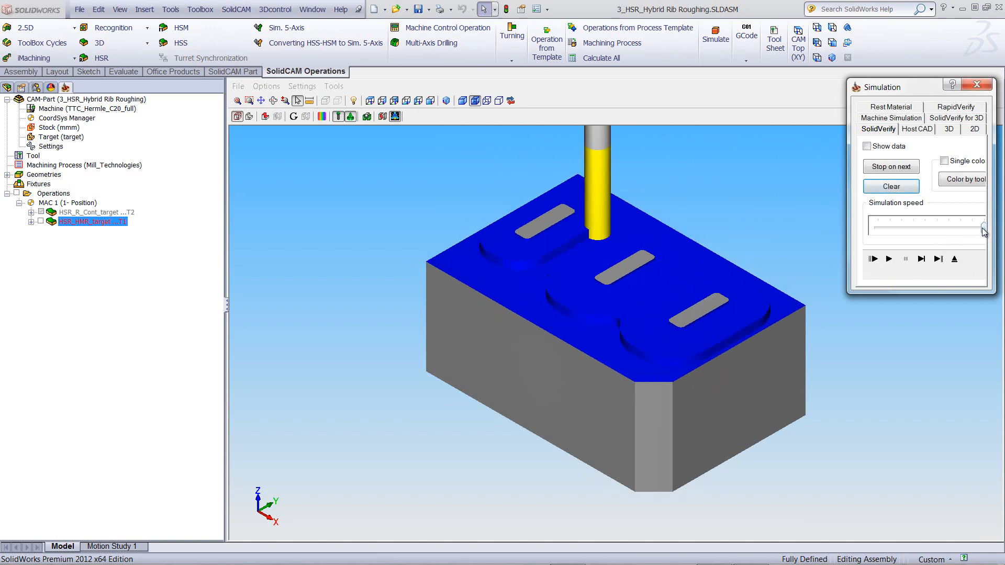
click(889, 259)
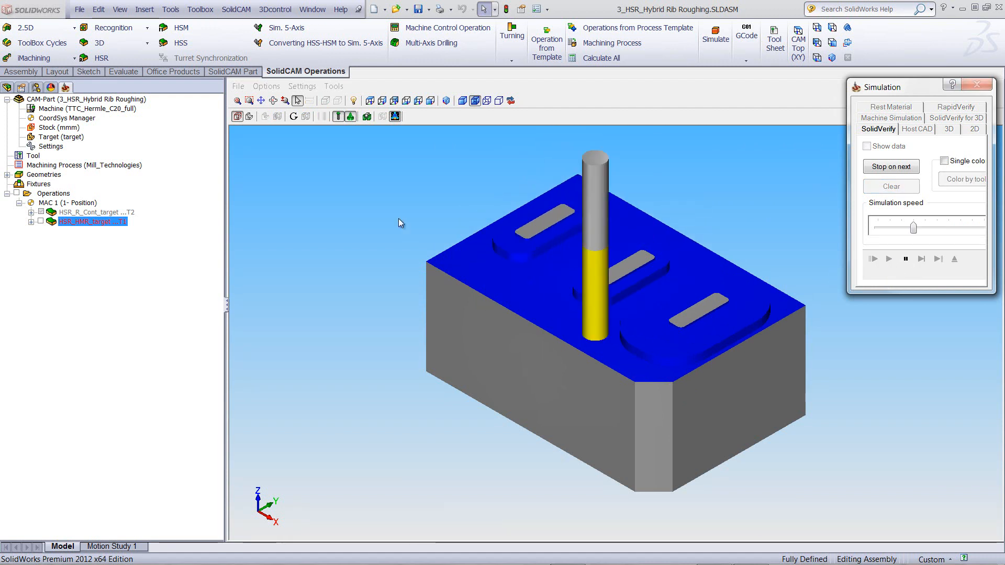
scroll(up, 3)
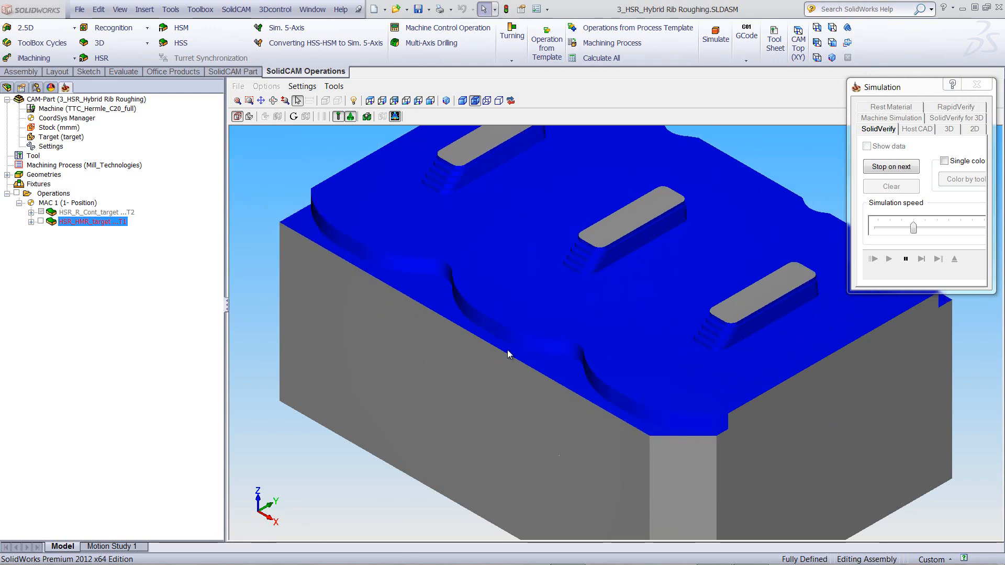
click(889, 258)
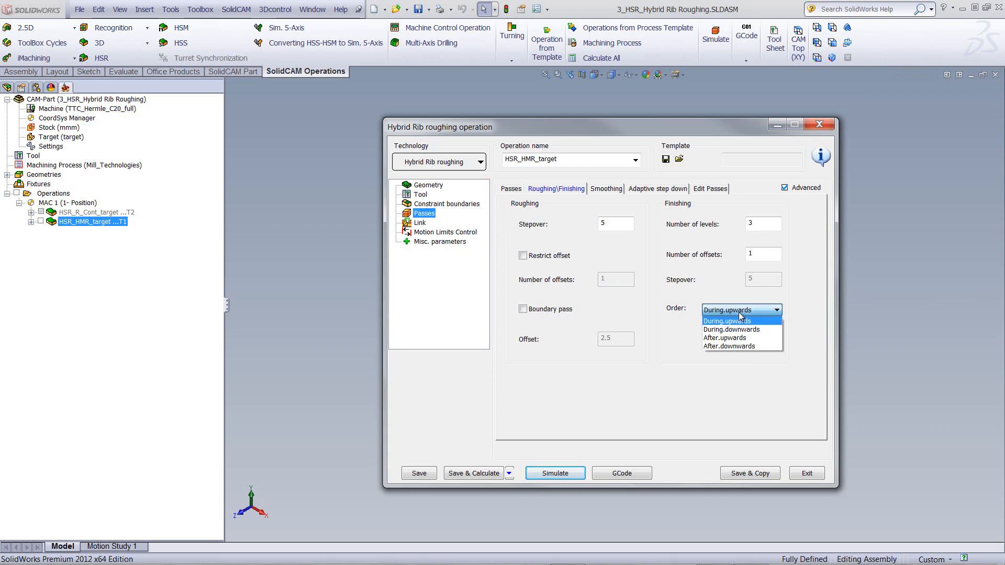
mouse_move(725, 338)
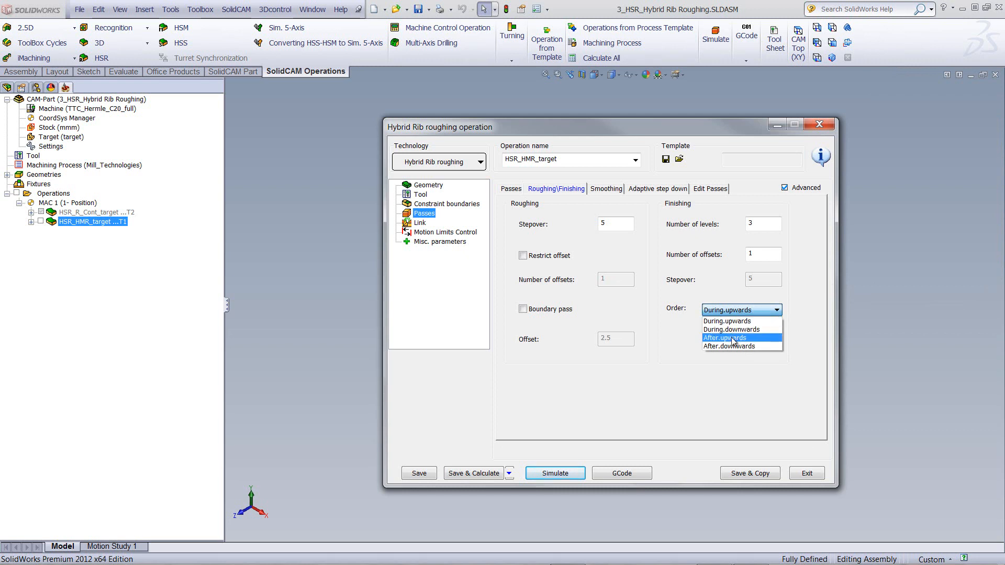
mouse_move(731, 347)
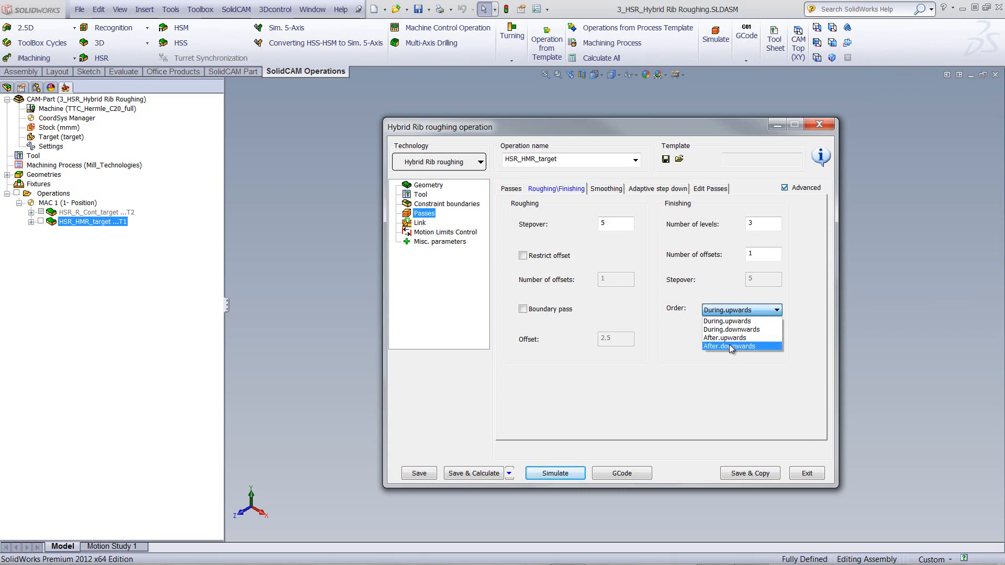
Set the finishing Order to After.downwards and recalculate the toolpath via Simulate.
click(725, 347)
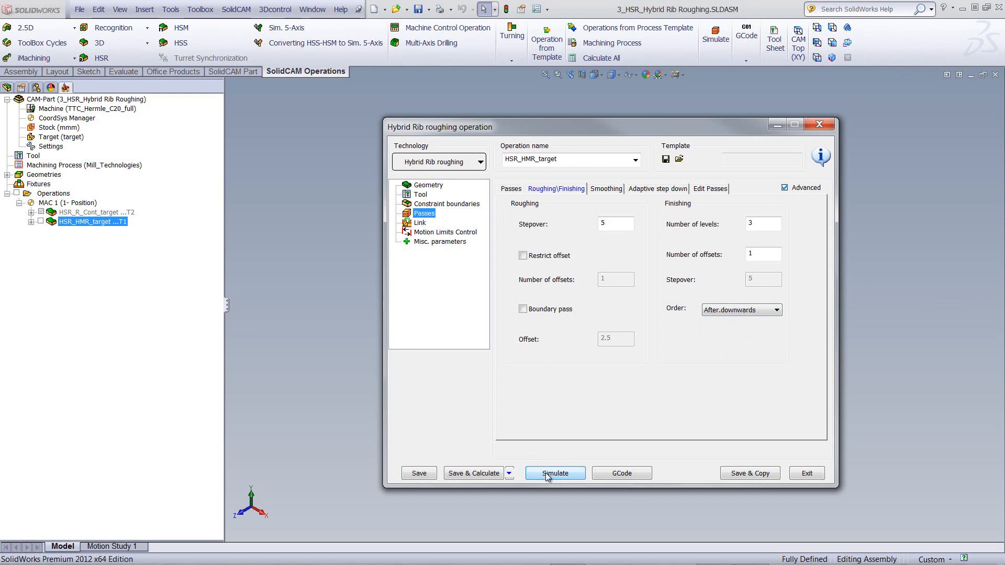
click(554, 473)
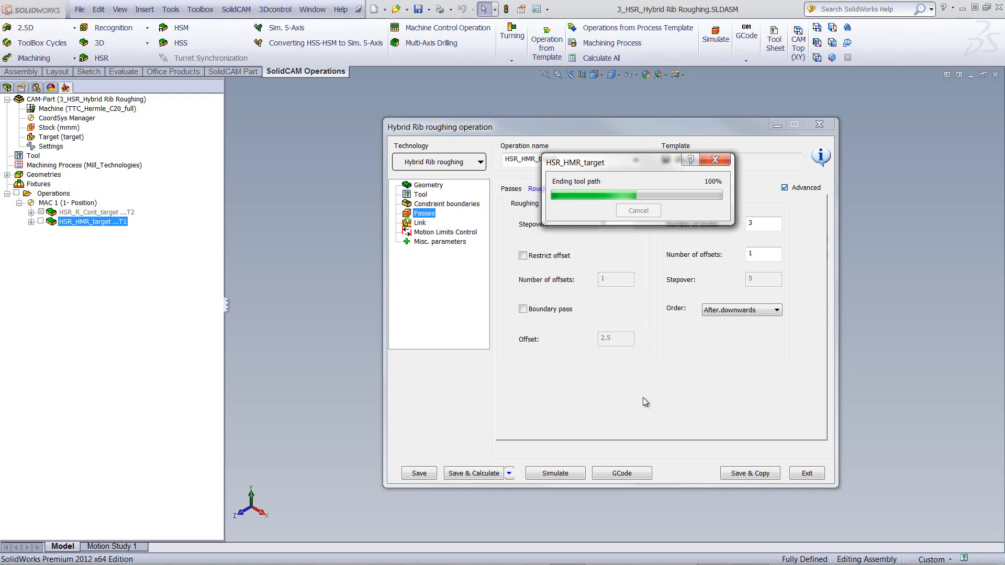
Play the SolidVerify simulation of the After.downwards roughing on the three-rib block.
click(554, 474)
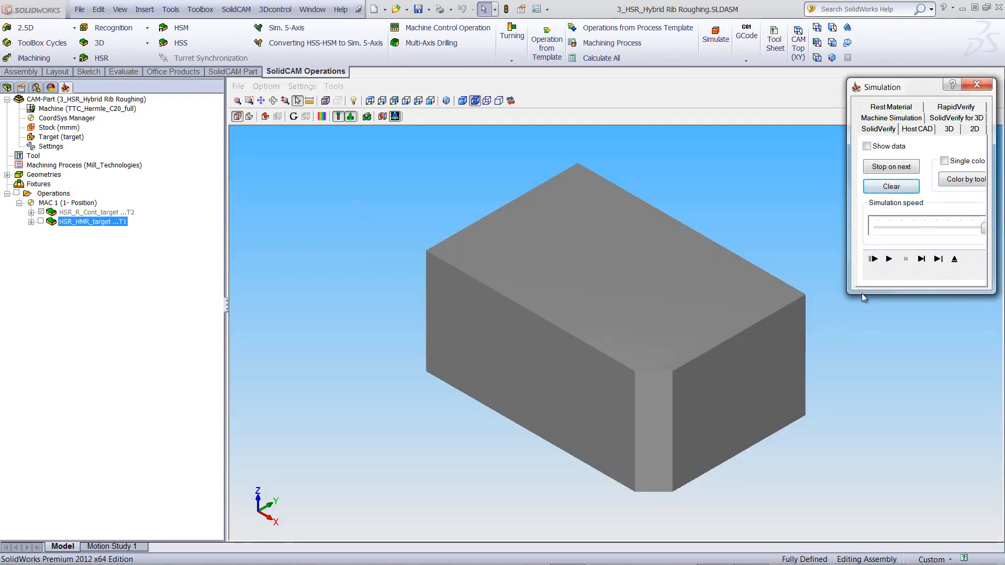
click(889, 259)
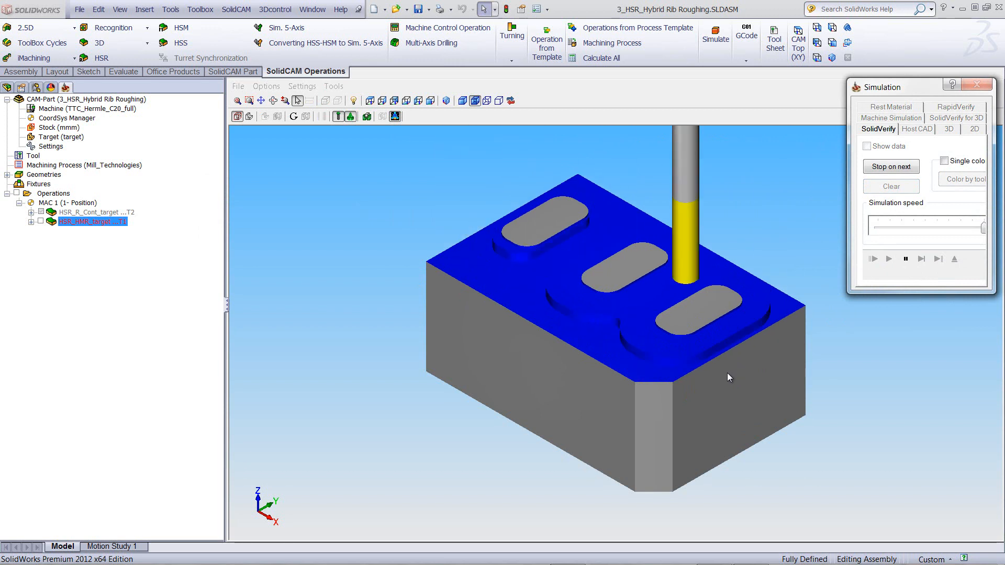
click(889, 259)
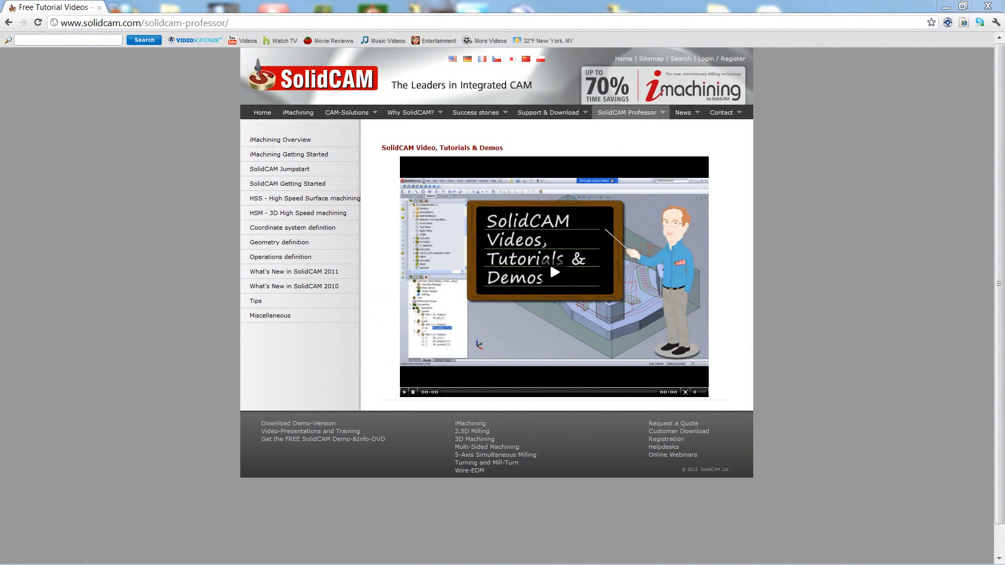
mouse_move(861, 276)
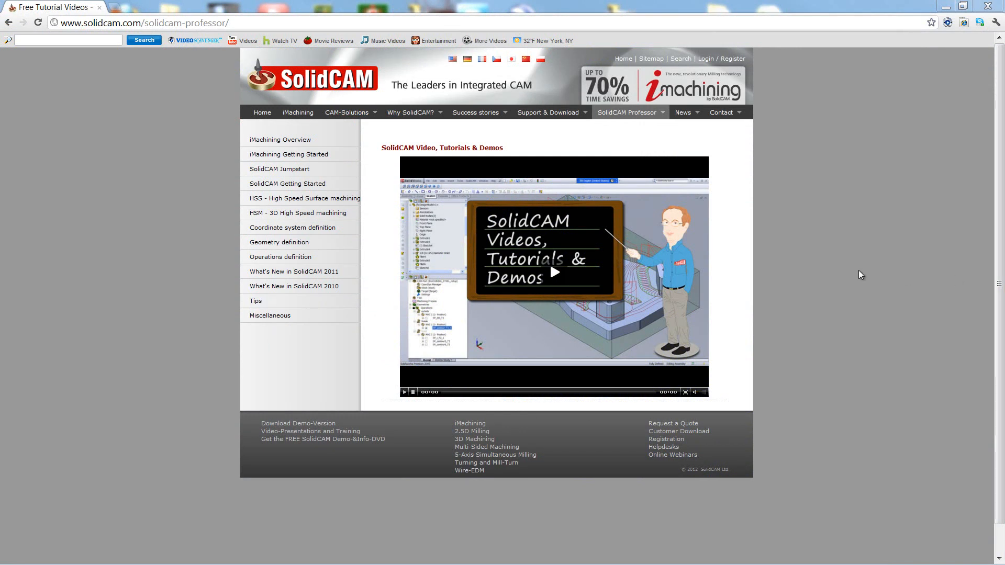
mouse_move(846, 130)
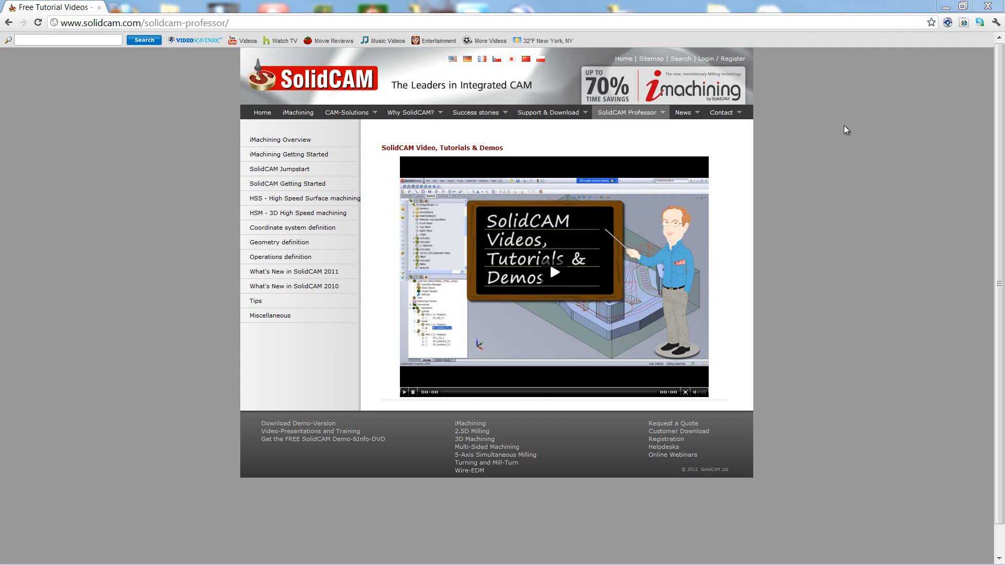
Show the SolidCAM Professor tutorial topics submenu on the SolidCAM website.
click(628, 112)
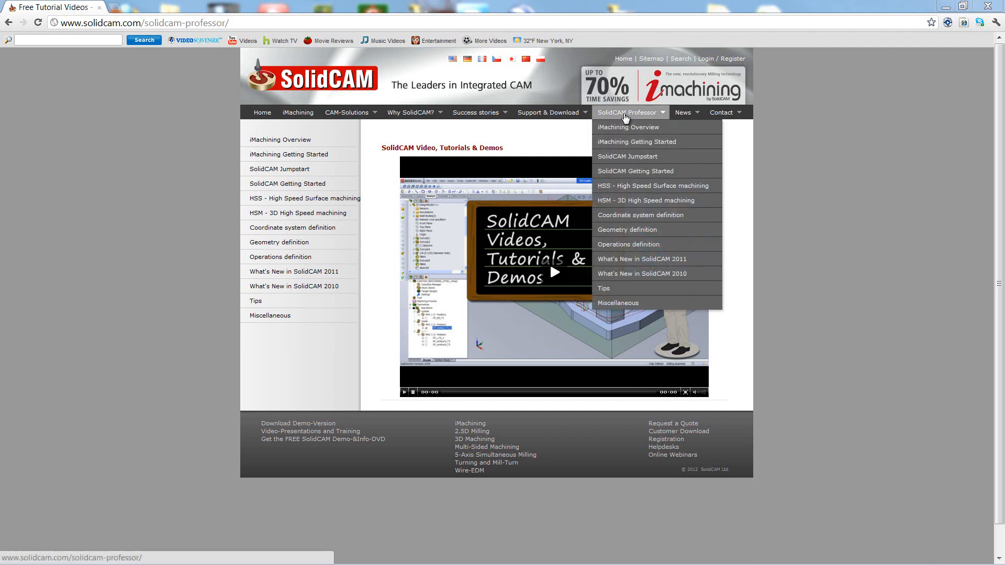